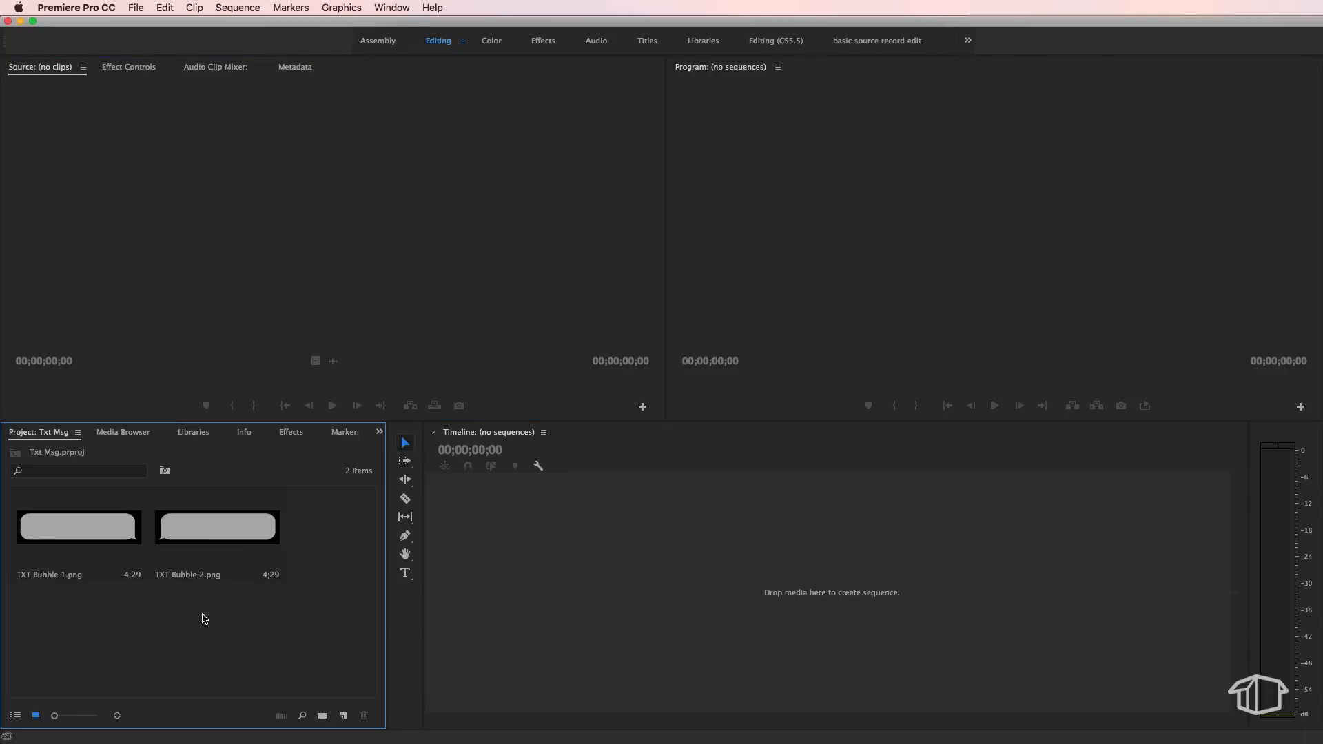
mouse_move(53, 583)
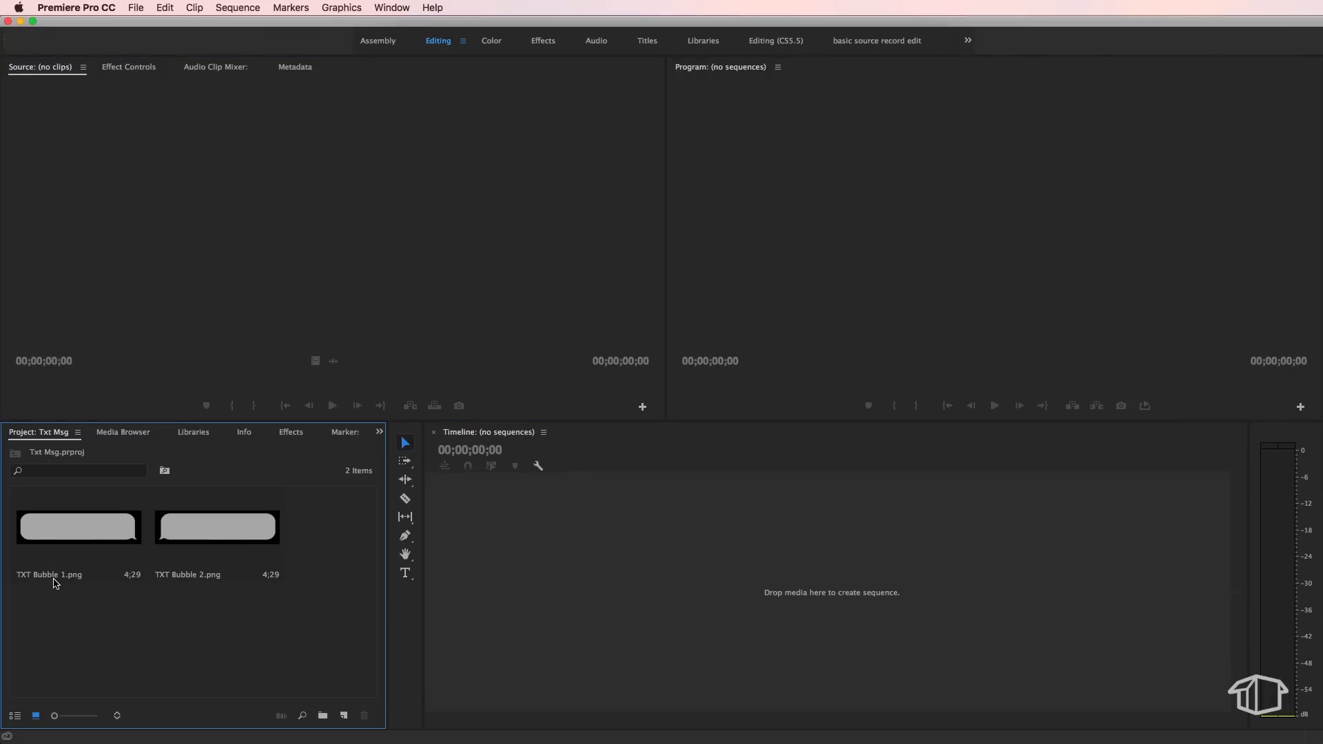
mouse_move(256, 550)
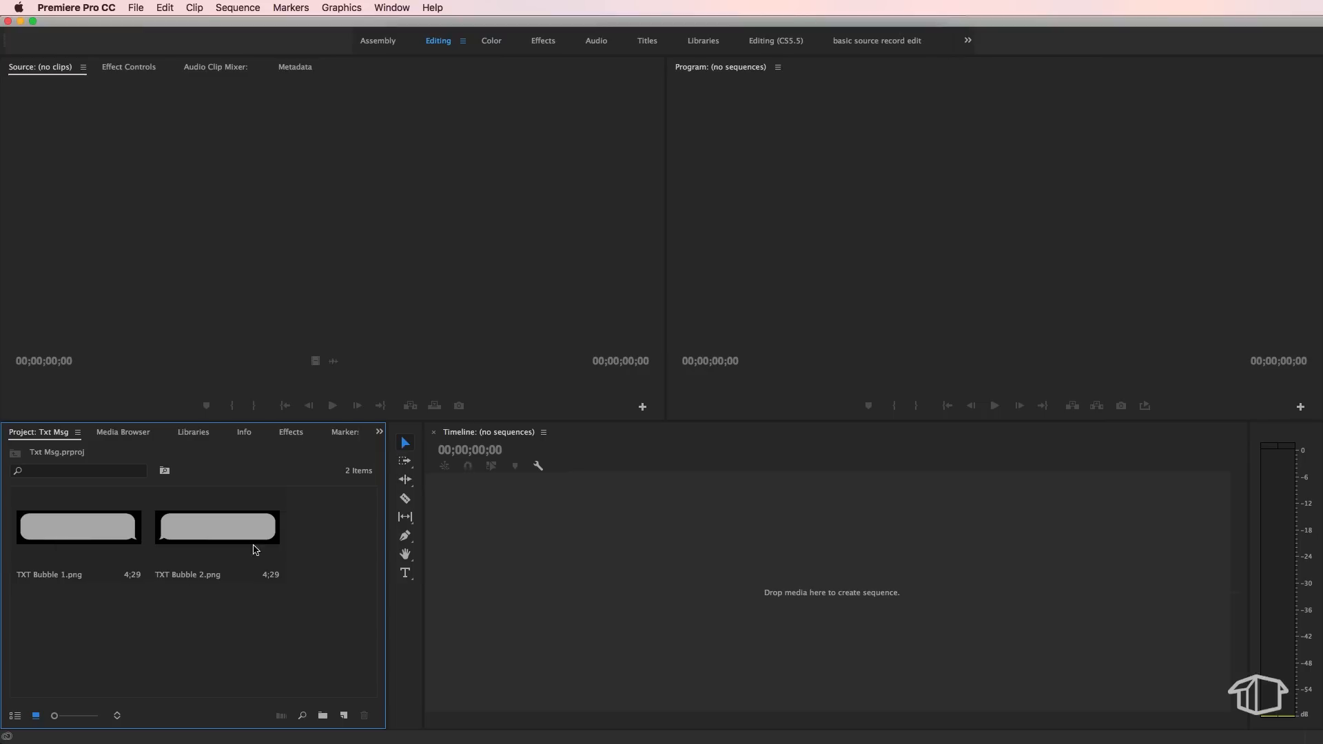
mouse_move(331, 567)
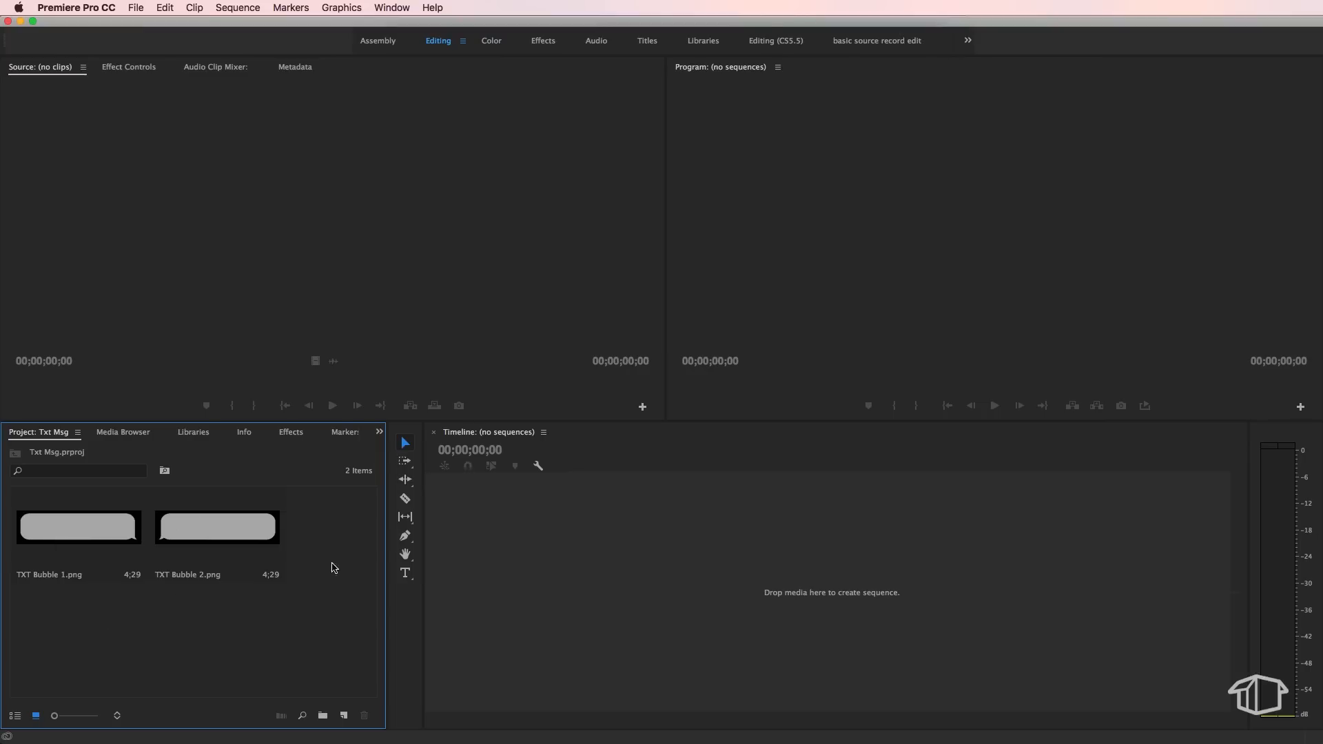
mouse_move(251, 368)
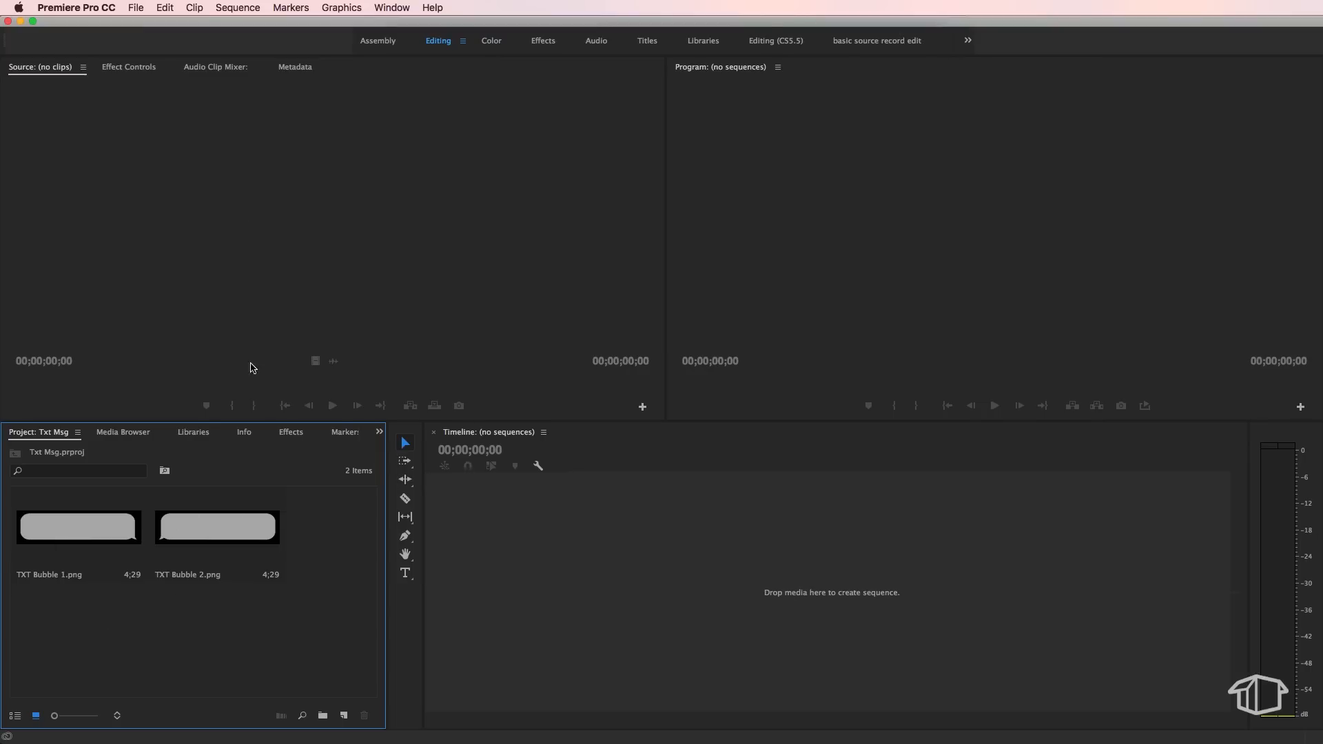
Create Sequence 02 using the ARRI 1080p 25 preset
left_click(134, 8)
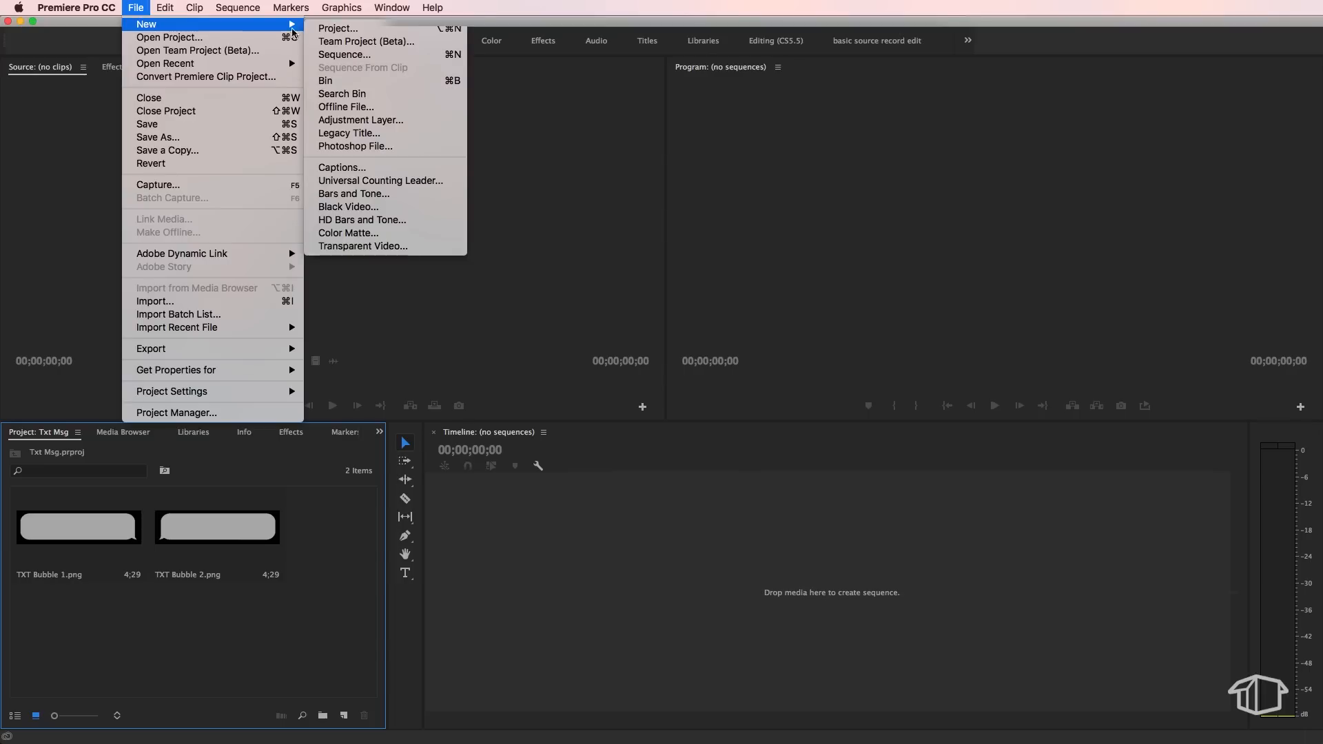
left_click(343, 54)
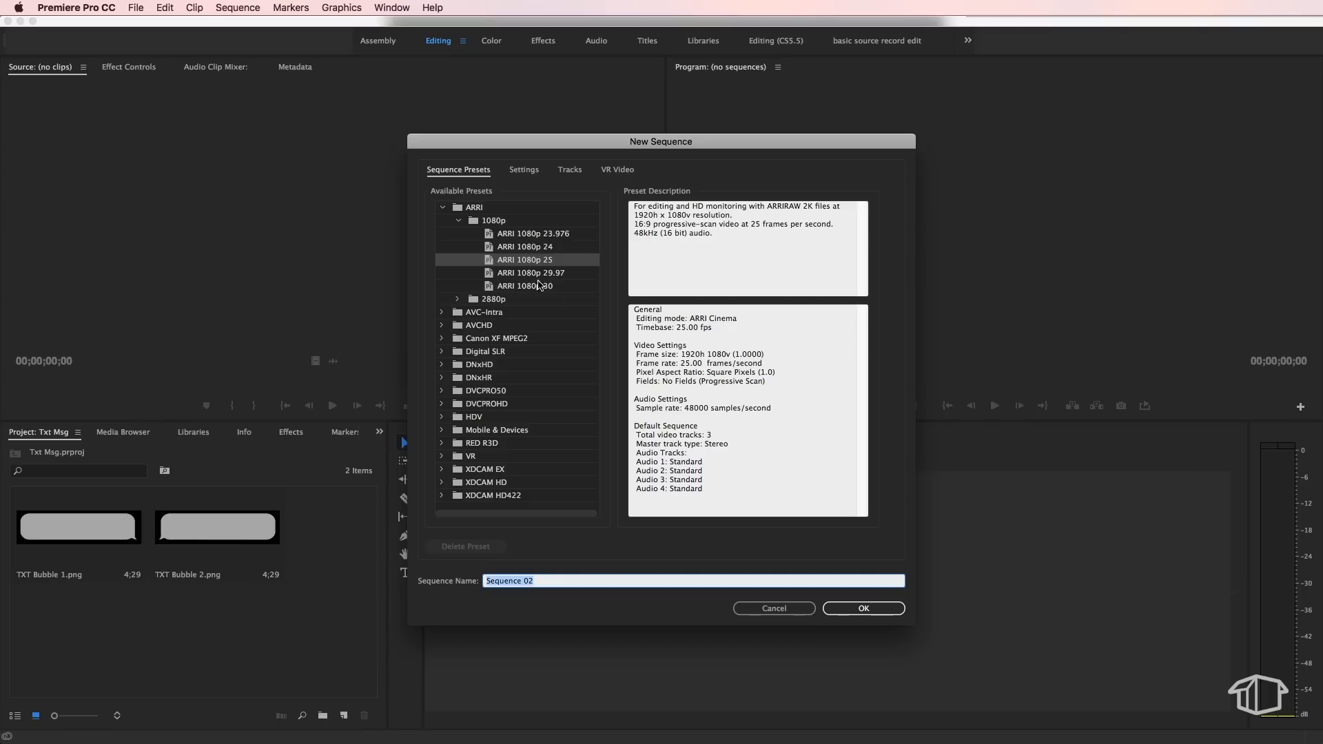
mouse_move(586, 260)
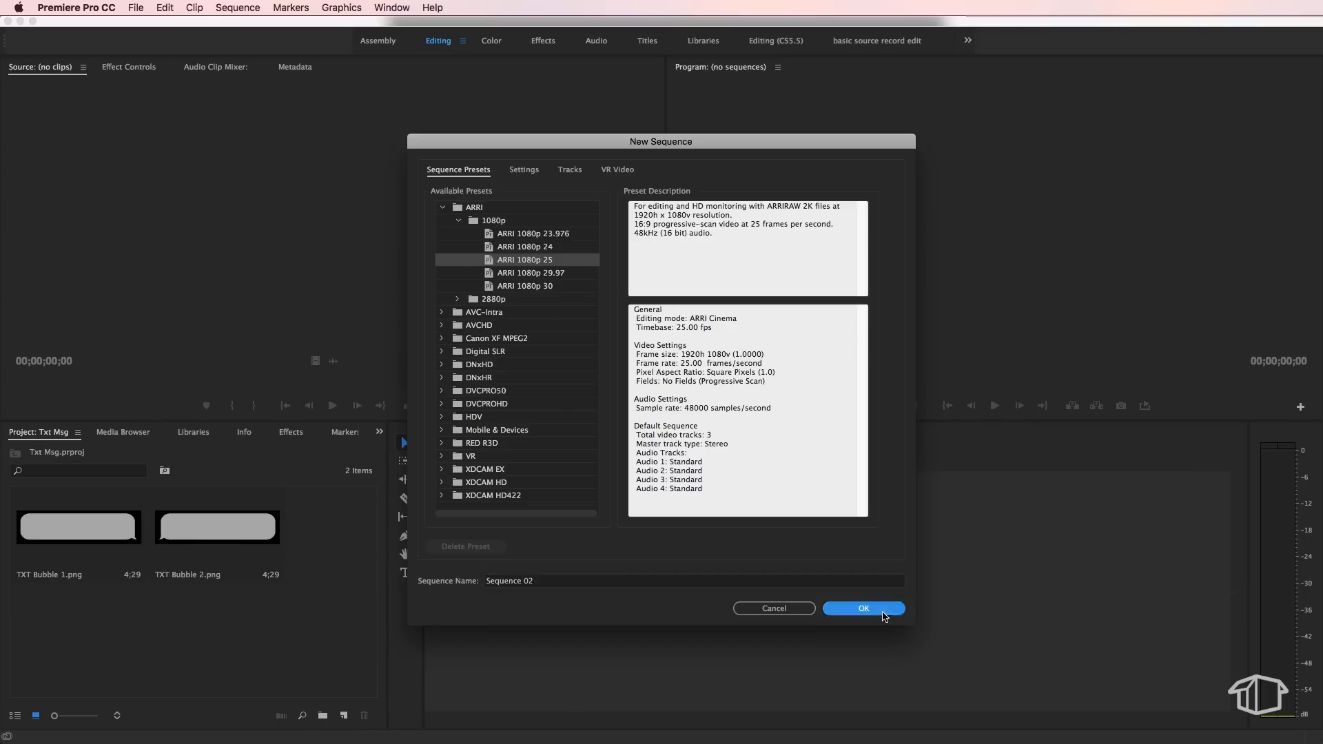
left_click(862, 609)
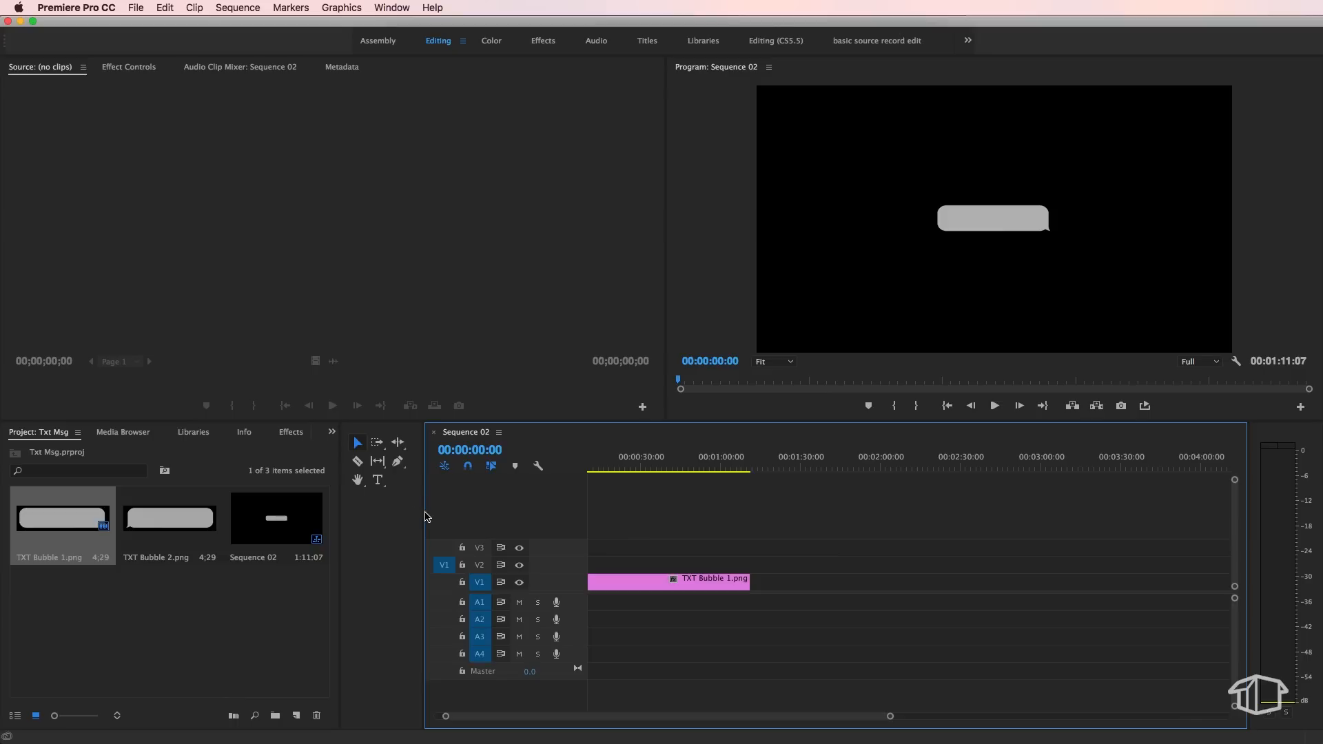
Move TXT Bubble 1's anchor point to its tail corner (469.5, 110.5) at 100% view
left_click(546, 469)
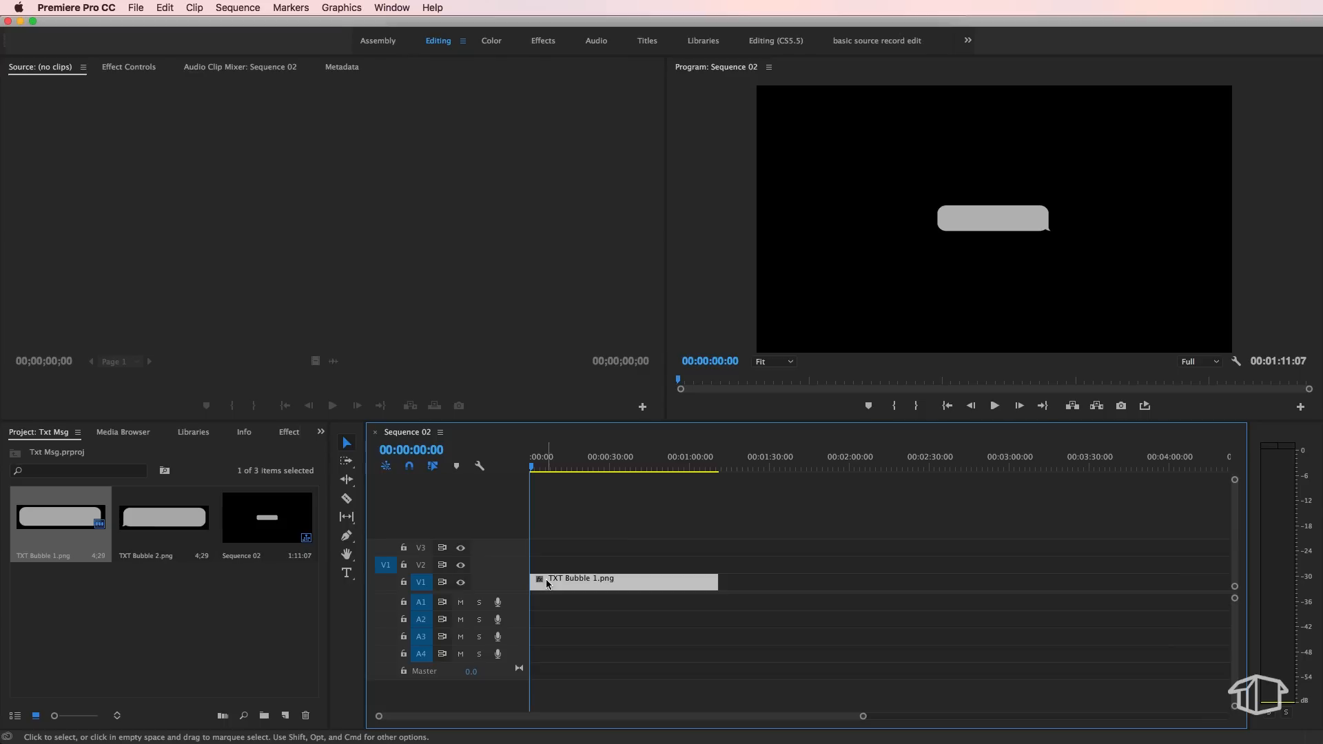
left_click(770, 362)
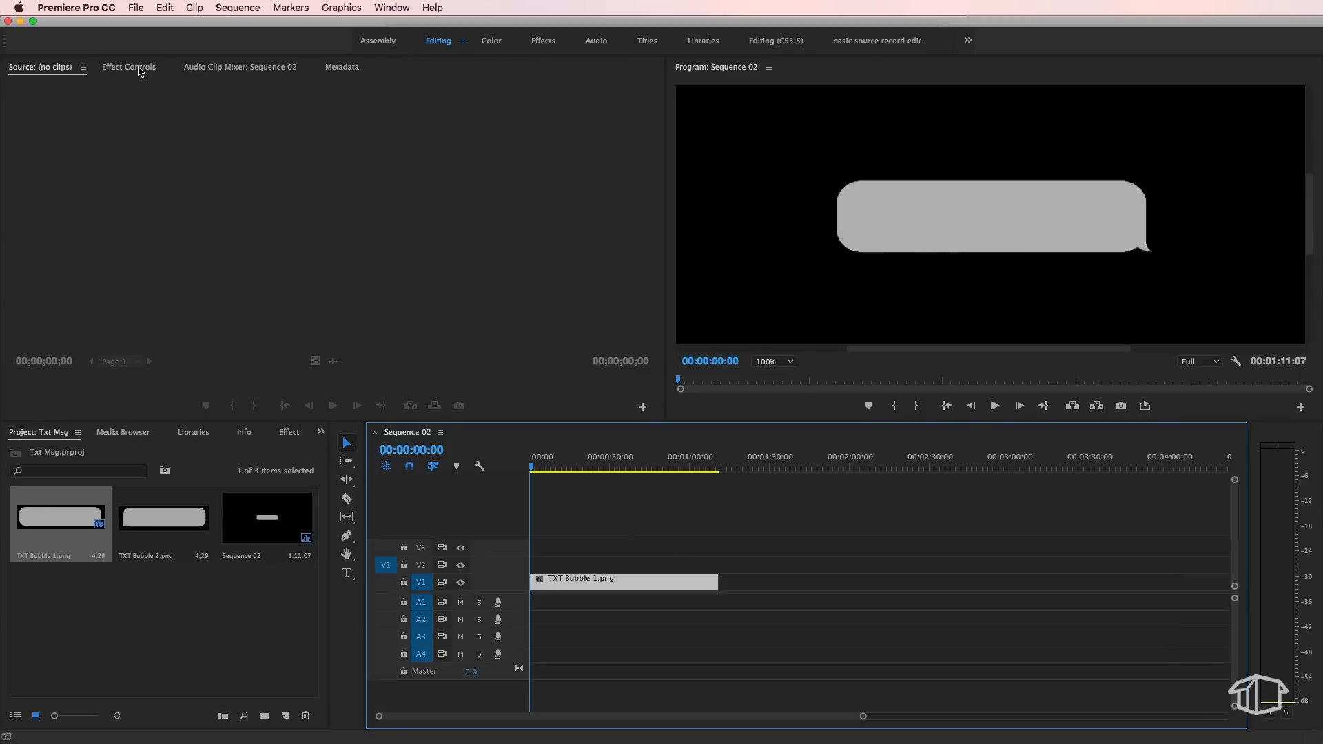
left_click(128, 67)
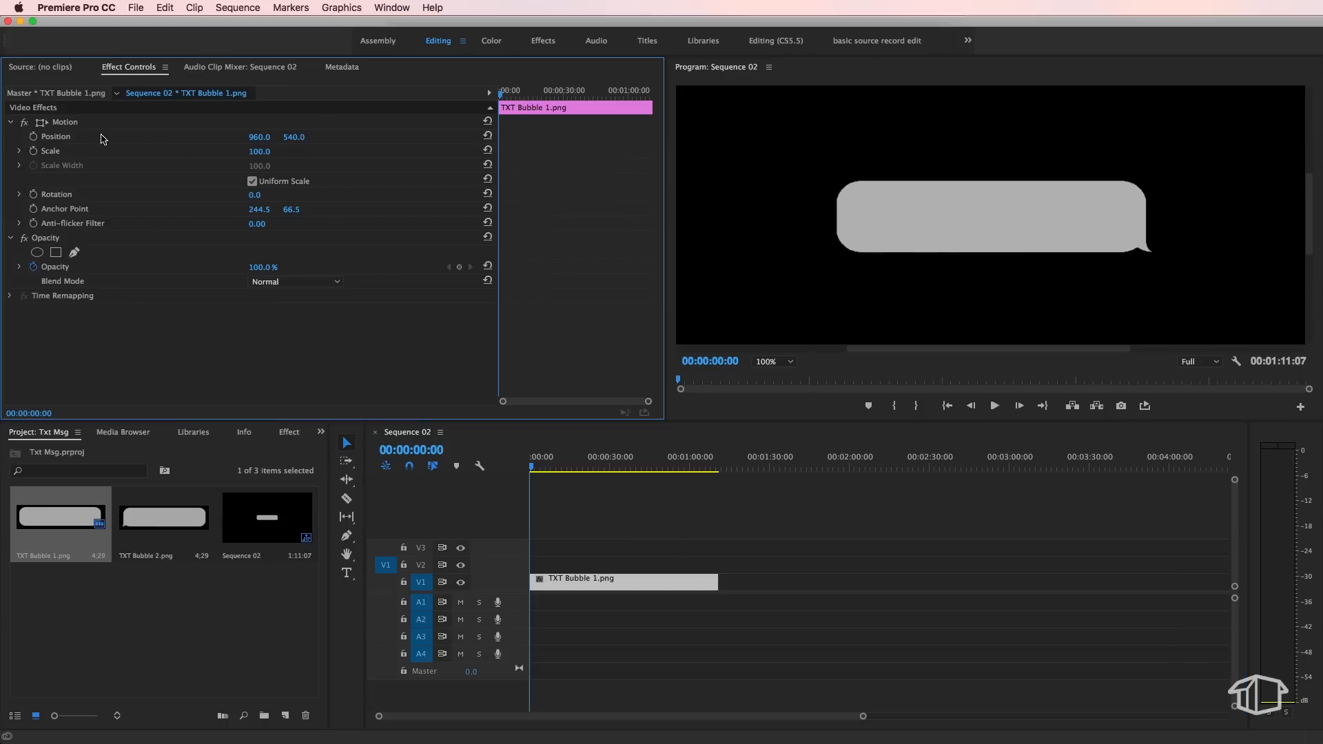
left_click(64, 208)
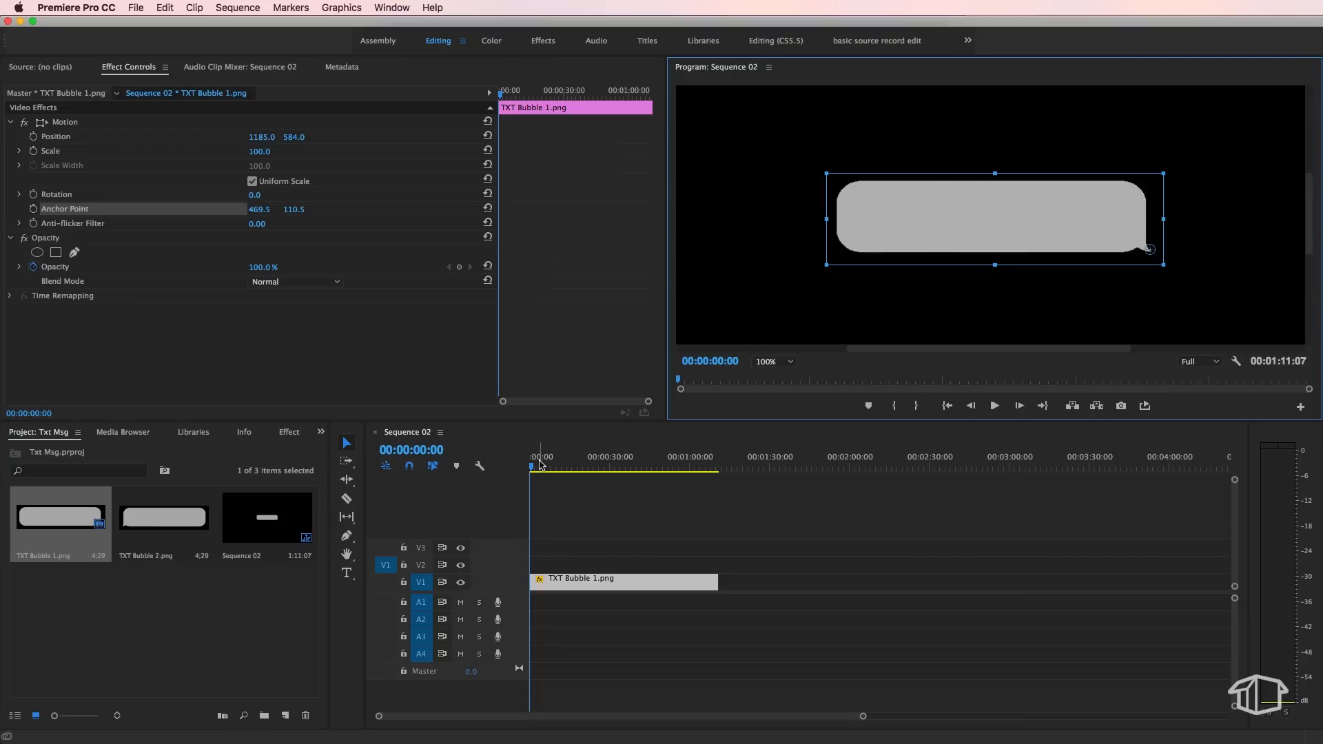
Keyframe TXT Bubble 1's Scale from 0 at frame 0 to 100 at 12 frames
left_click(49, 151)
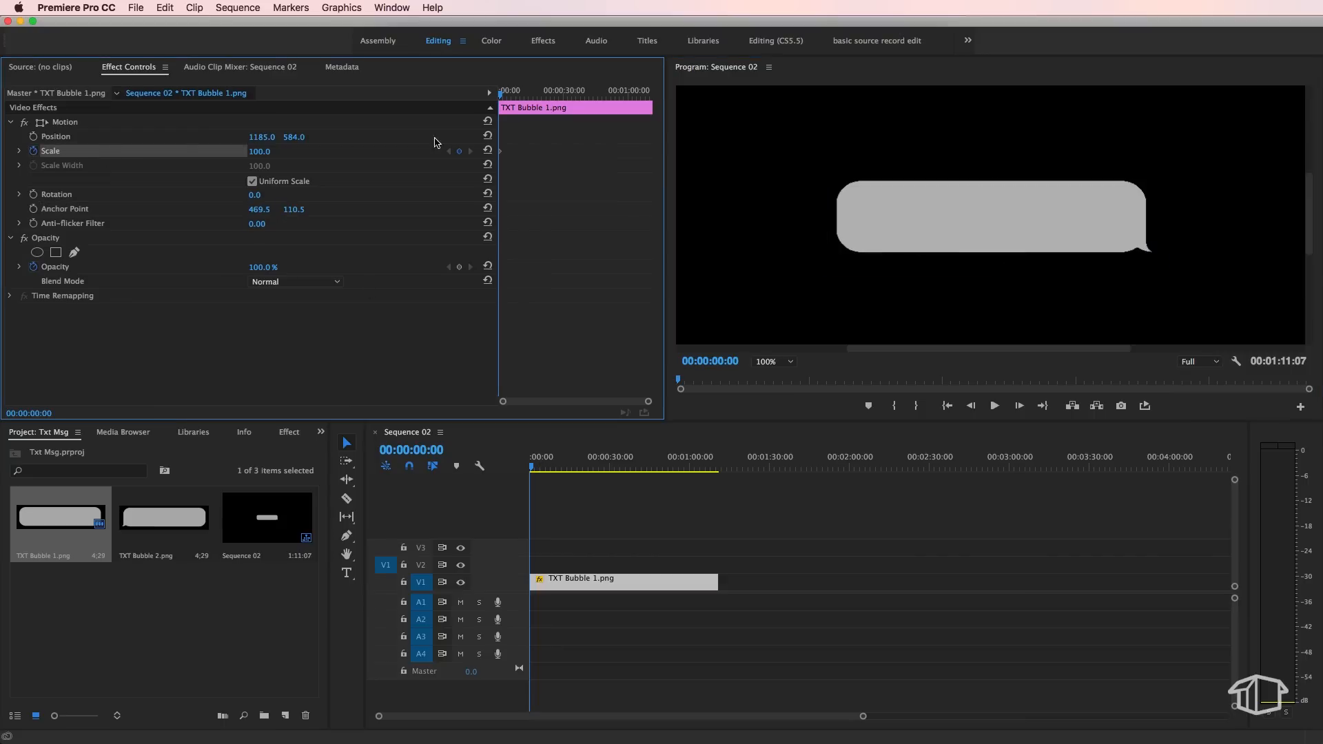
mouse_move(556, 558)
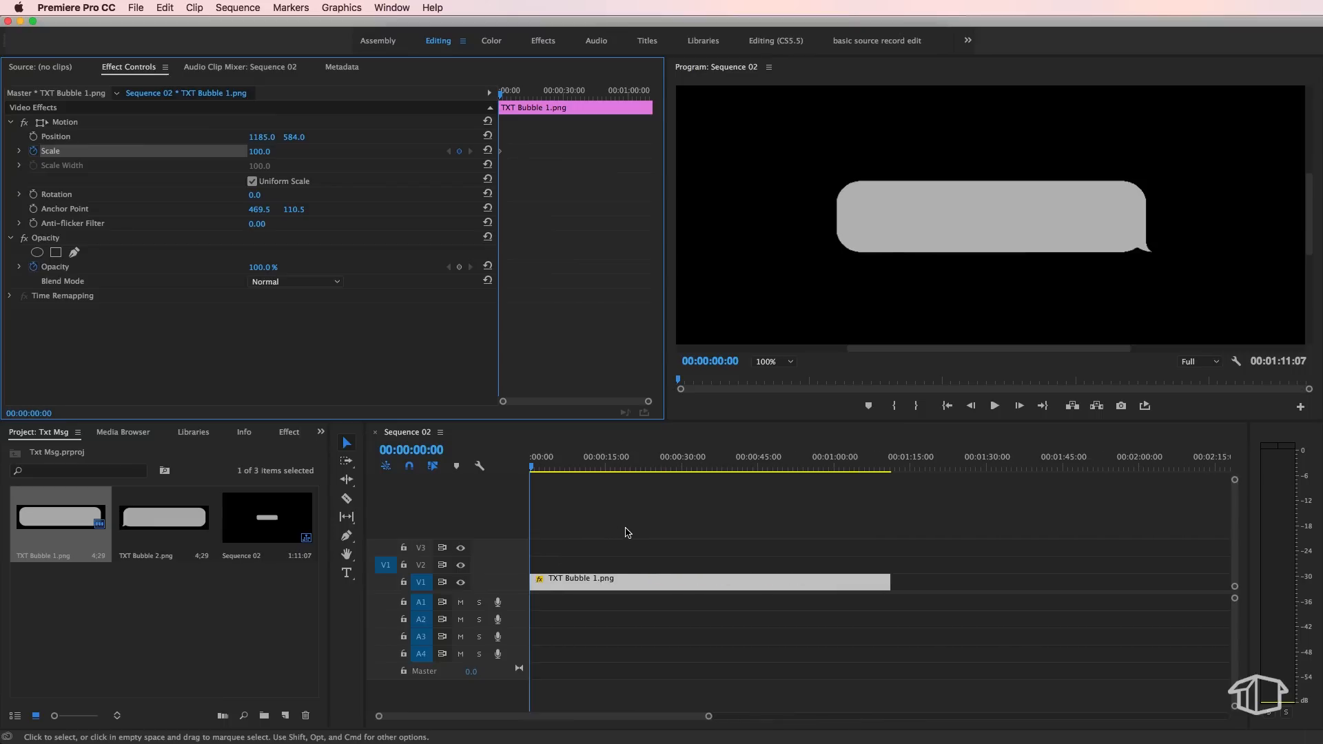
left_click(533, 467)
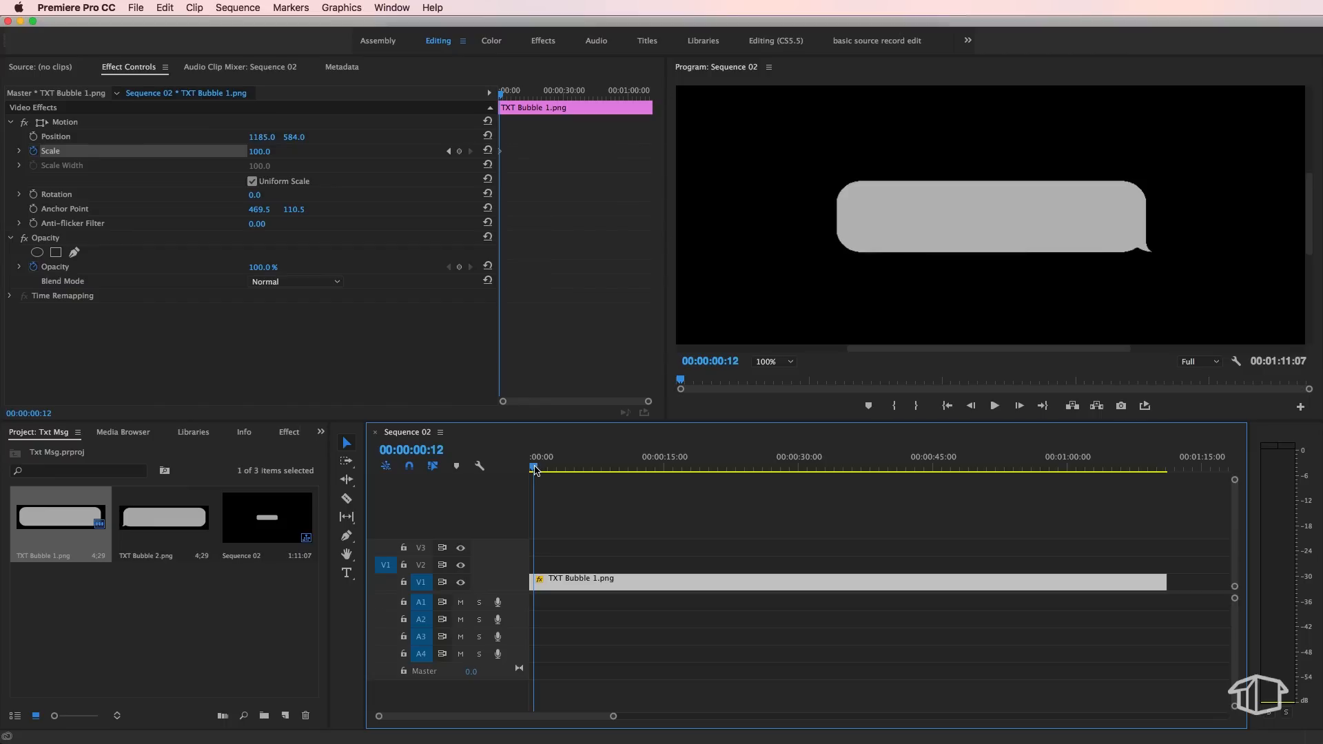
left_click(534, 469)
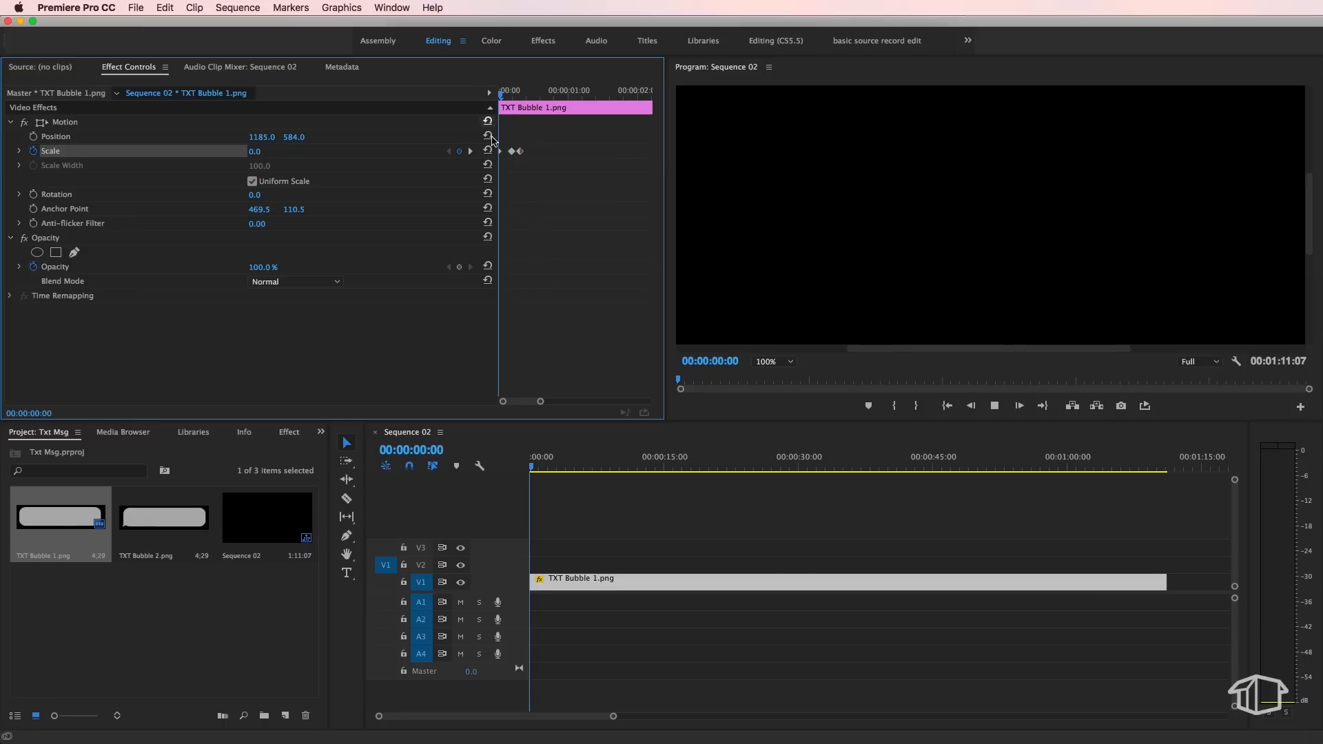
right_click(512, 151)
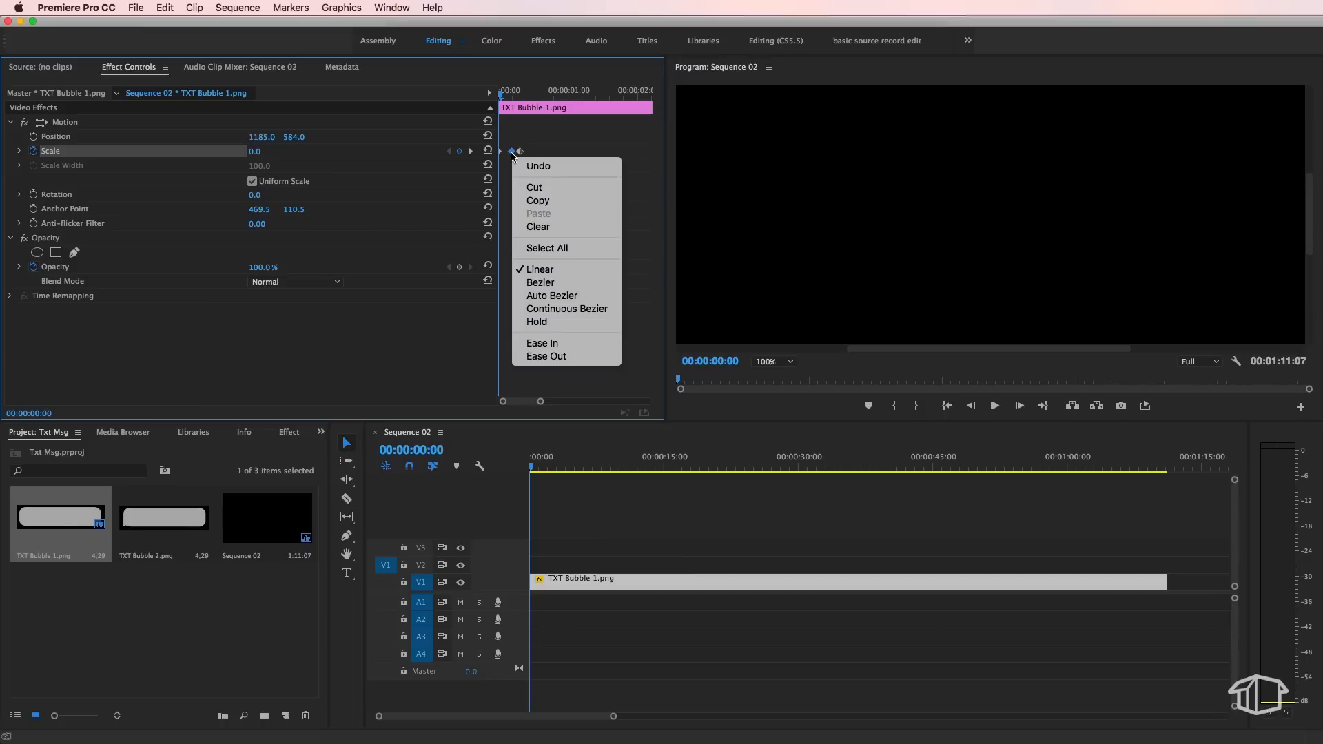
mouse_move(541, 282)
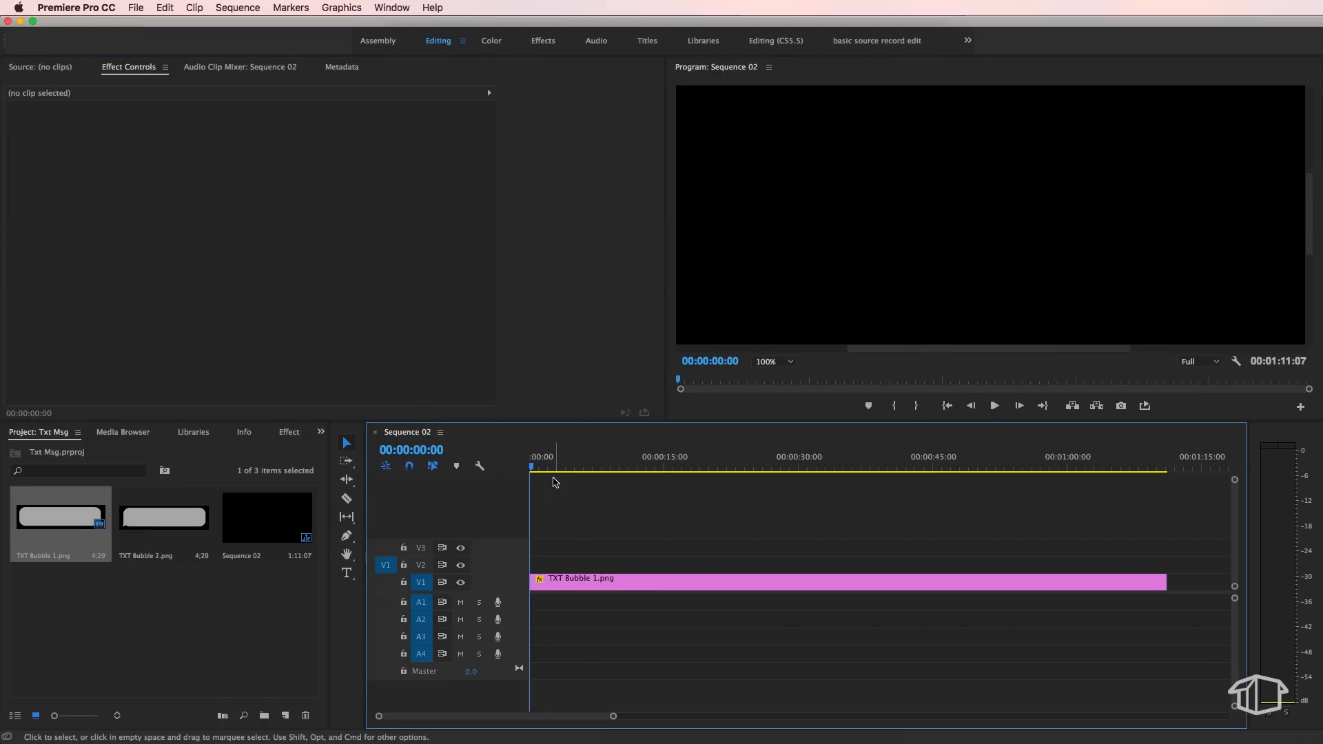
Set TXT Bubble 1's Opacity to 70%
left_click(760, 582)
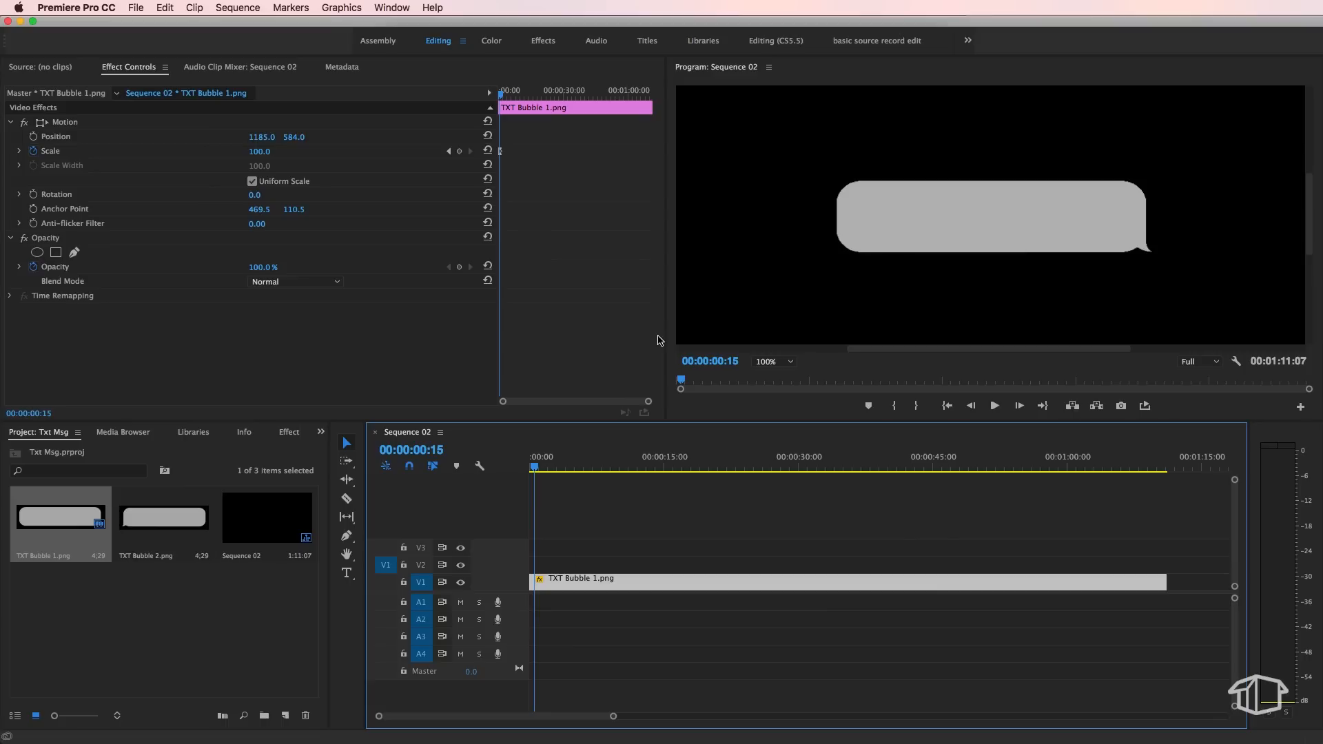
mouse_move(270, 276)
type("70")
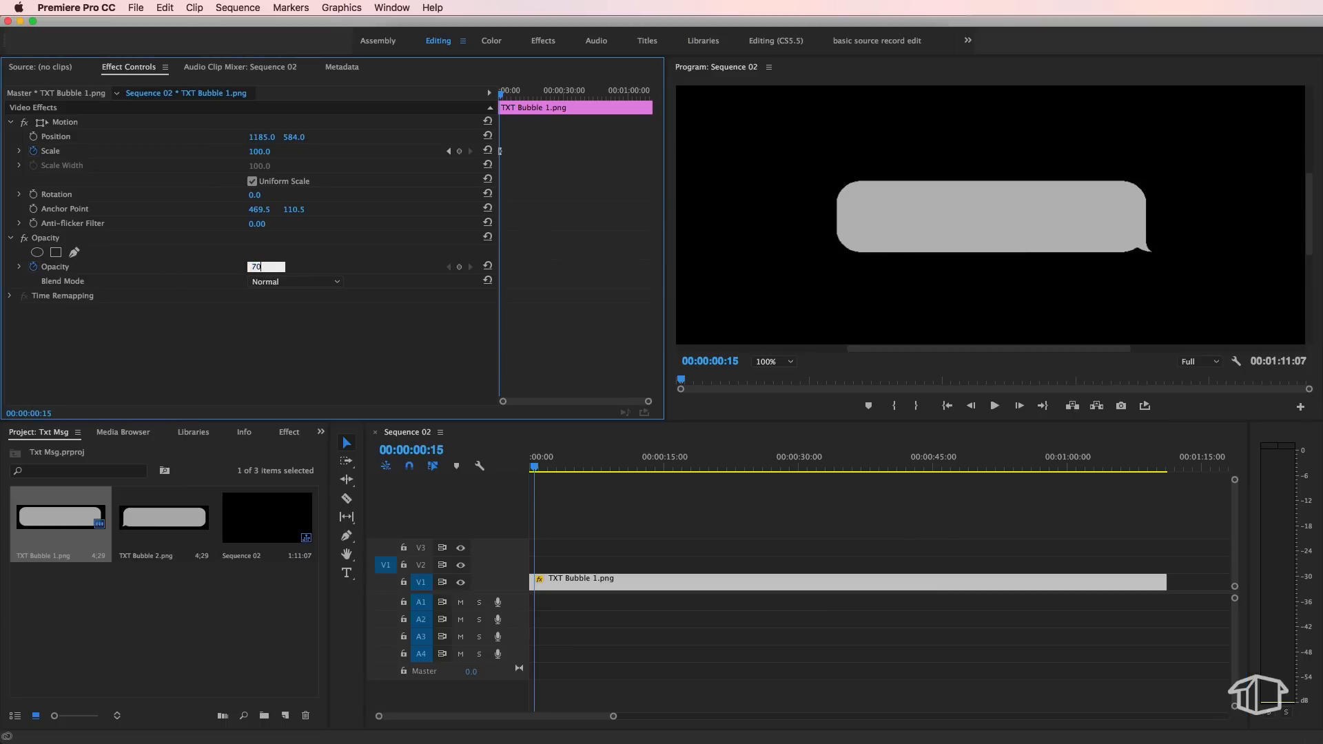
key("Return")
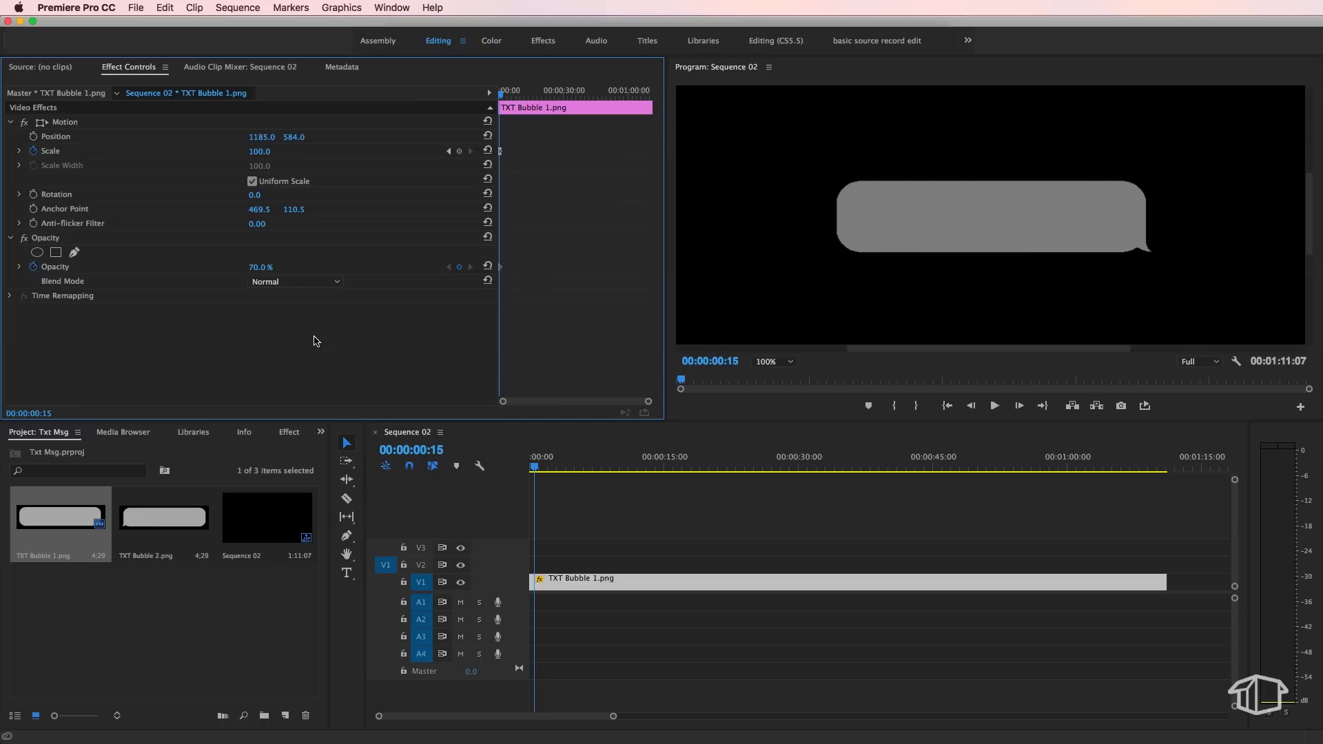
mouse_move(522, 609)
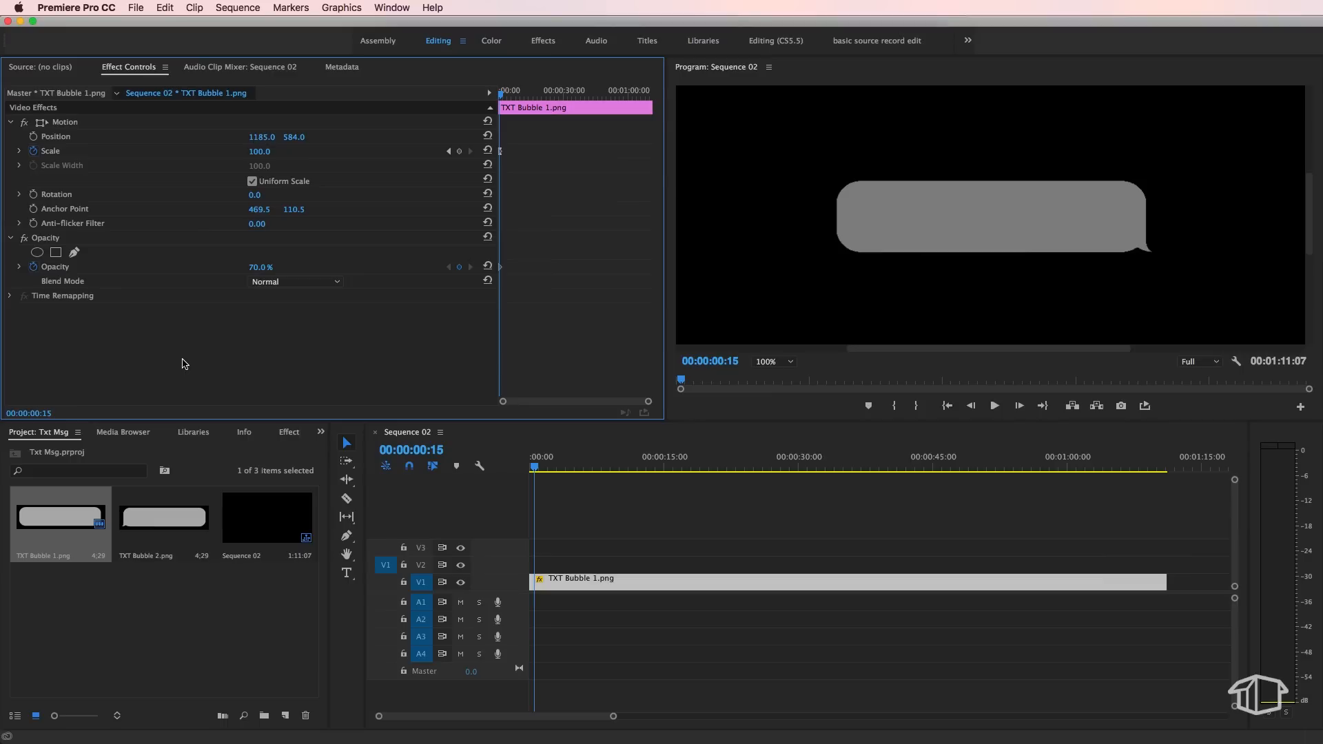
Apply Change to Color to TXT Bubble 1, changing grey to blue
left_click(254, 432)
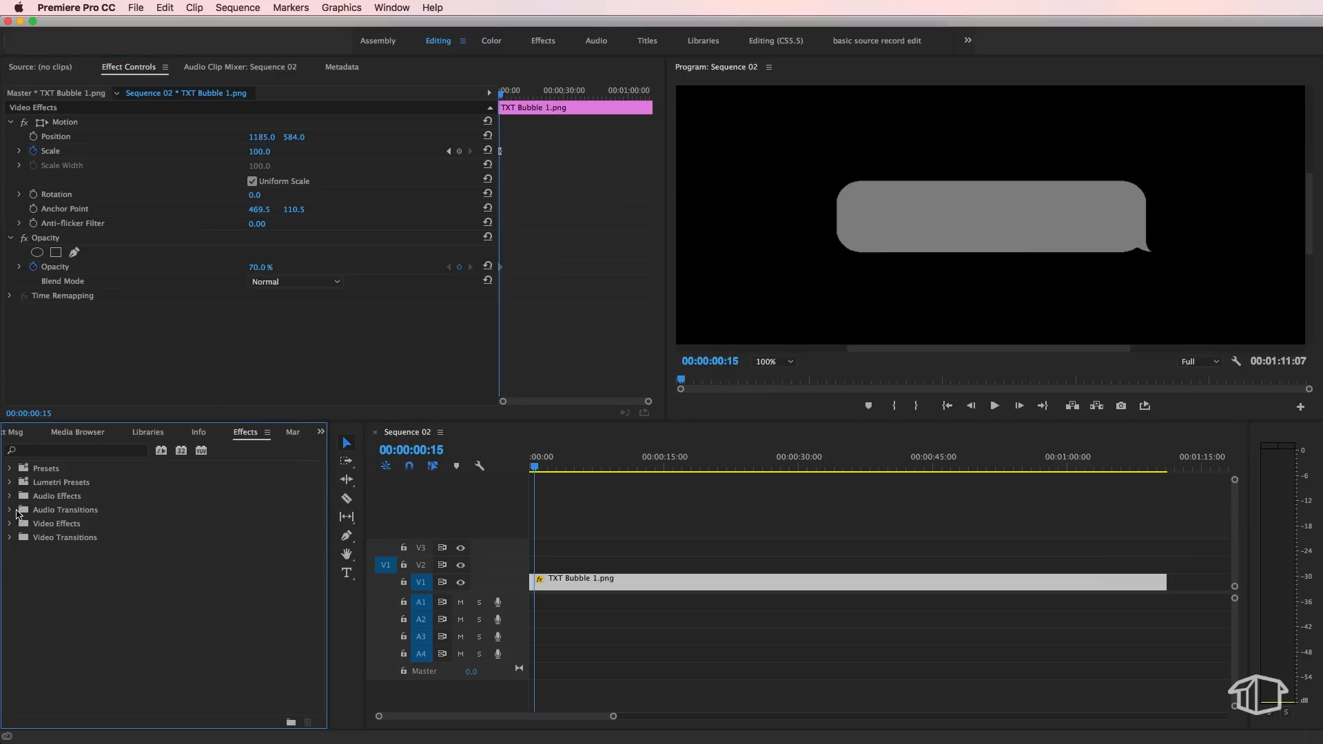
left_click(11, 510)
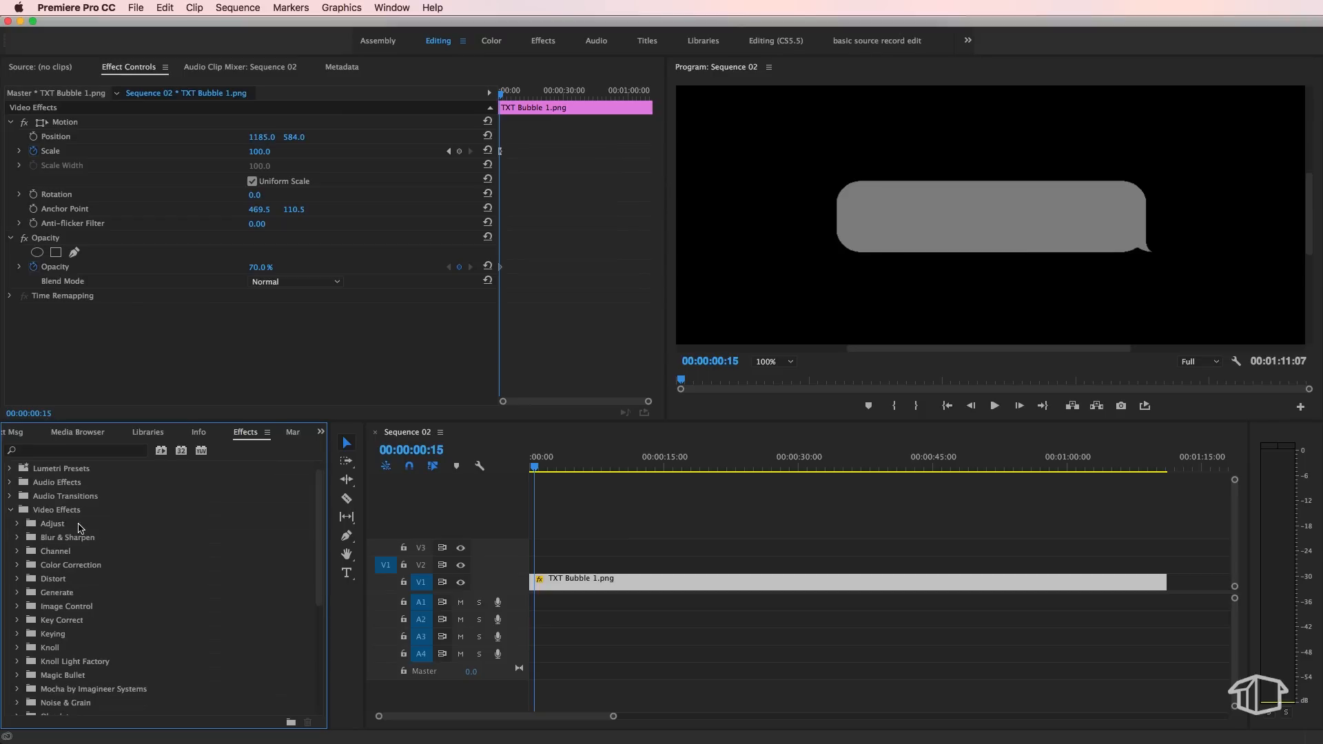
left_click(71, 564)
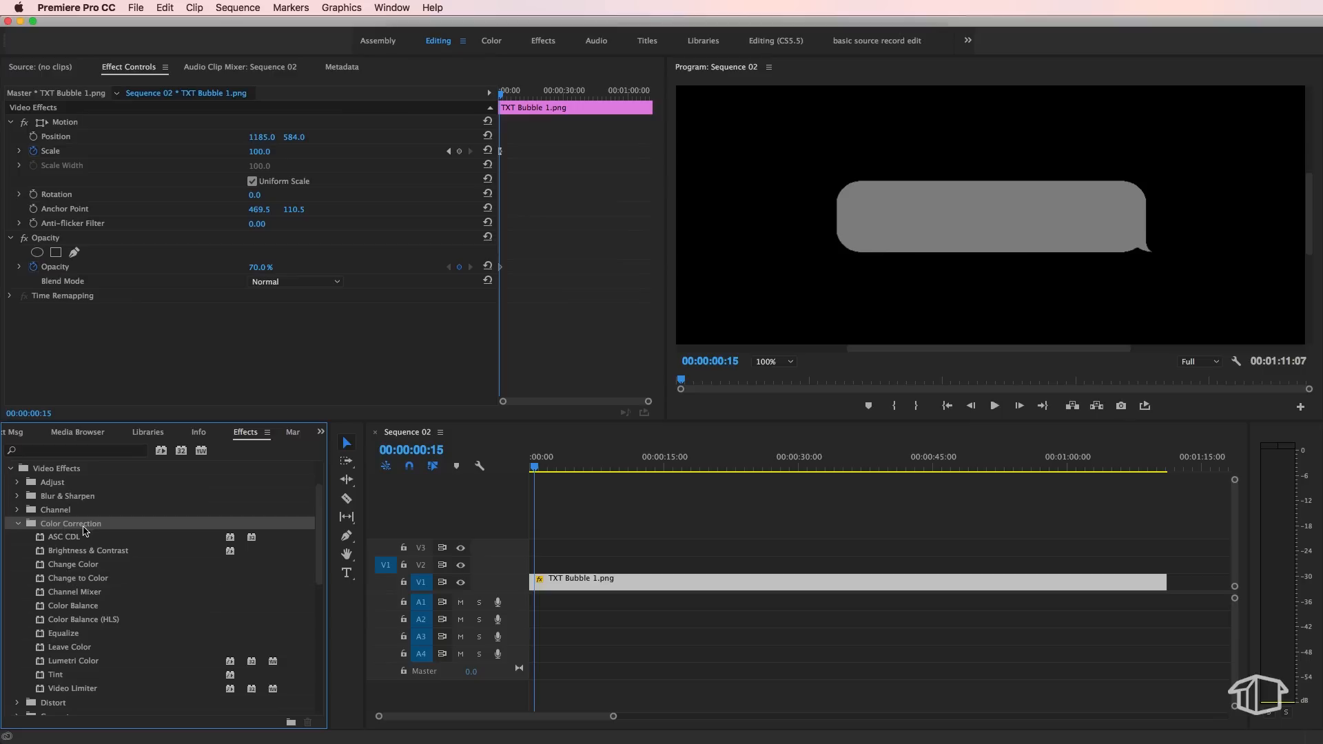
mouse_move(91, 544)
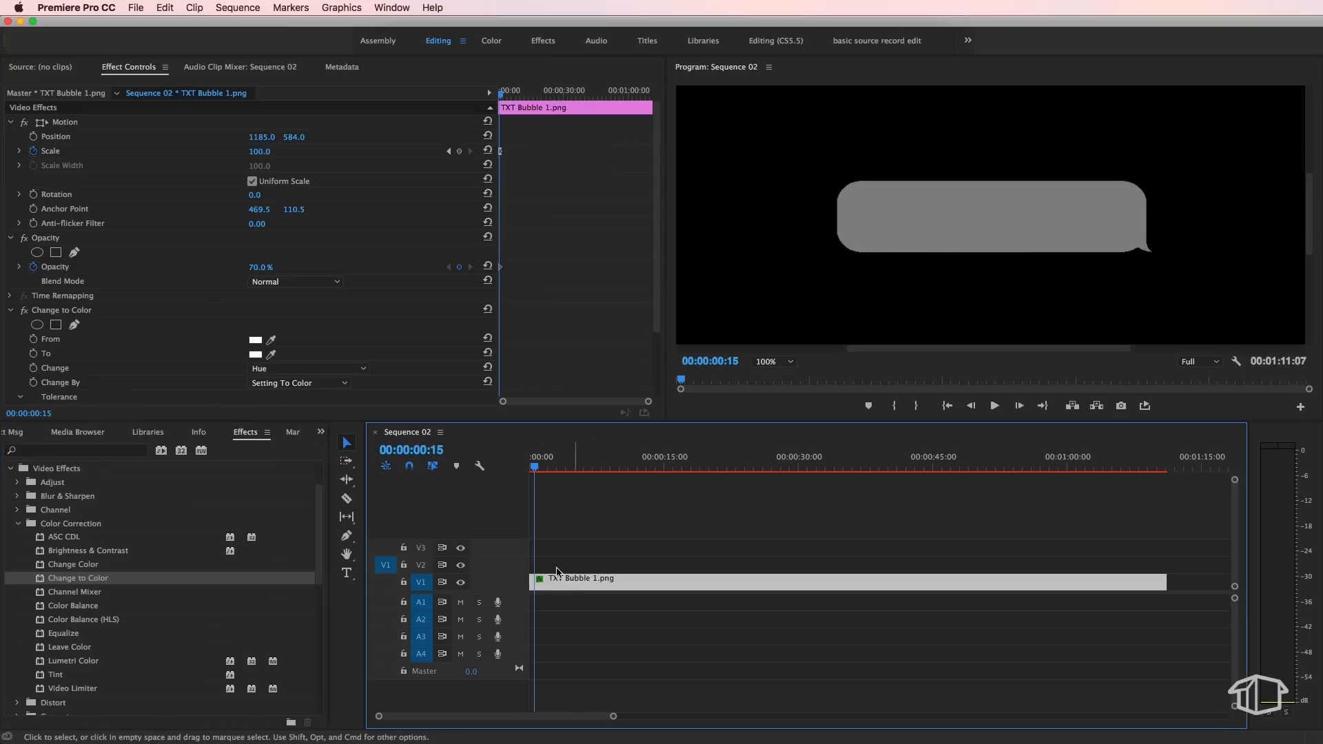
scroll("down", 3)
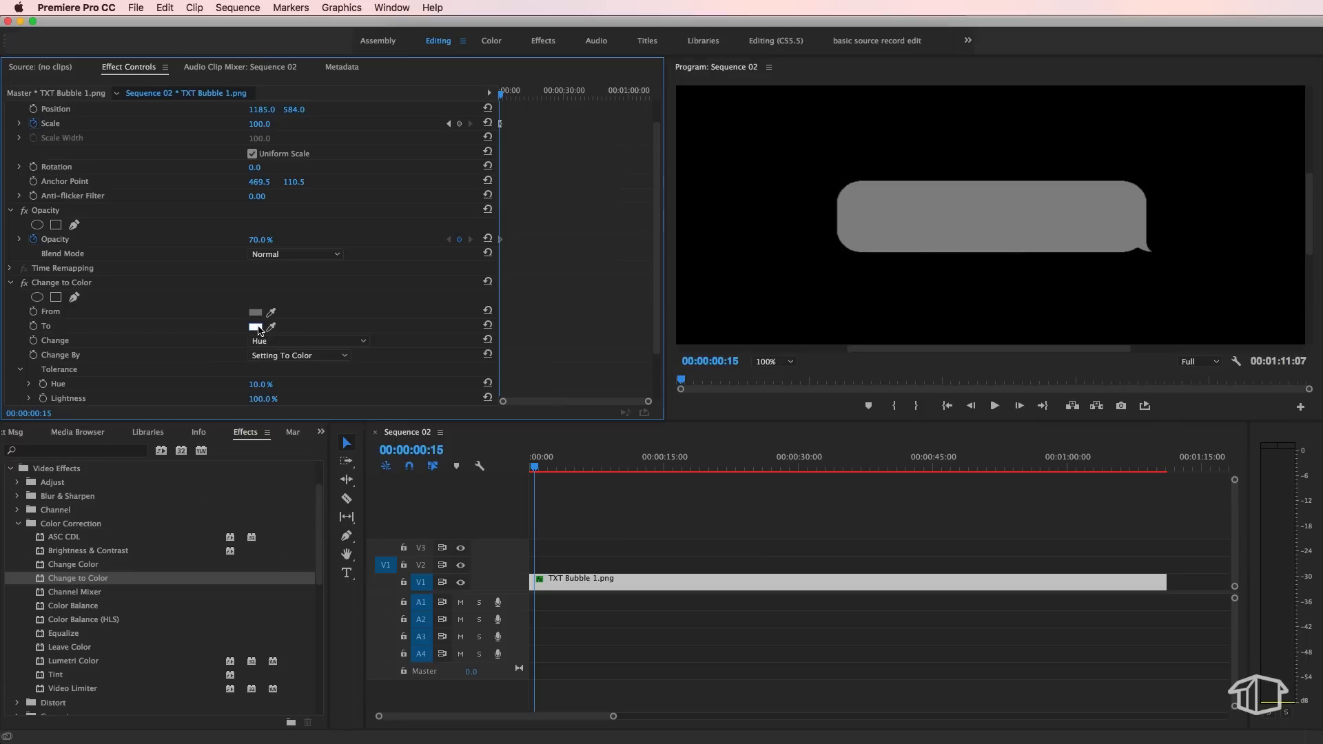
left_click(255, 328)
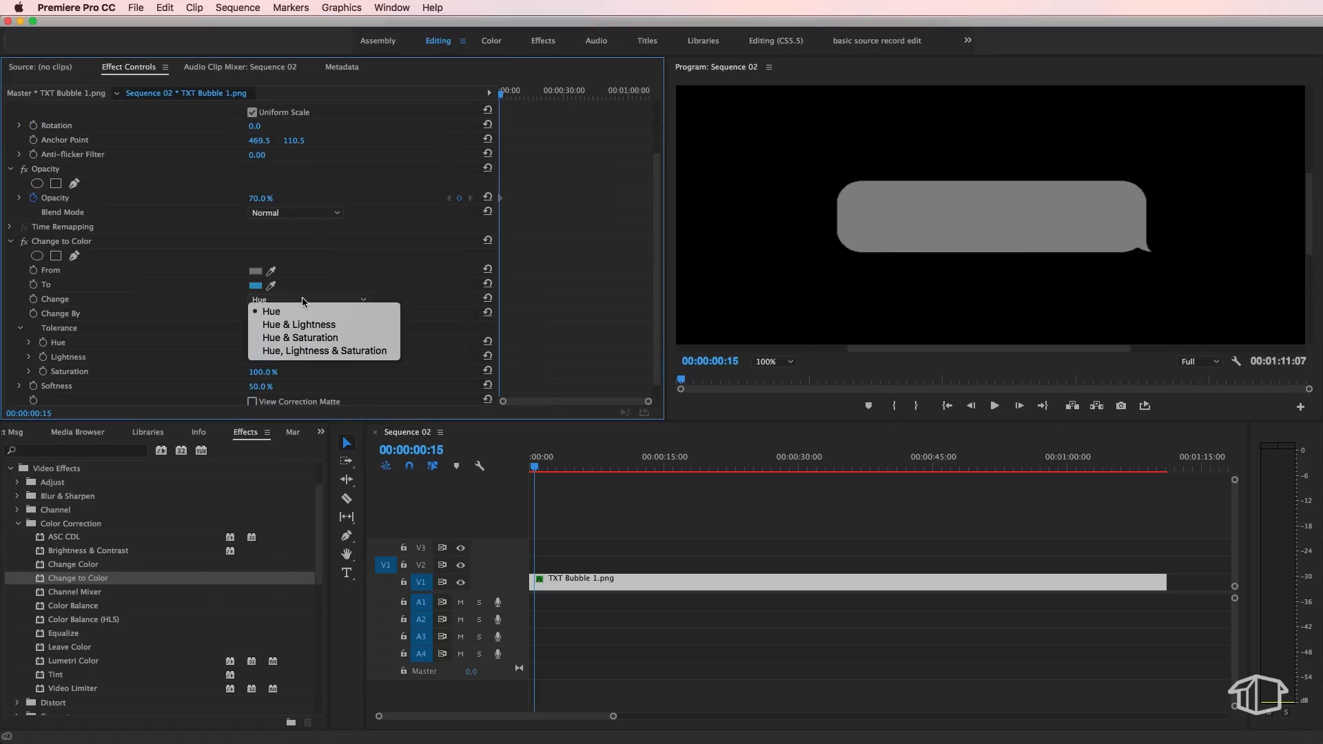
mouse_move(324, 350)
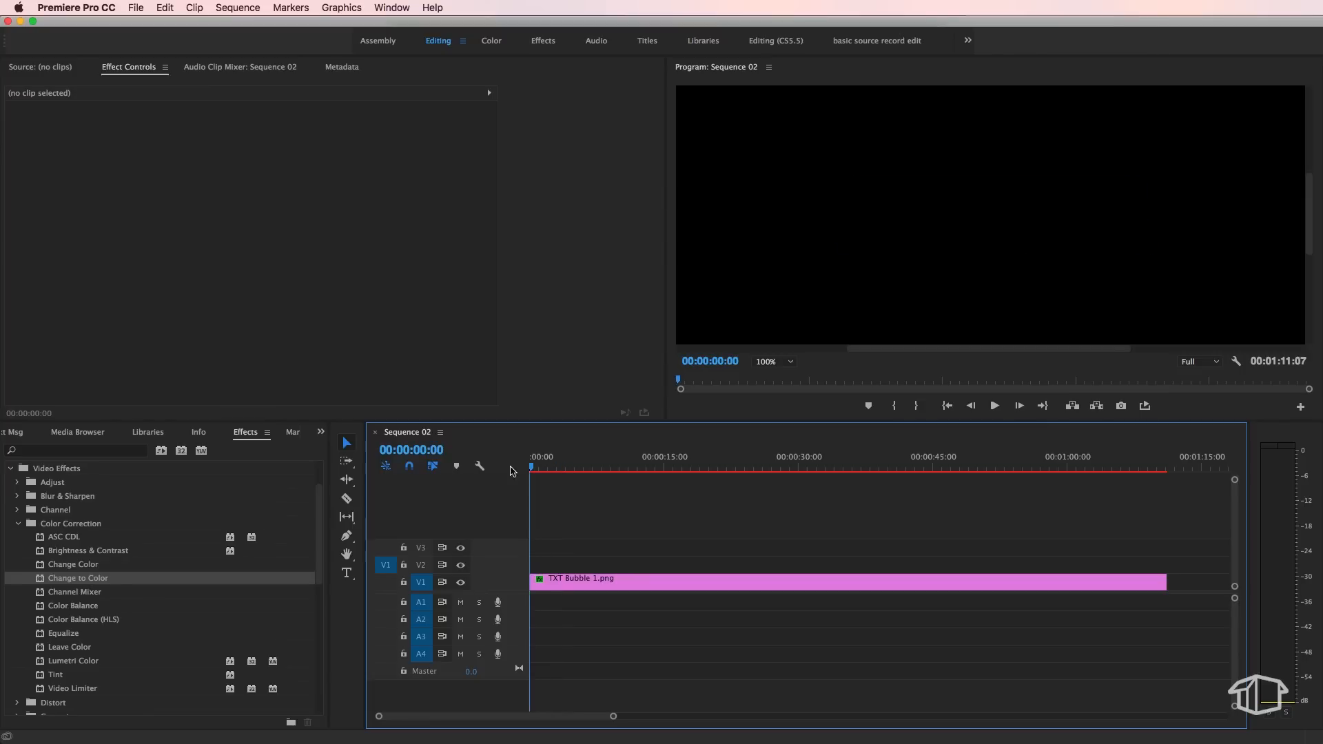
Preview the blue bubble, then bring up new-item options in the Project panel
left_click(555, 469)
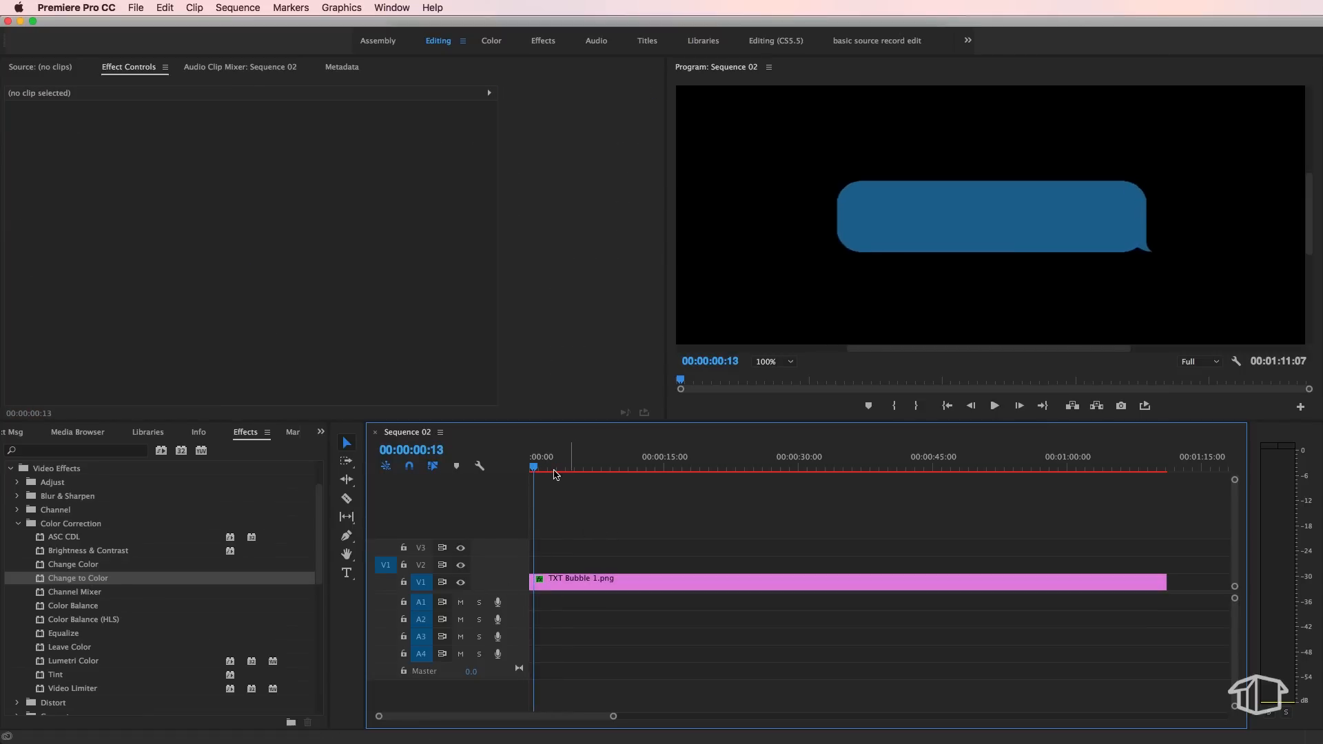
left_click(42, 433)
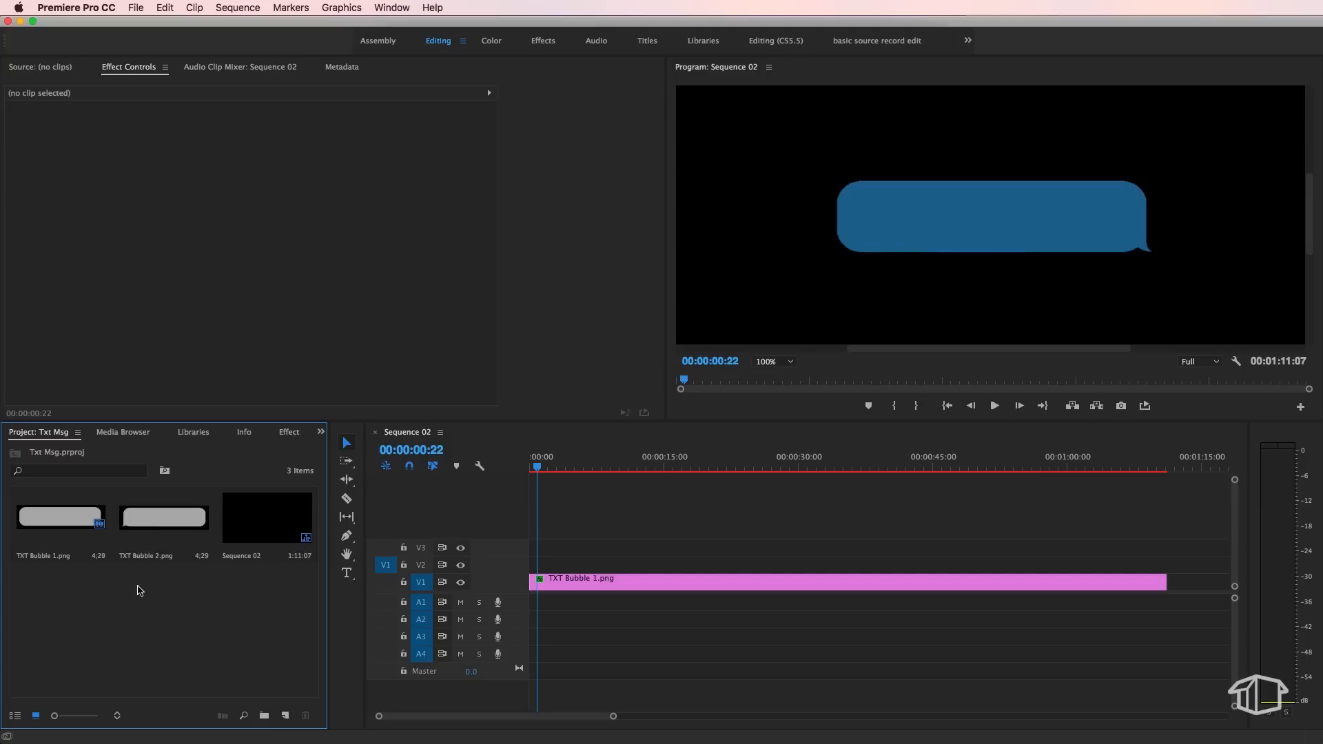
right_click(140, 590)
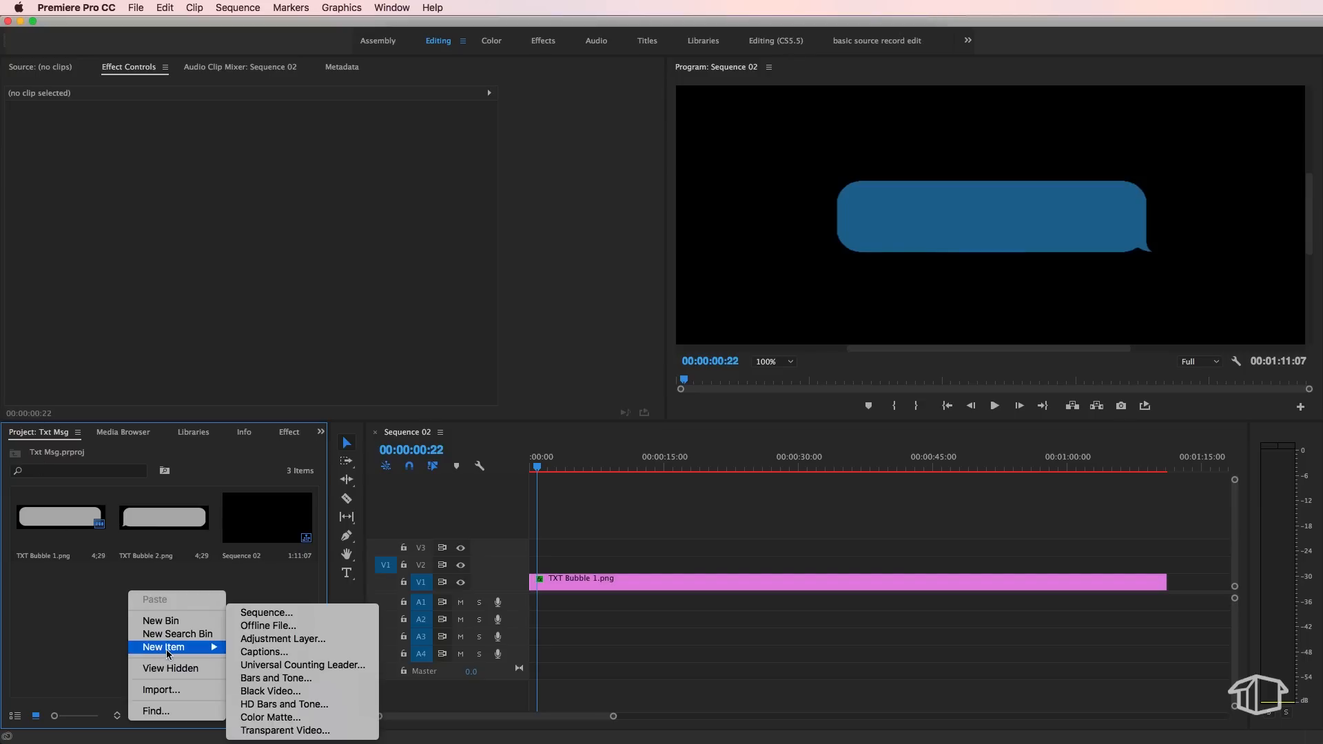
mouse_move(267, 625)
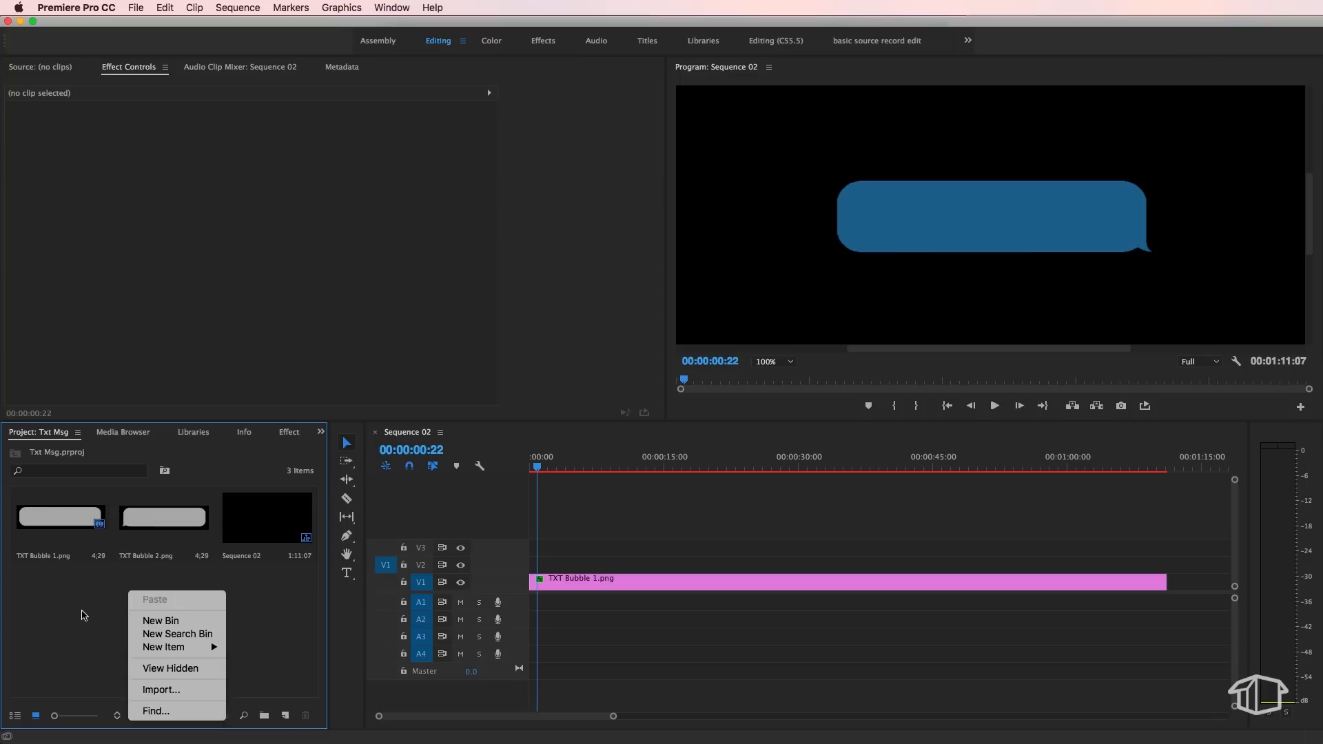
Add the Helvetica Neue title 'F. Pack fx // 3:05 PM' above the blue bubble
left_click(80, 615)
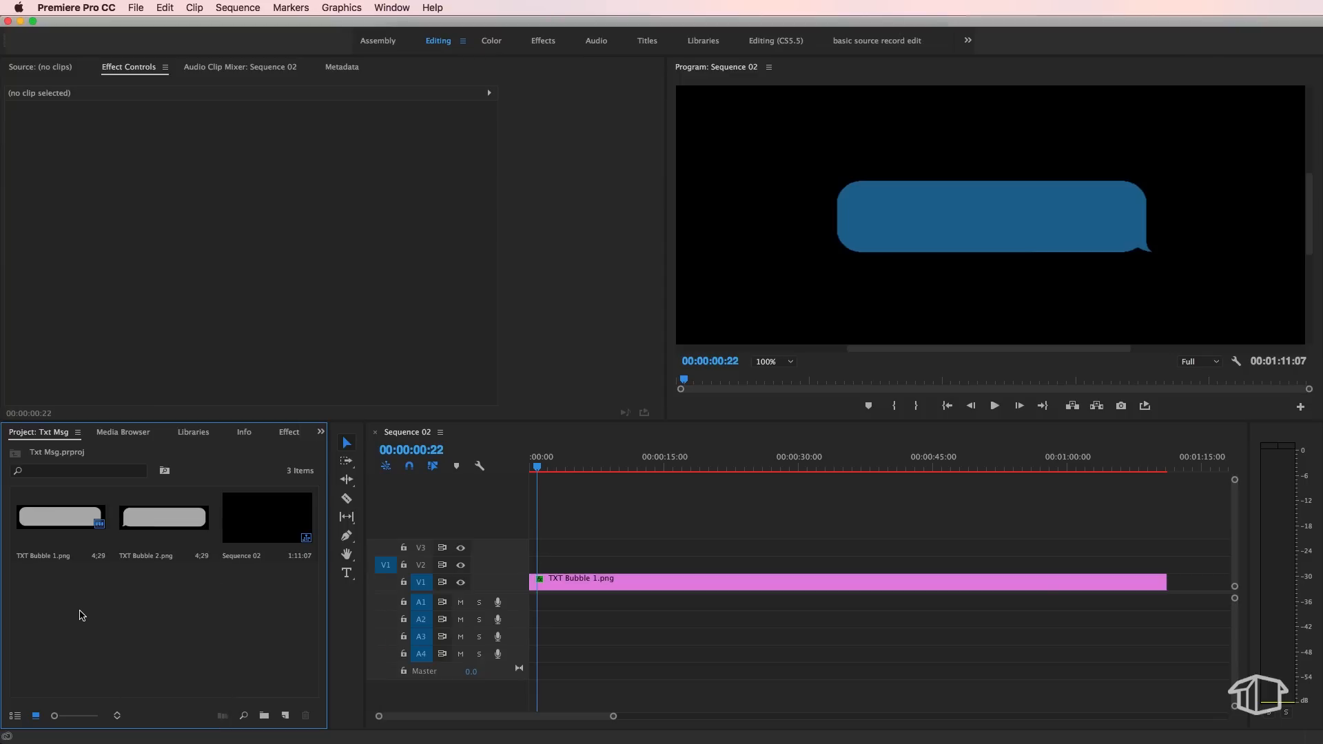
left_click(346, 575)
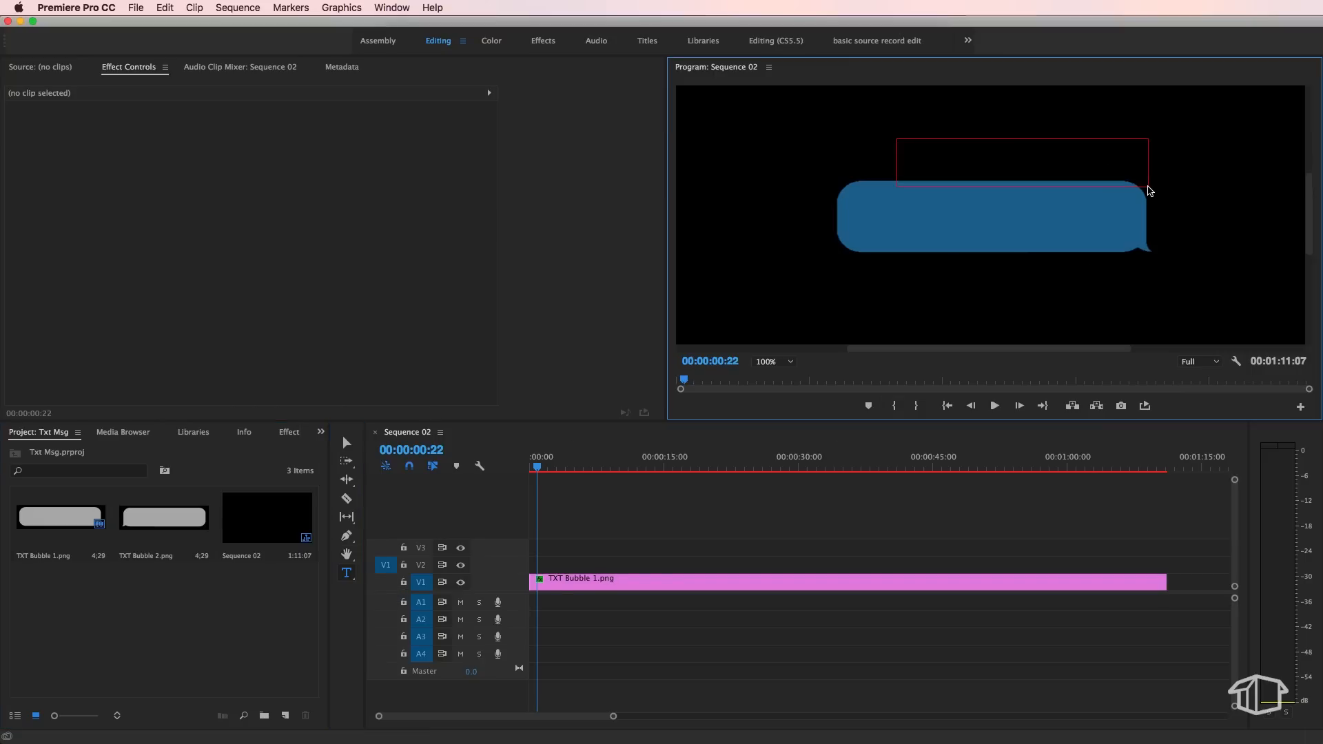
left_click(1009, 166)
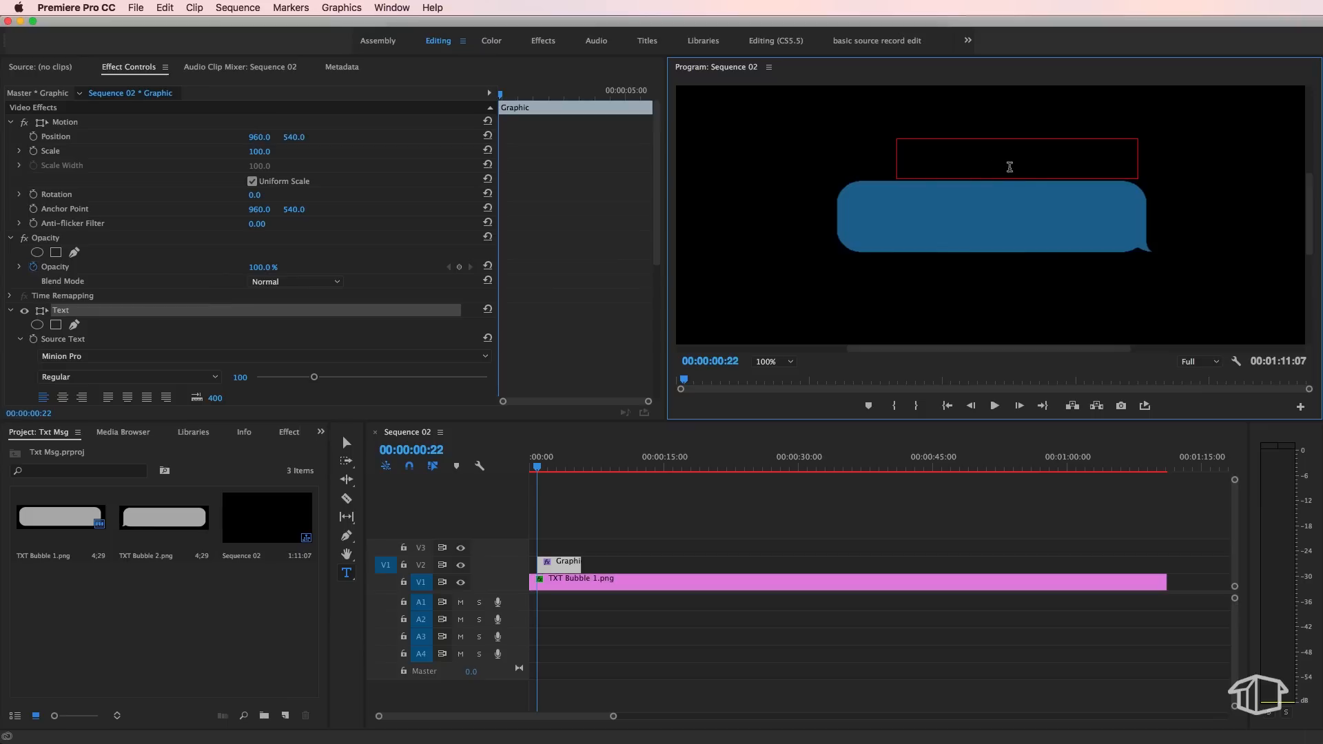
type("F. Pack fx // 3:05 PM")
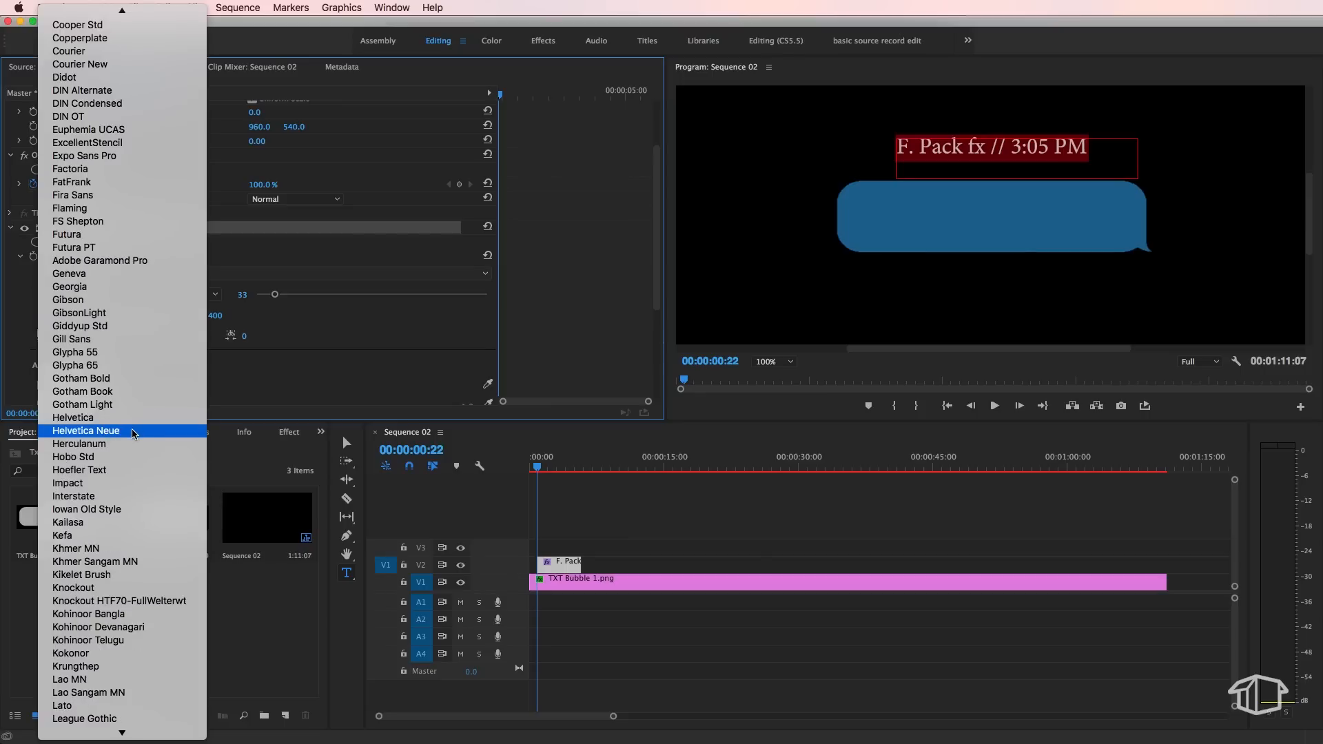
left_click(86, 431)
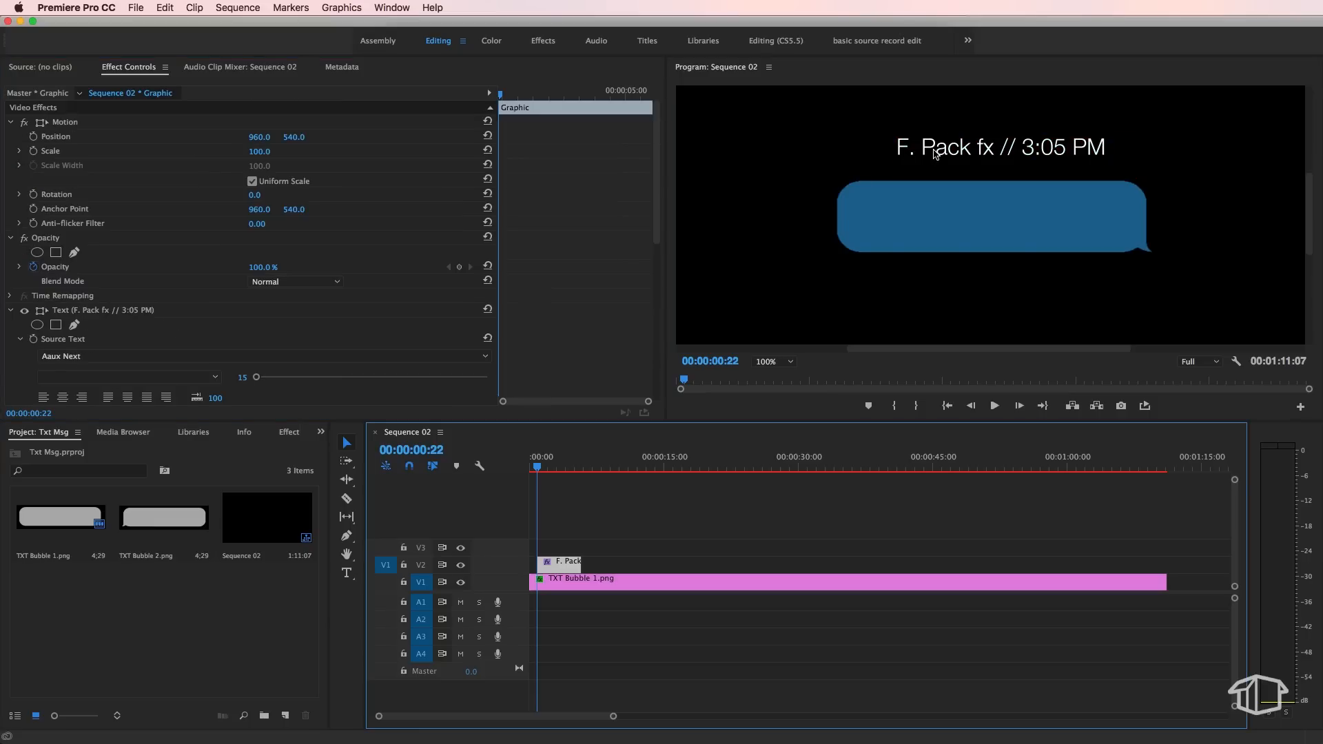
left_click(637, 568)
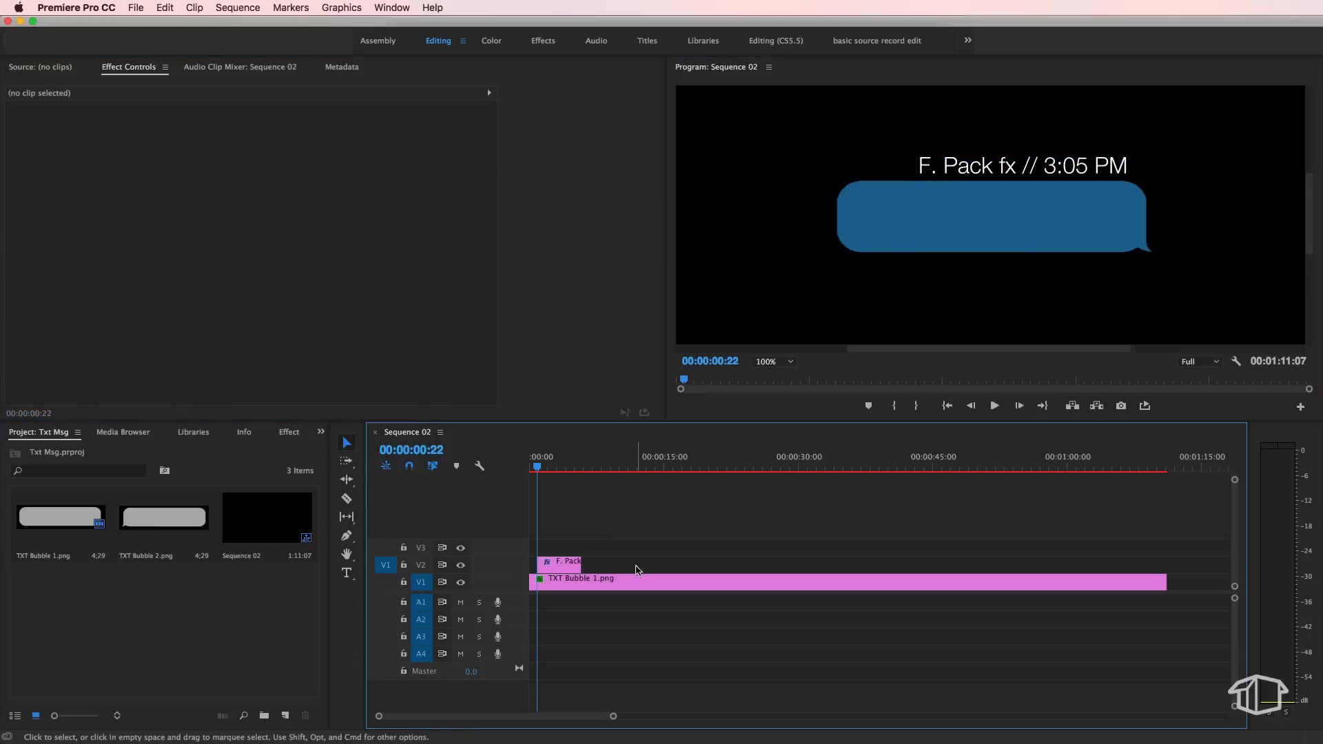
left_click(564, 563)
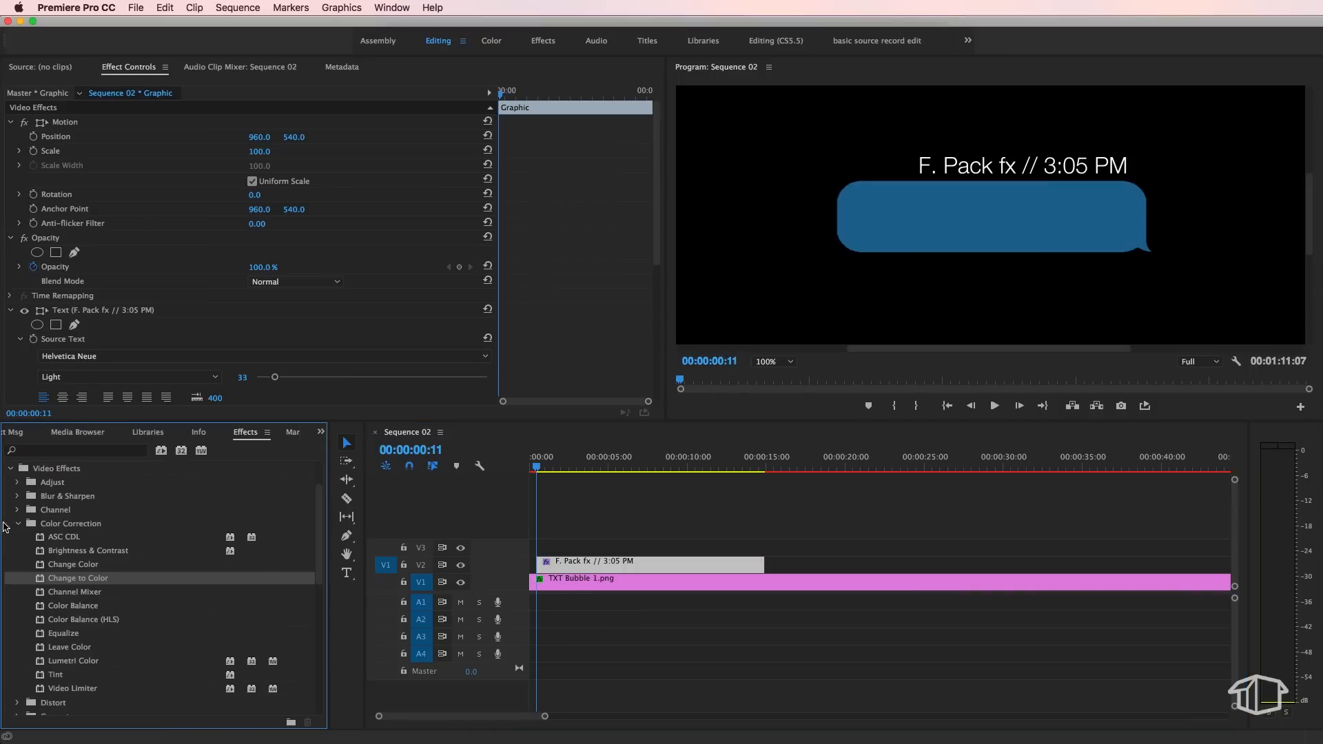
Apply a Cross Dissolve from Video Transitions > Dissolve to the title clip's start
left_click(16, 468)
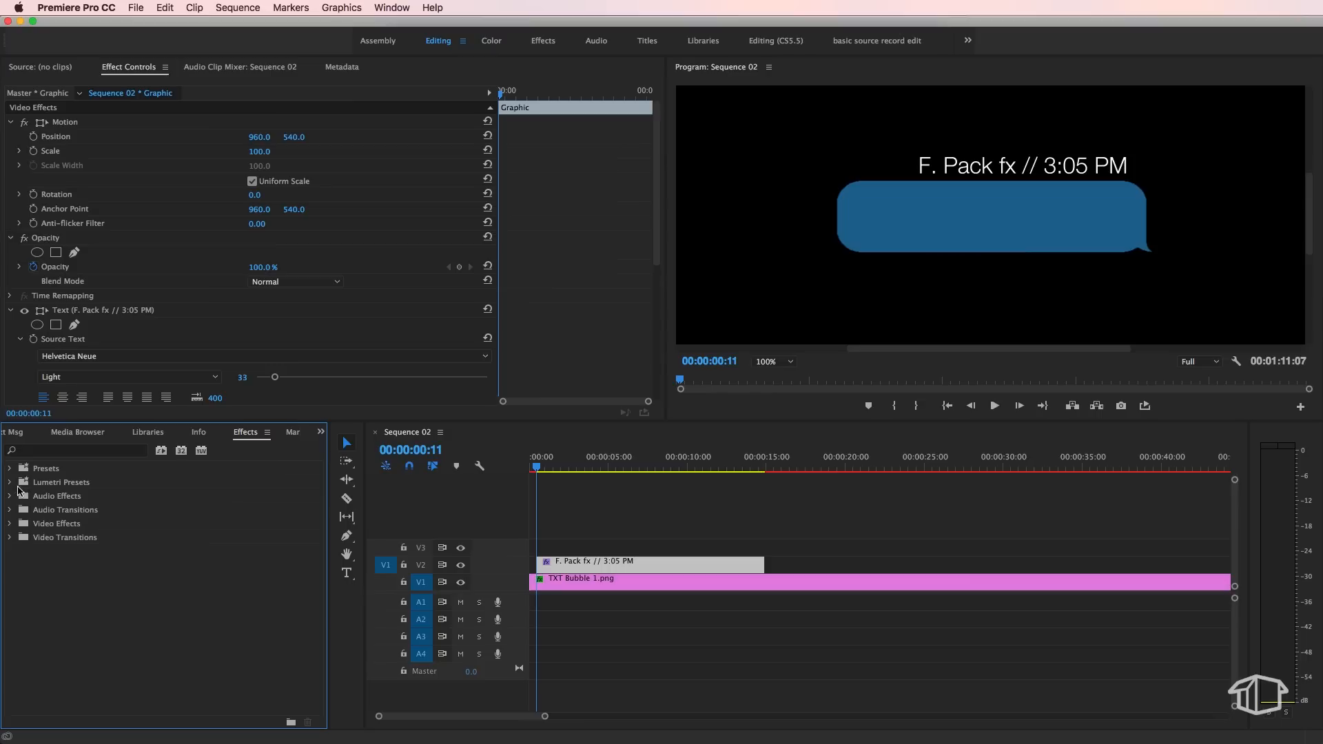
left_click(9, 538)
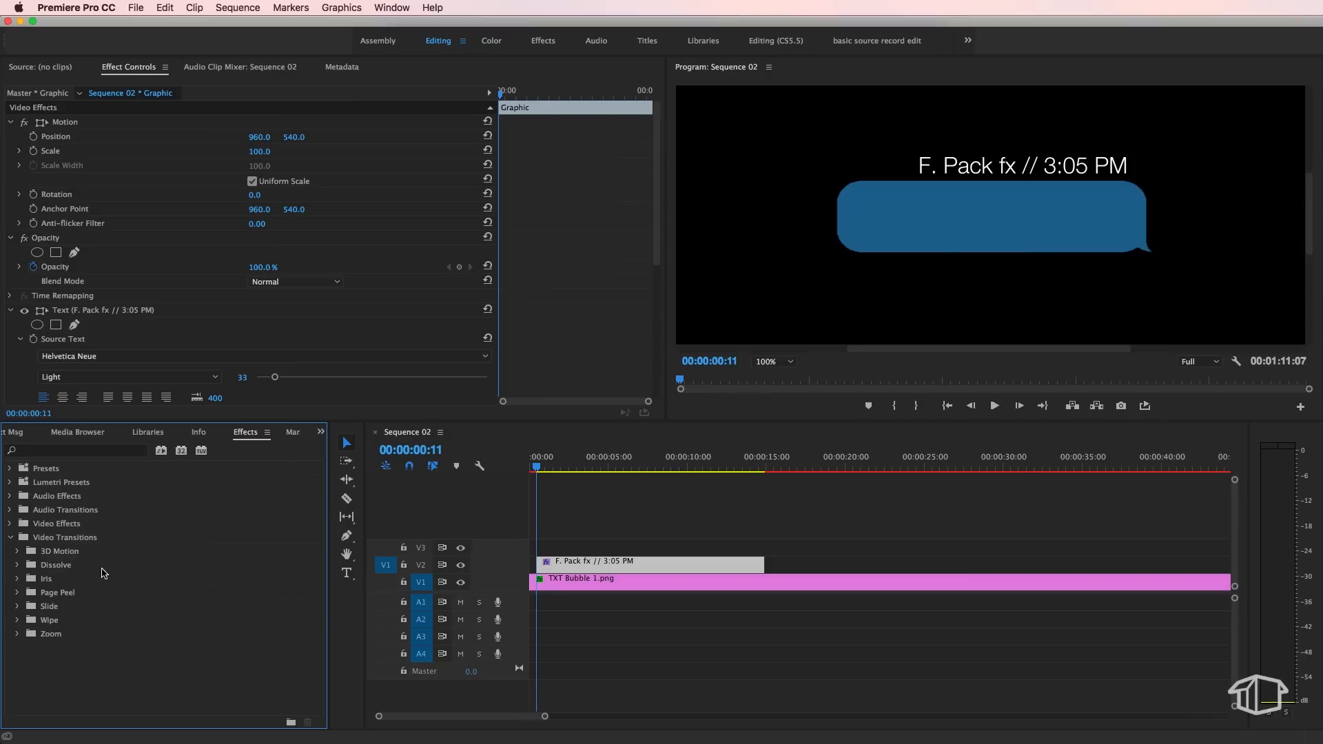
left_click(16, 564)
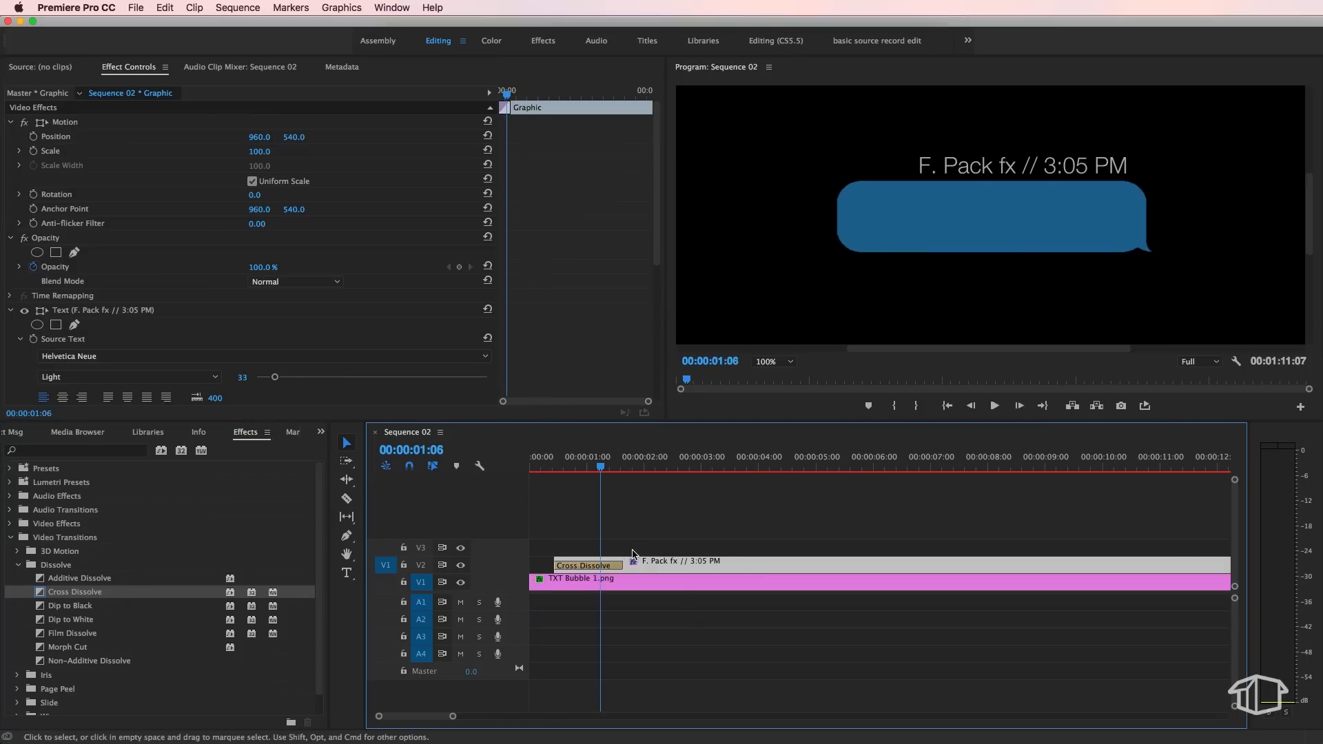
left_click(588, 565)
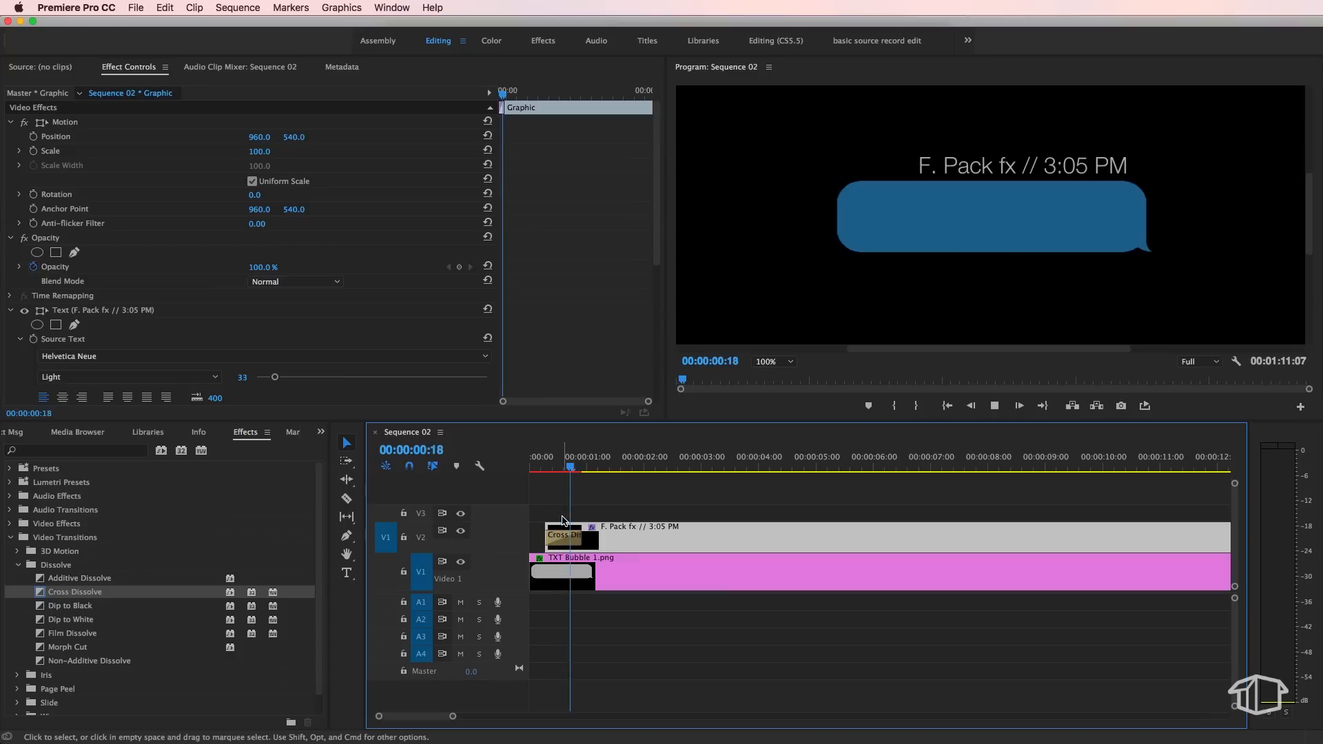
left_click(559, 456)
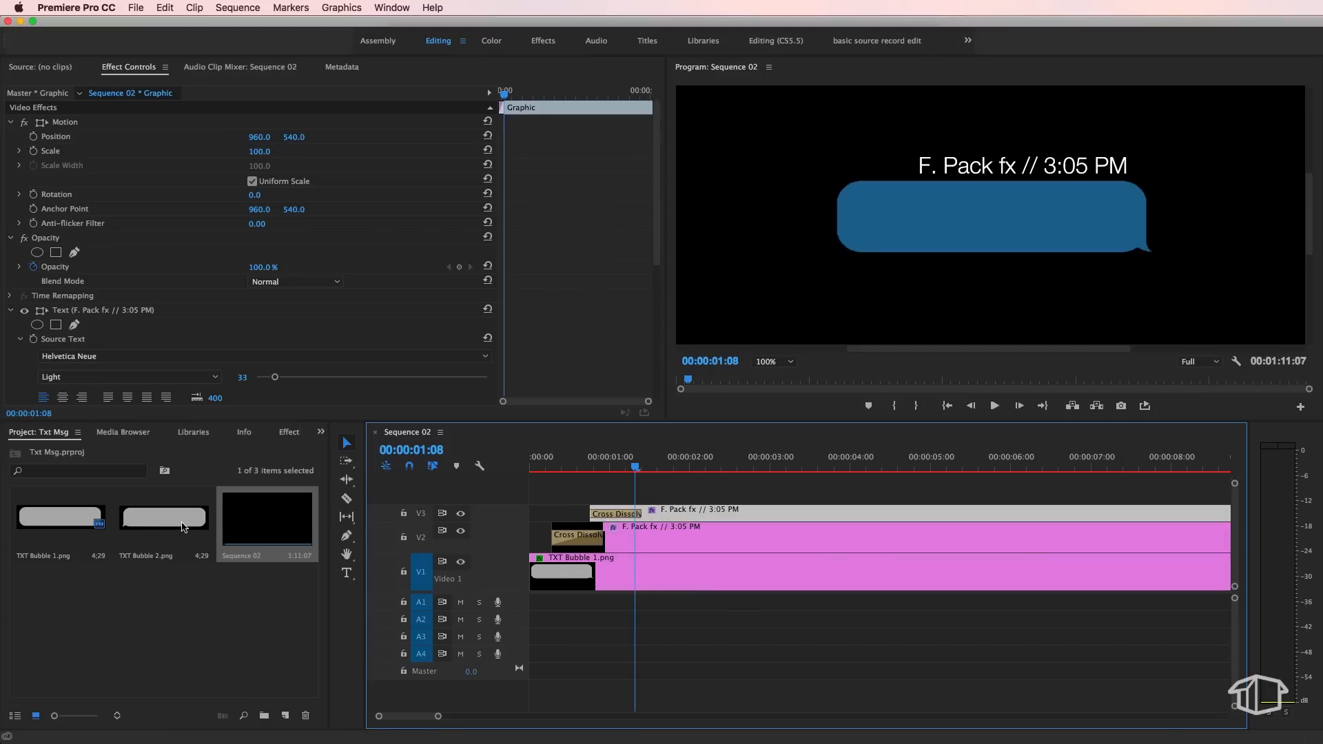
mouse_move(123, 615)
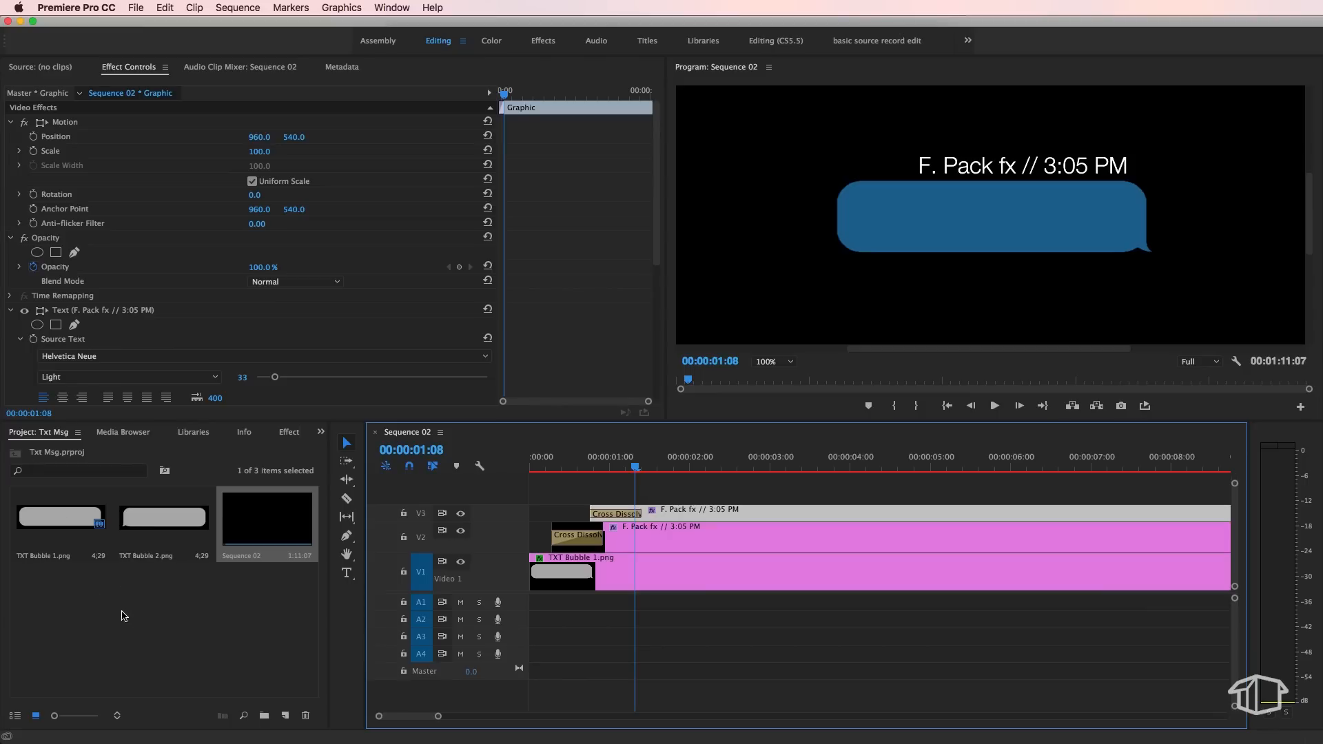
mouse_move(71, 594)
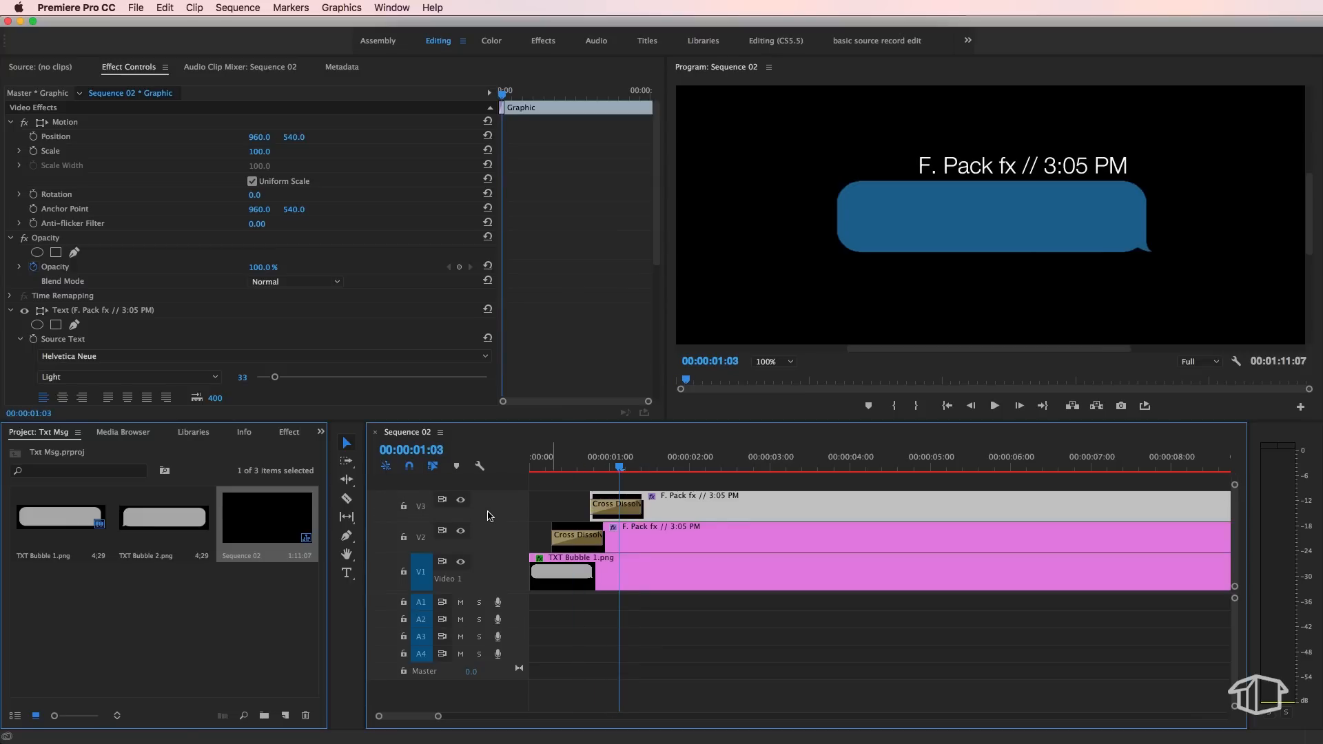
Offset the duplicate title on V3 to begin just after the lower title
left_click(567, 469)
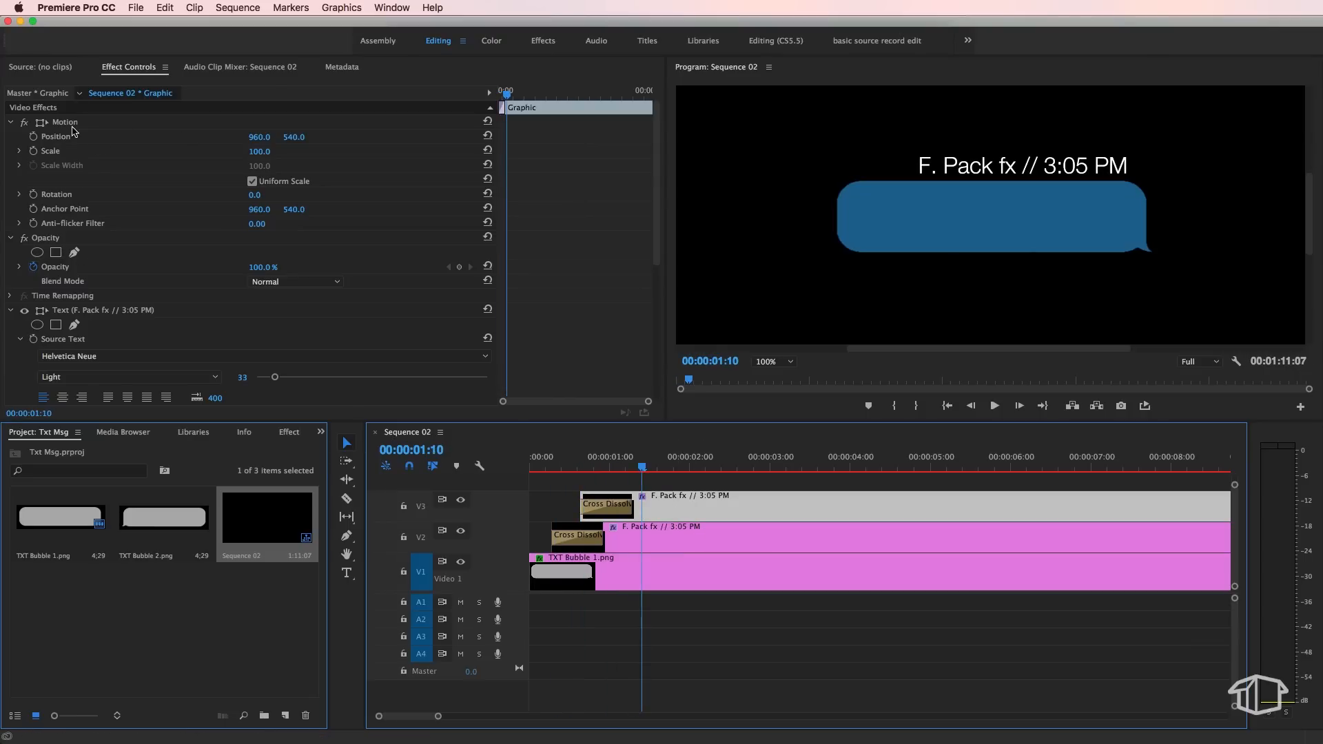
Type 'Hey, how are you going?' into the upper title copy and select it for resizing
left_click(66, 121)
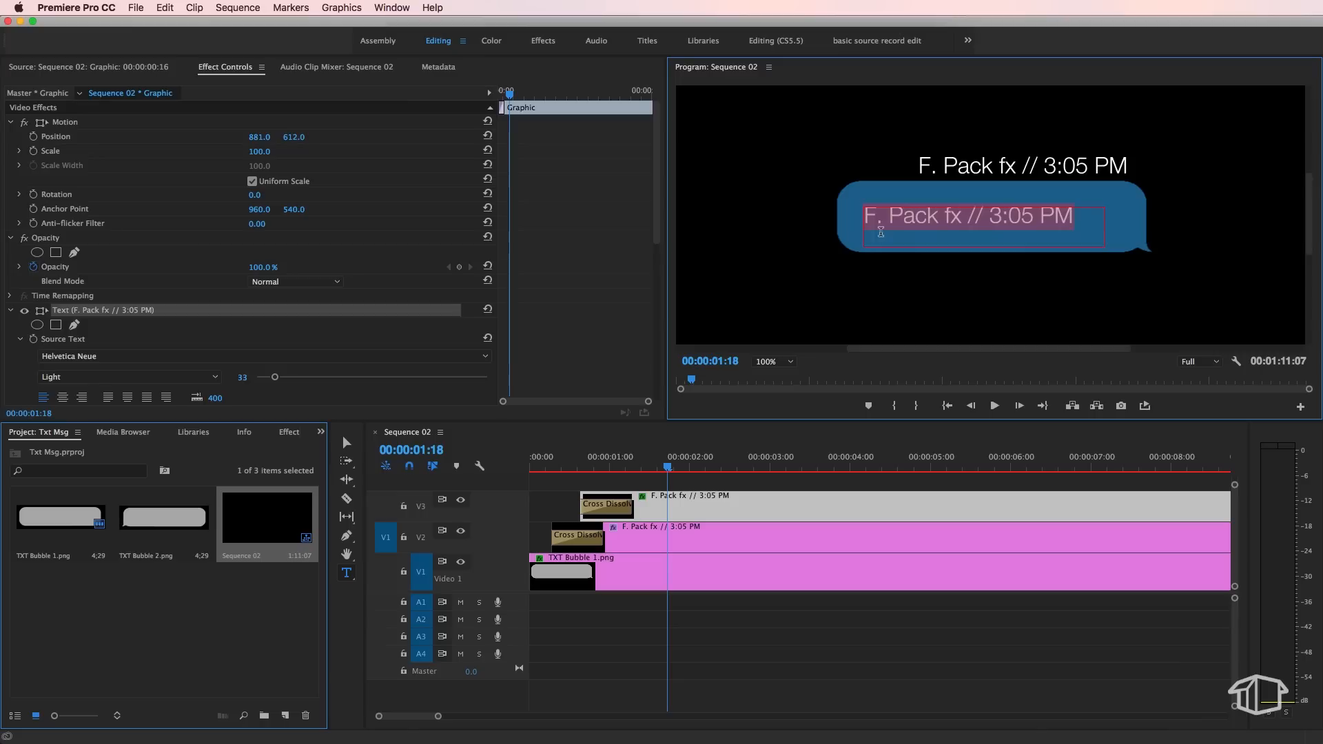
type("Hey, how are you going?")
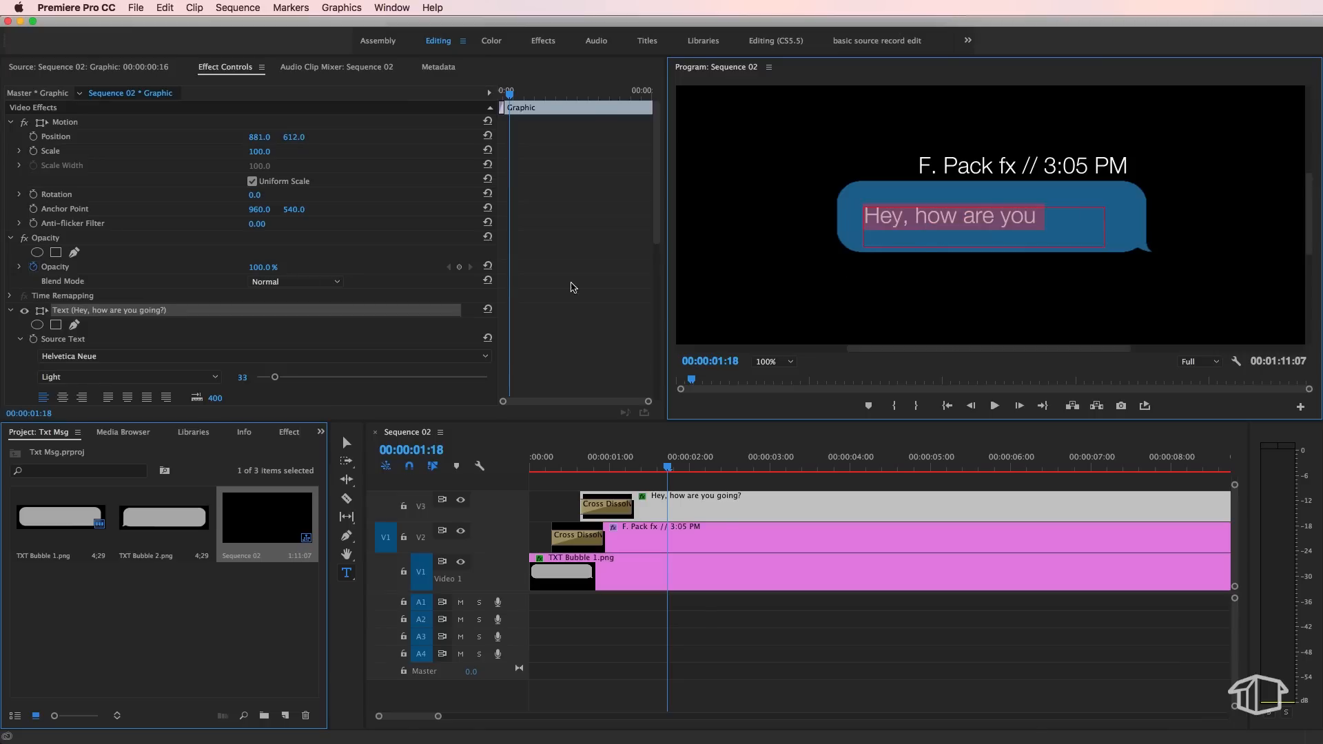
scroll("down", 3)
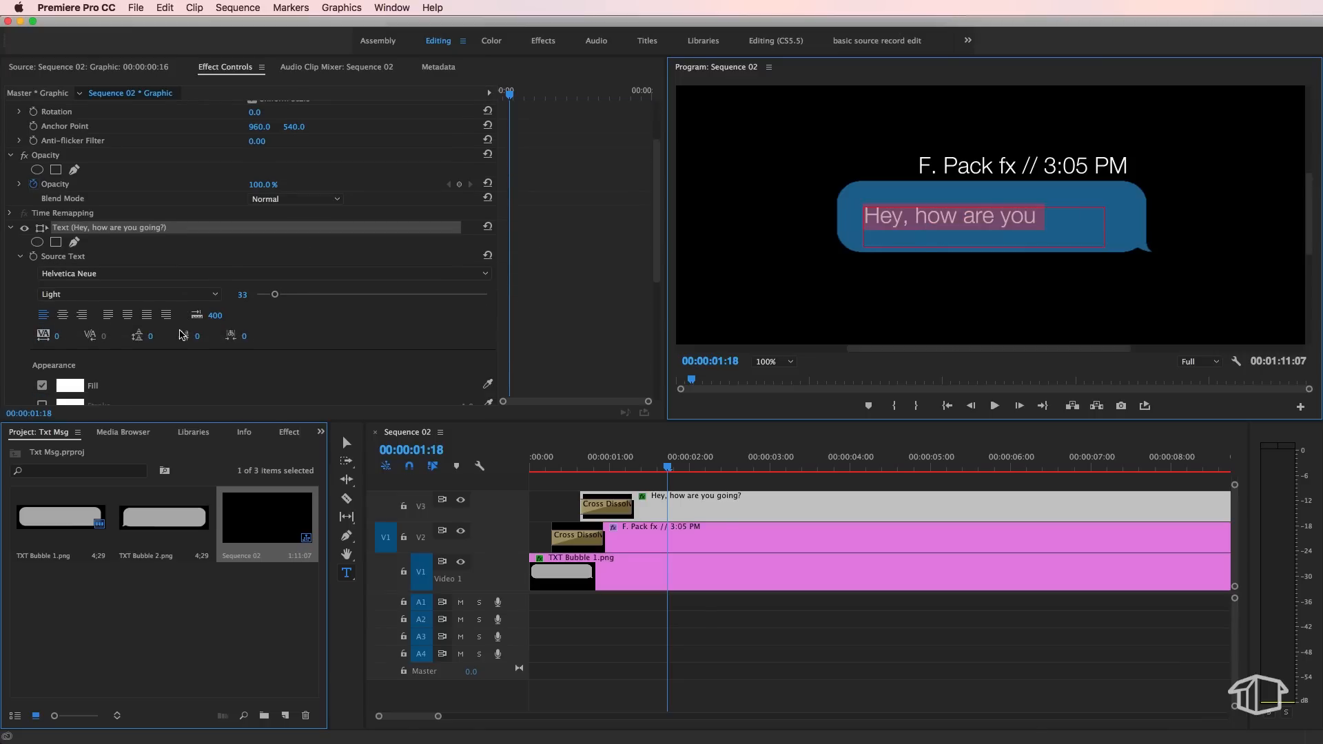
scroll("down", 3)
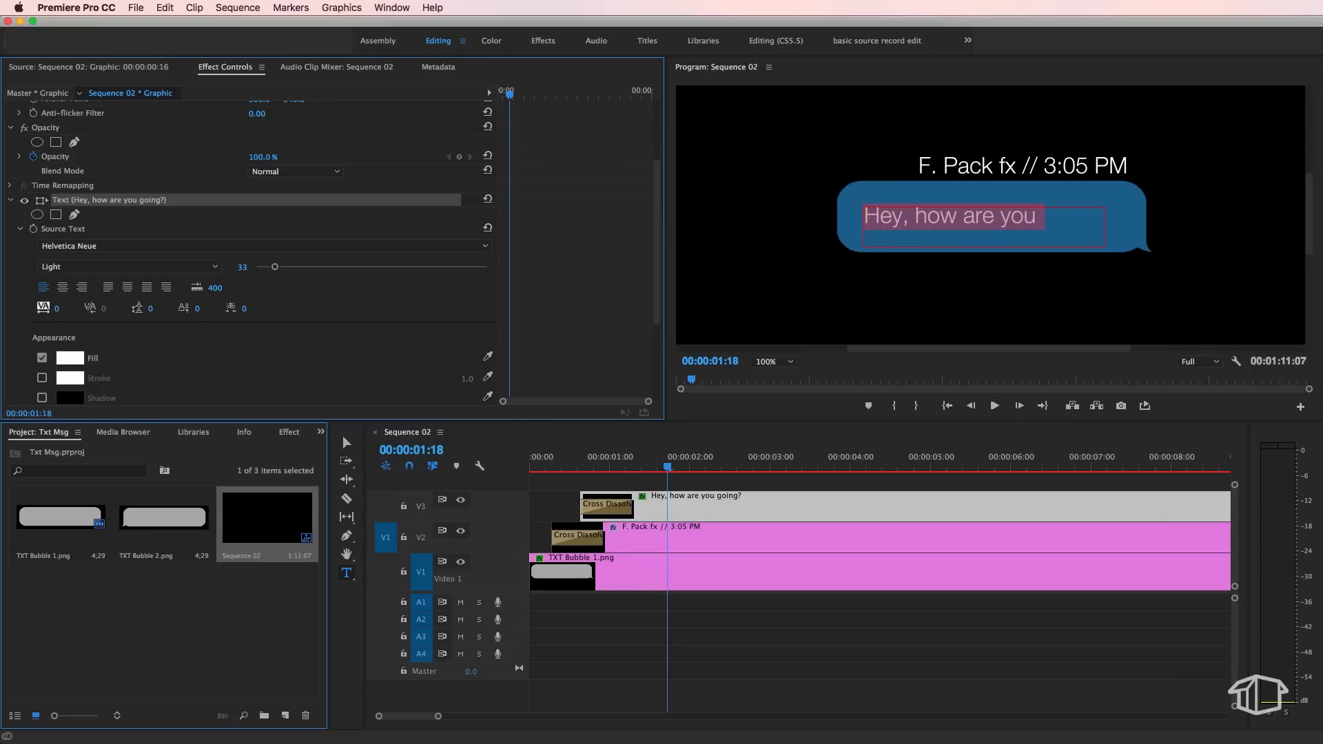
type("going?")
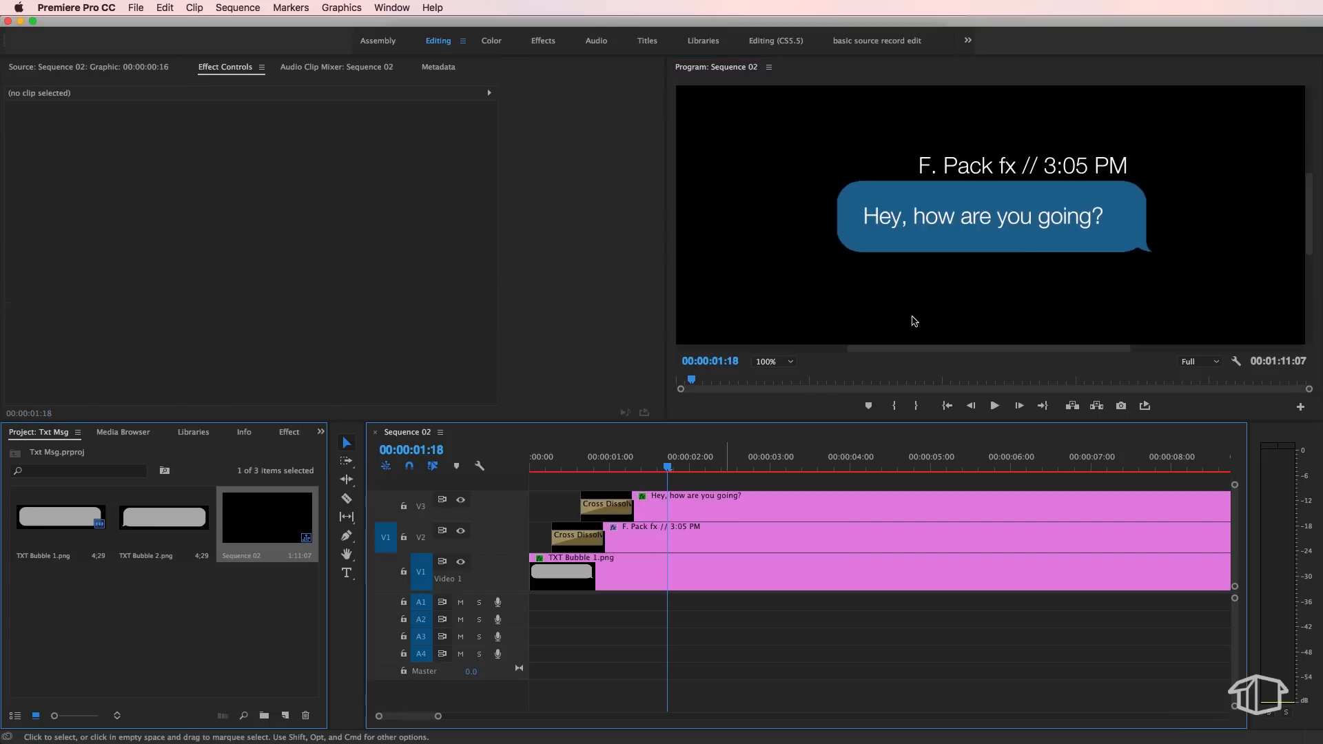
left_click(759, 507)
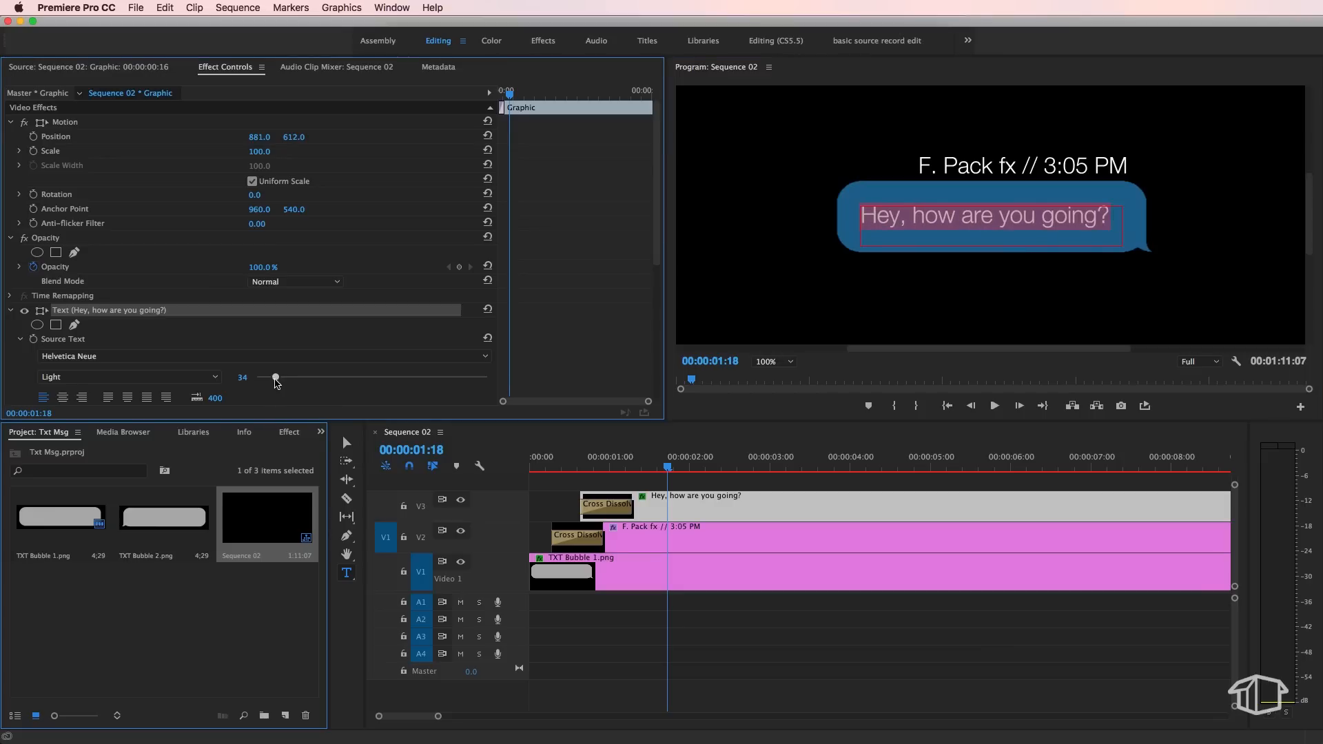
Raise the message font size to 35 and reveal the text clip with a Wipe transition
left_click(606, 504)
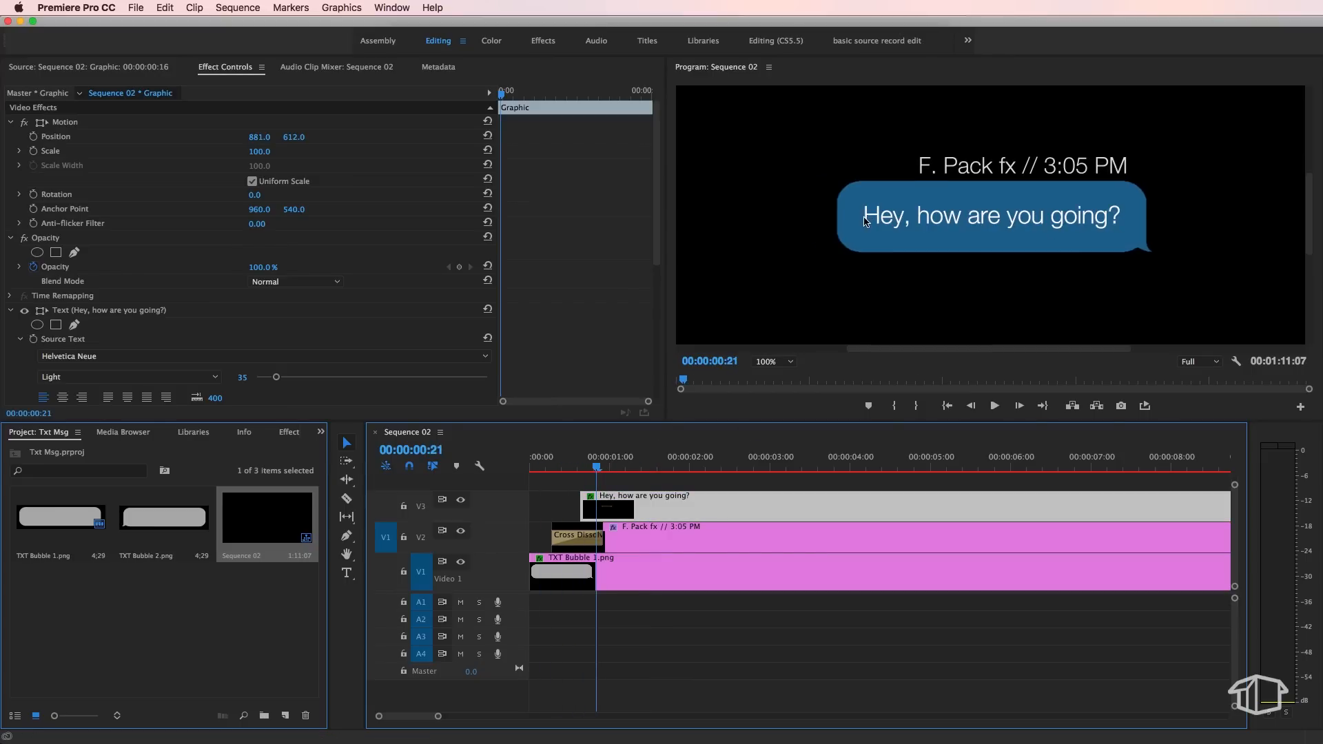
mouse_move(846, 221)
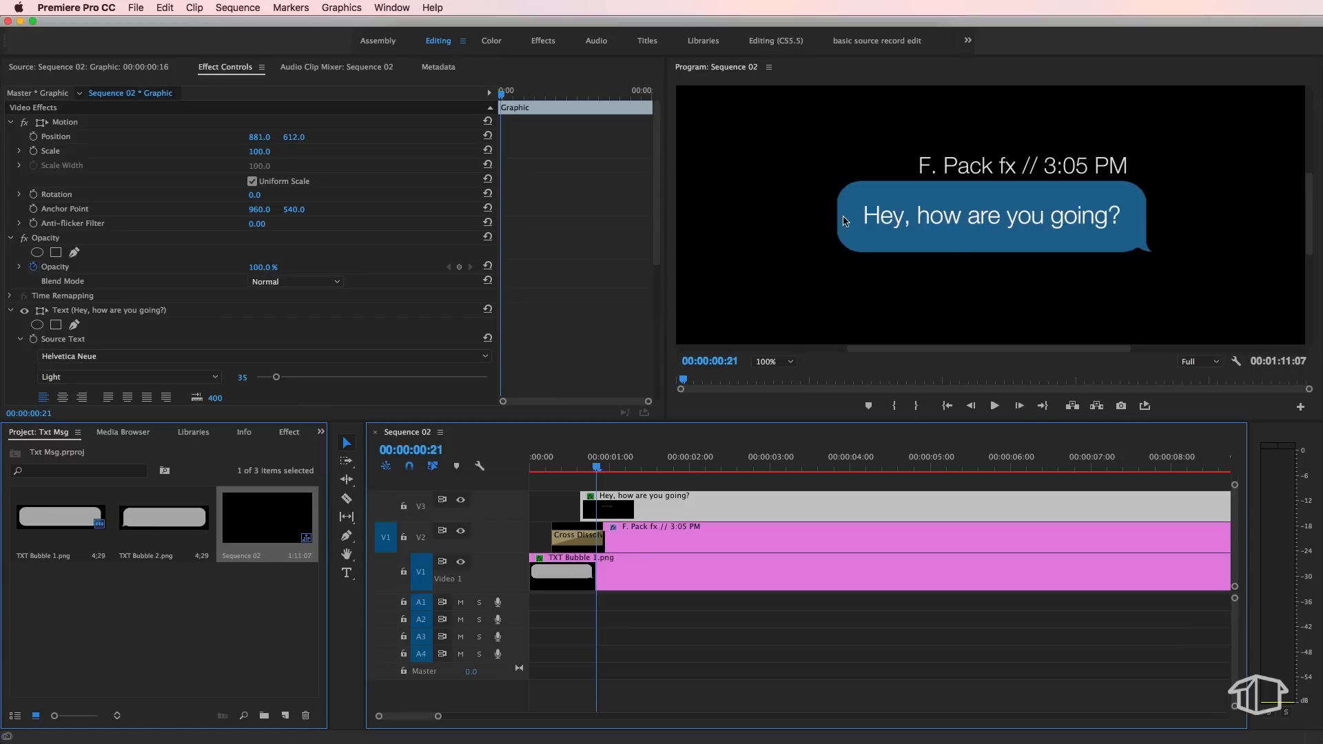
mouse_move(977, 251)
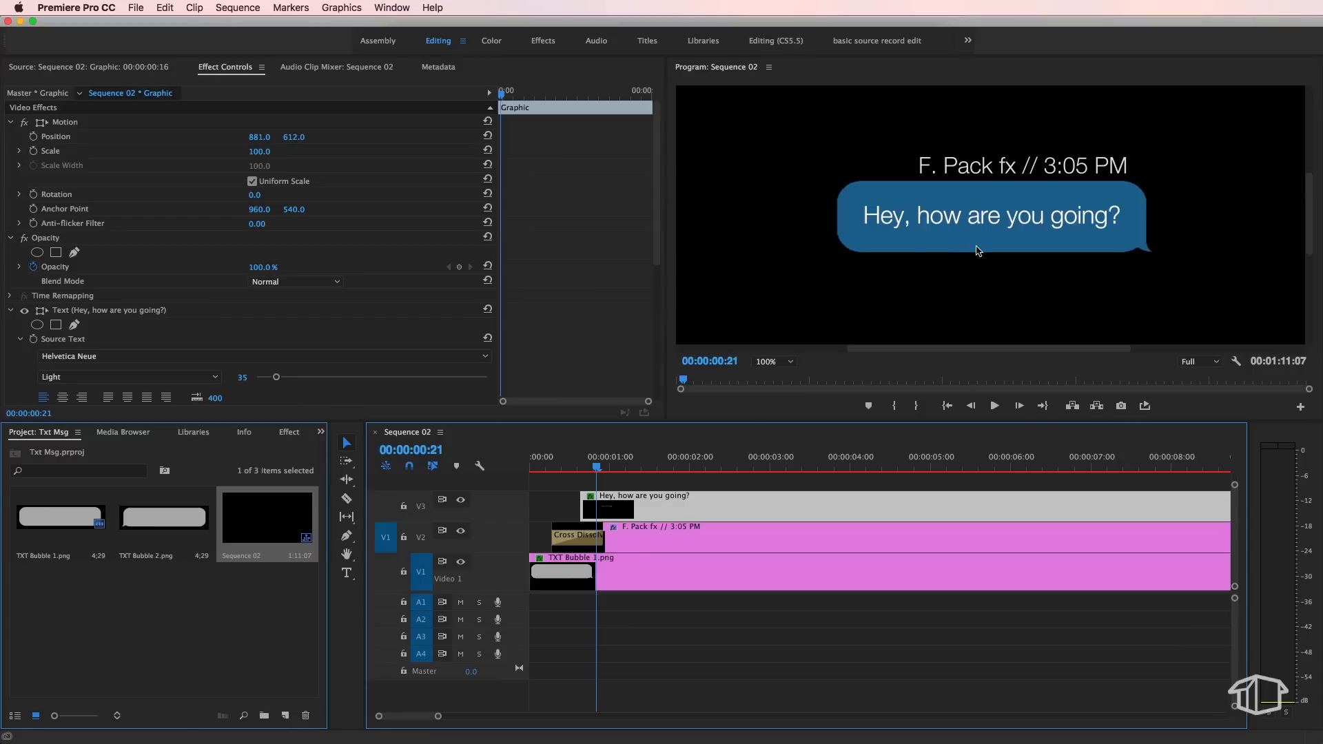
mouse_move(869, 222)
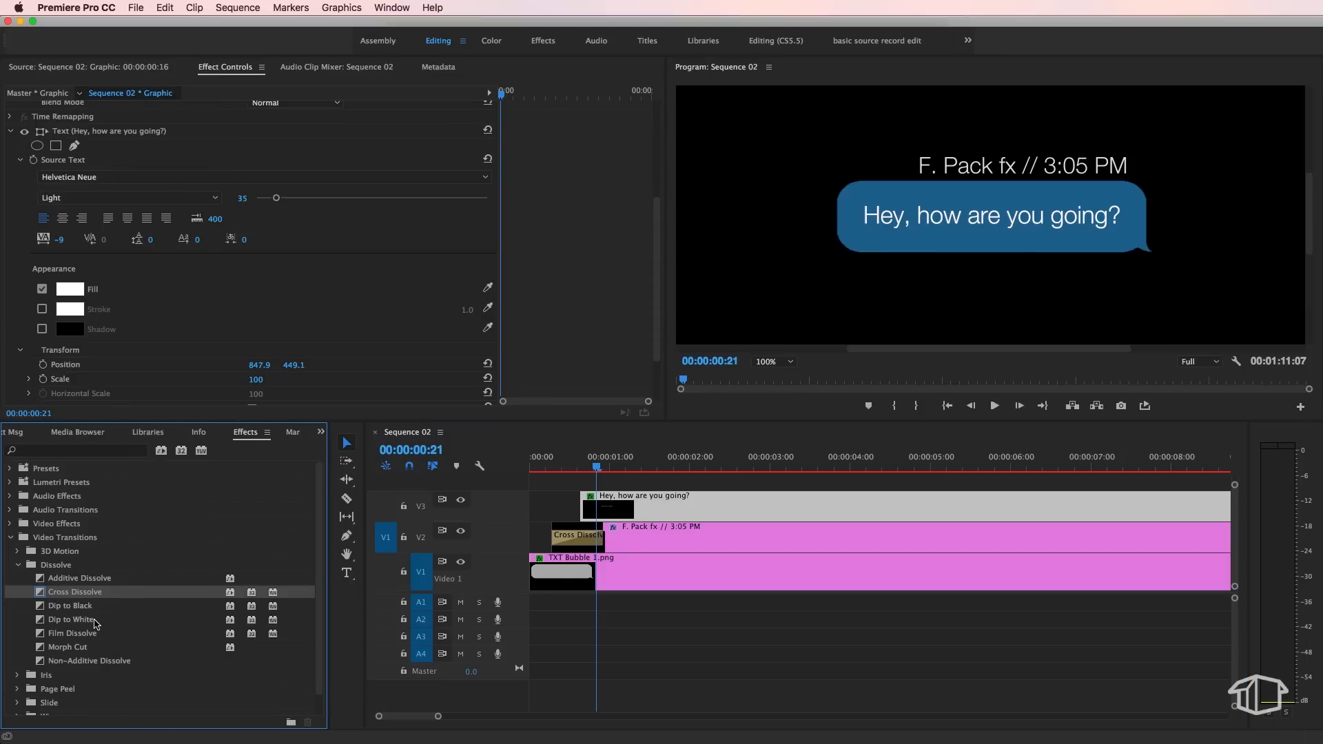
mouse_move(15, 578)
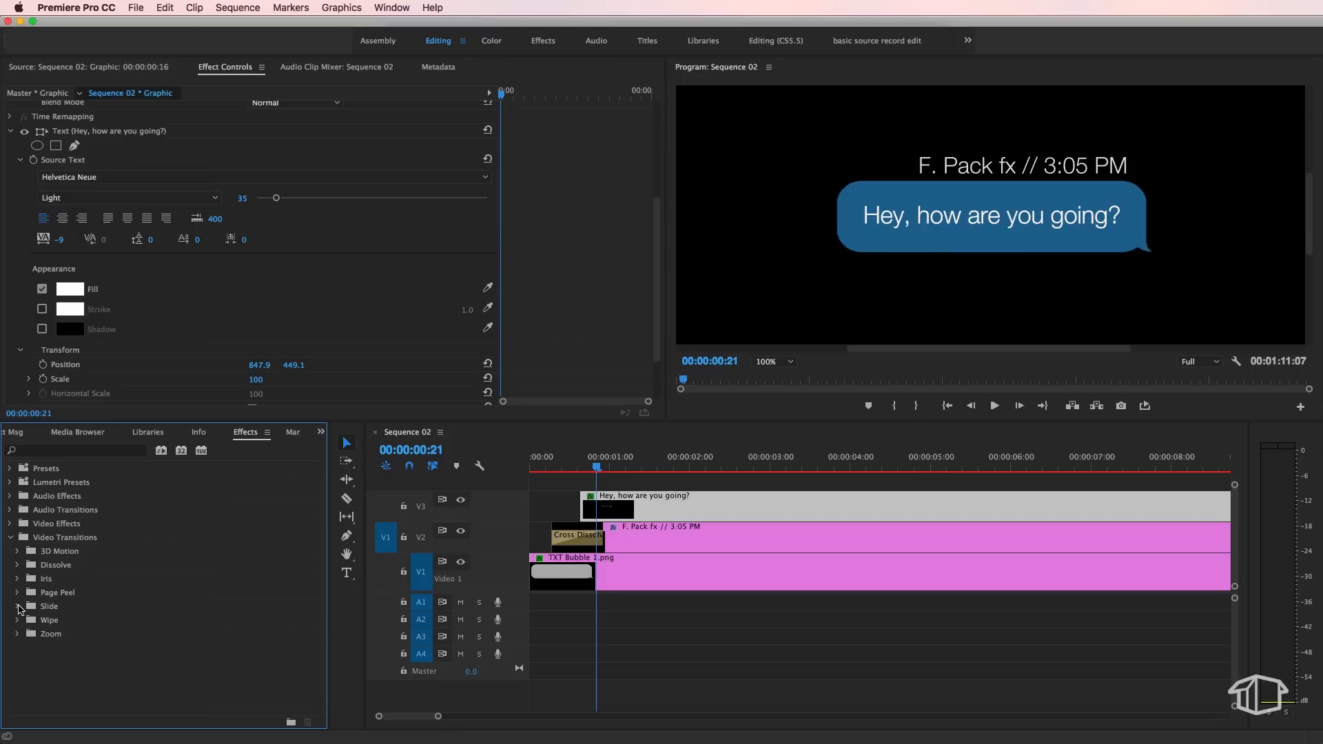
left_click(17, 621)
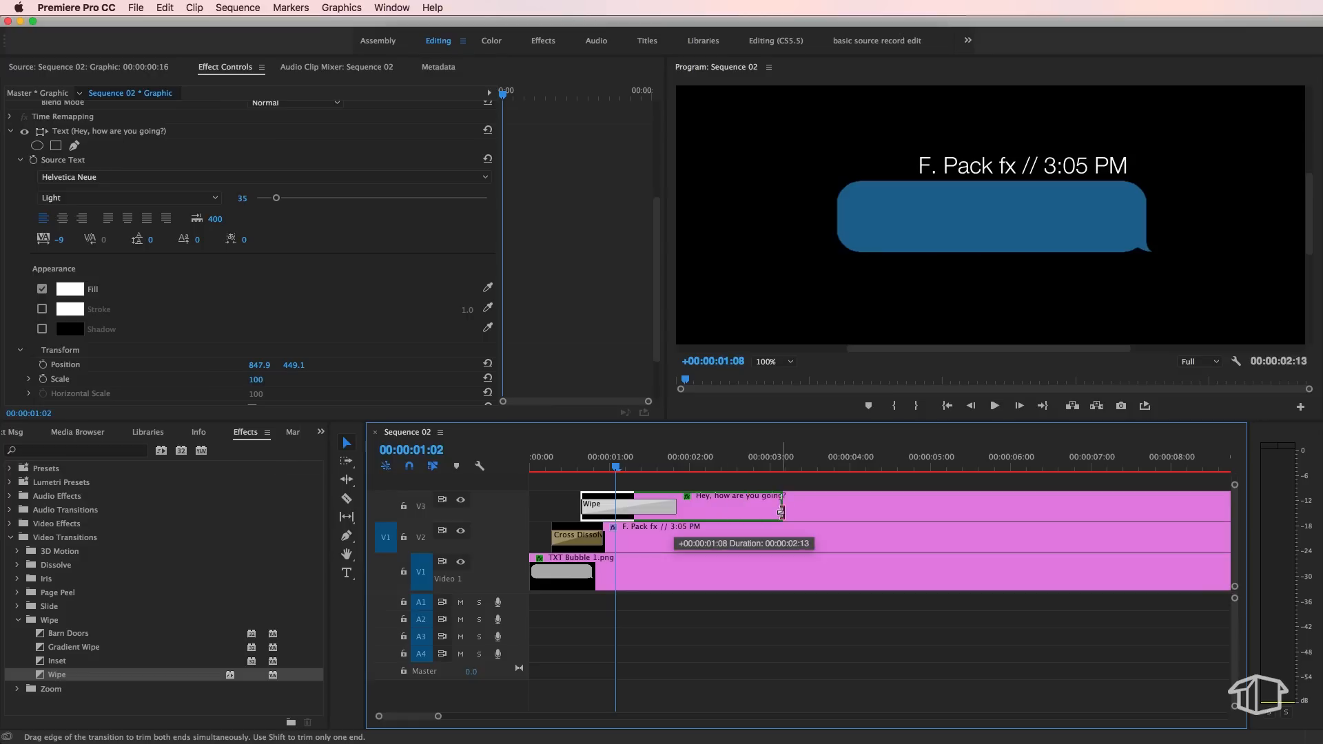
left_click(627, 506)
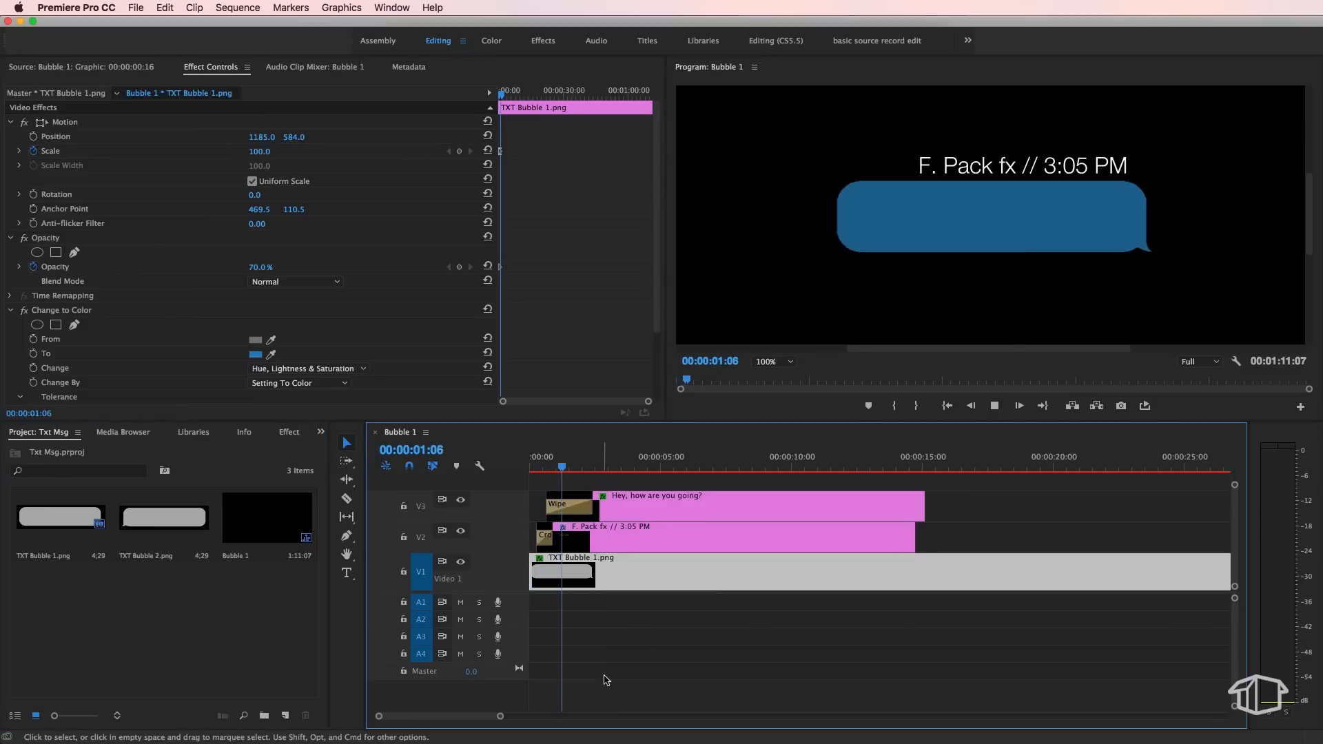
Rename the sequence Bubble 1, then duplicate it as Bubble 2 and open the copy
left_click(267, 518)
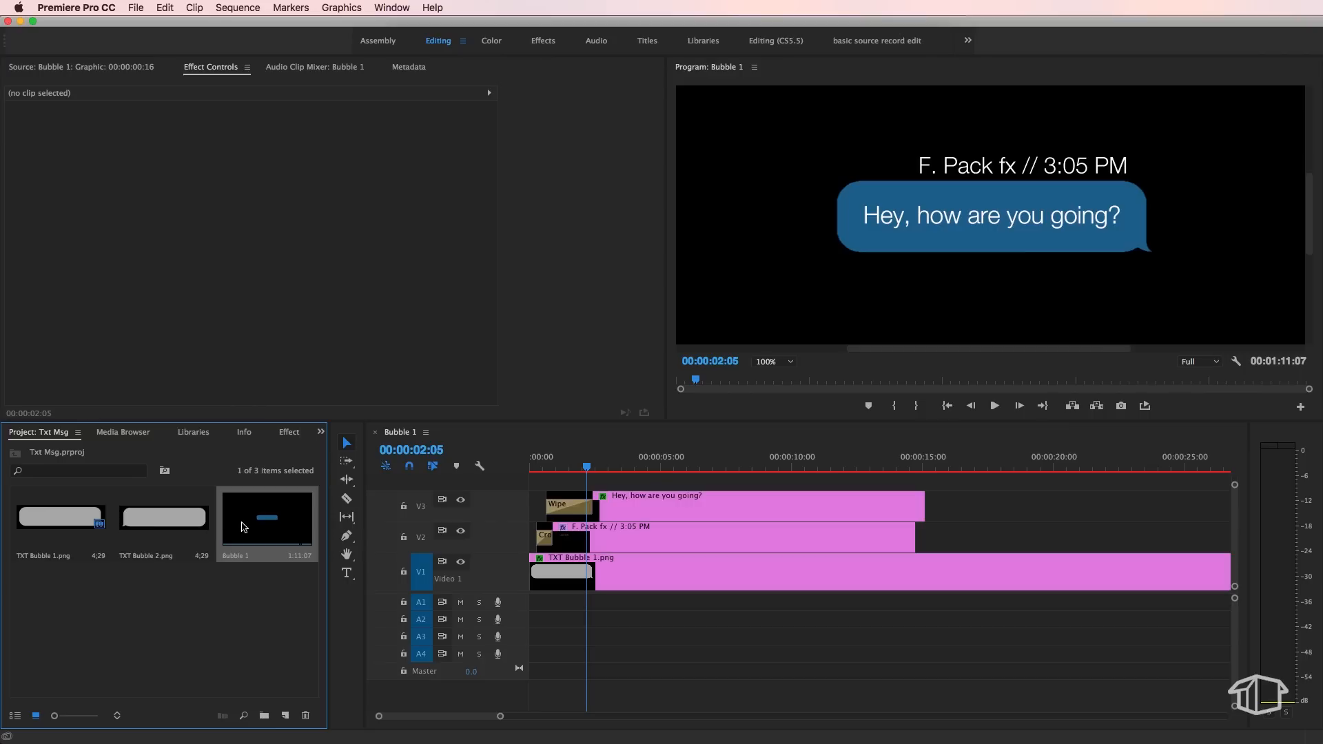
right_click(266, 522)
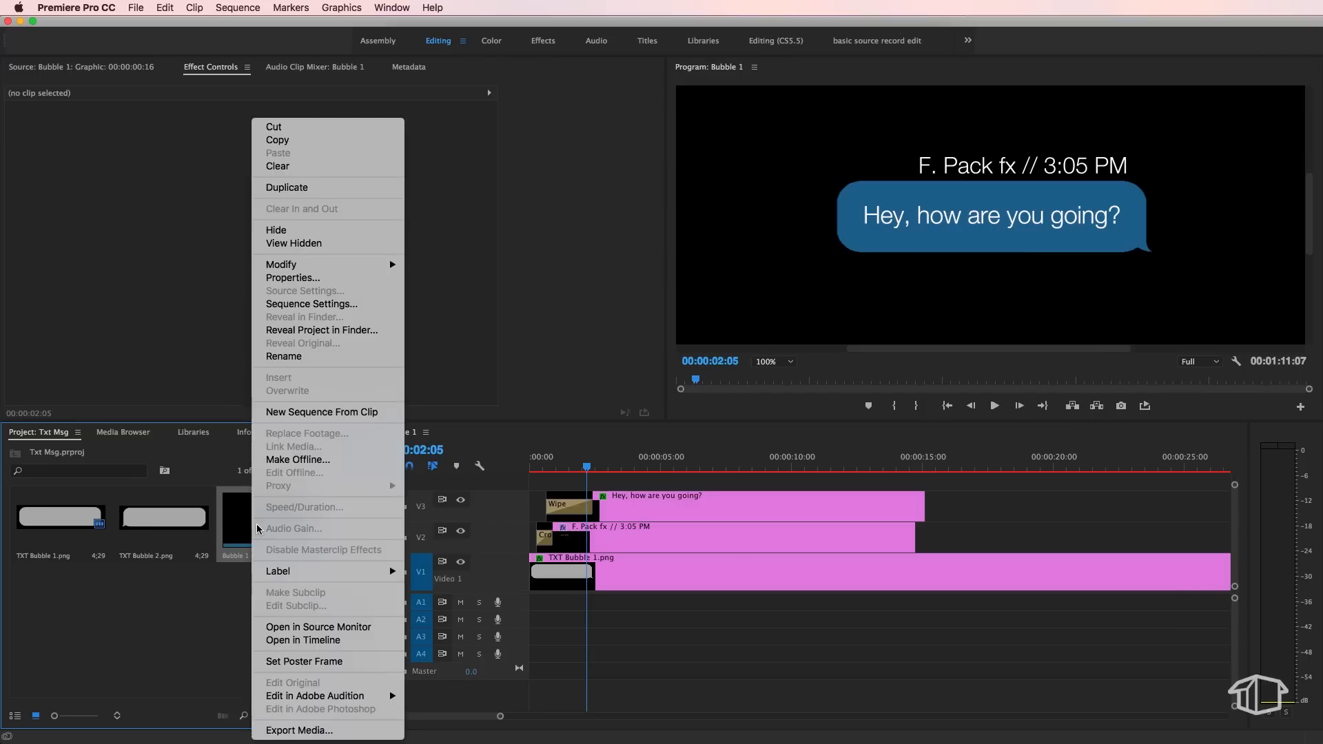
mouse_move(296, 187)
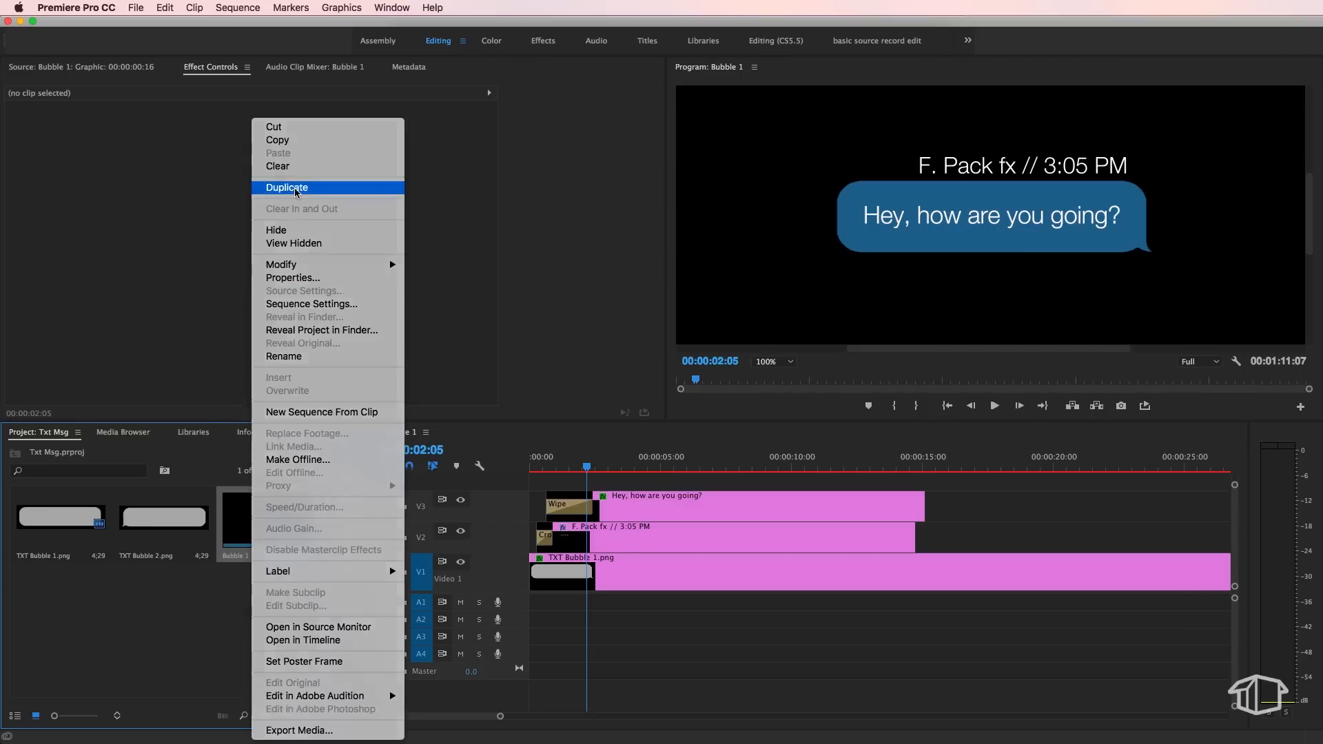
left_click(286, 186)
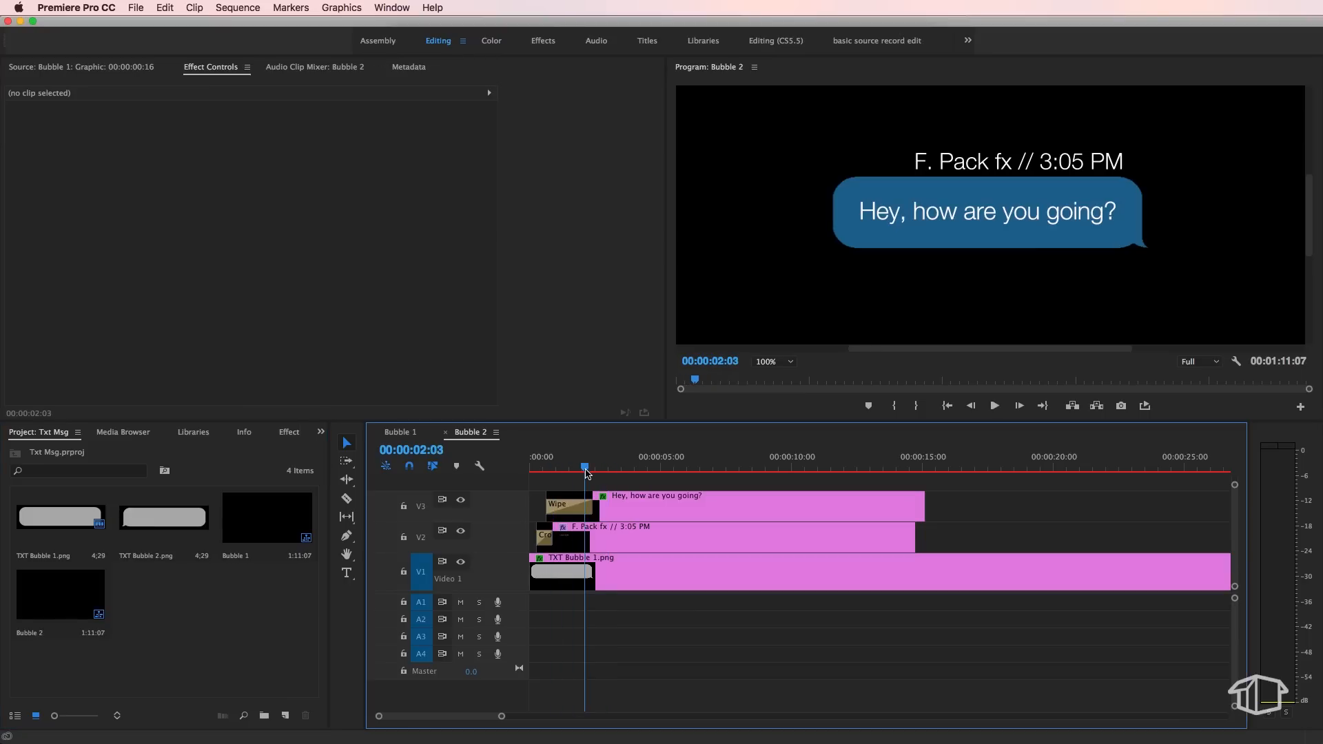
mouse_move(186, 594)
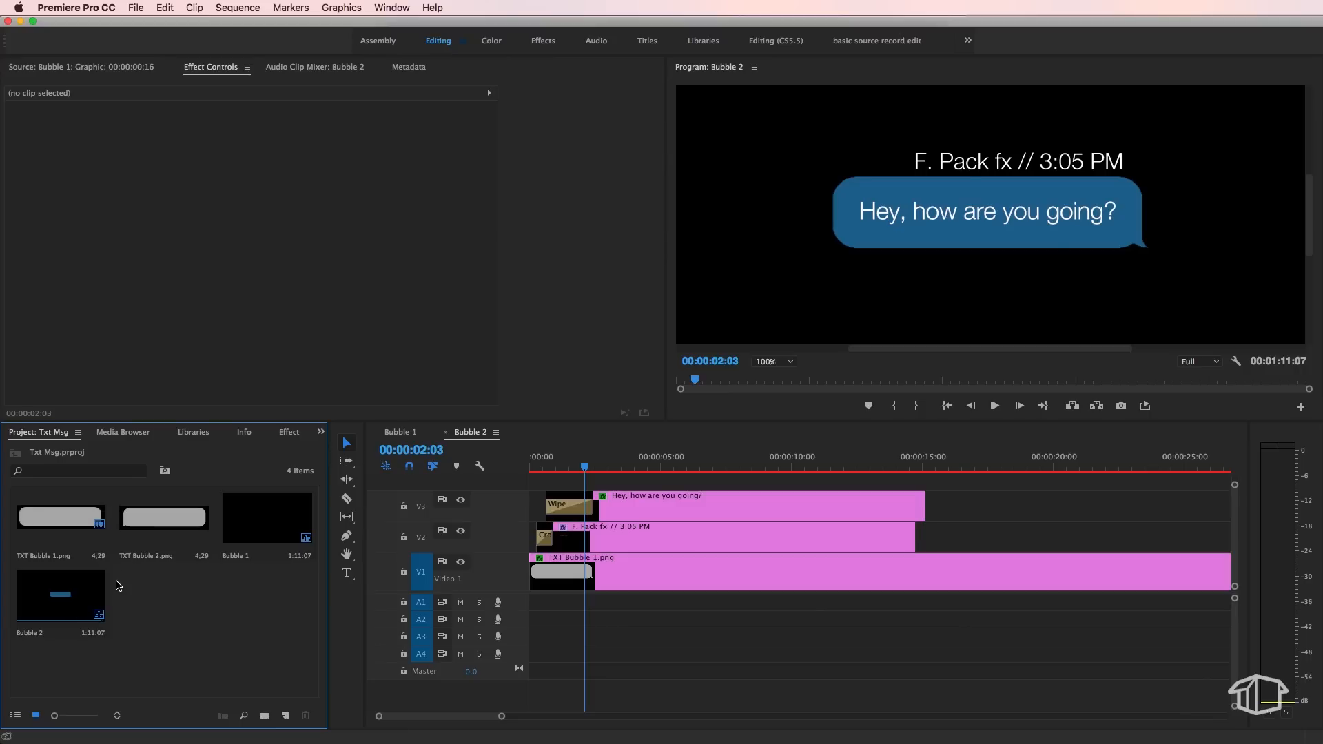
Replace the TXT Bubble 1.png clip on V1 with TXT Bubble 2.png, keeping its settings
left_click(554, 468)
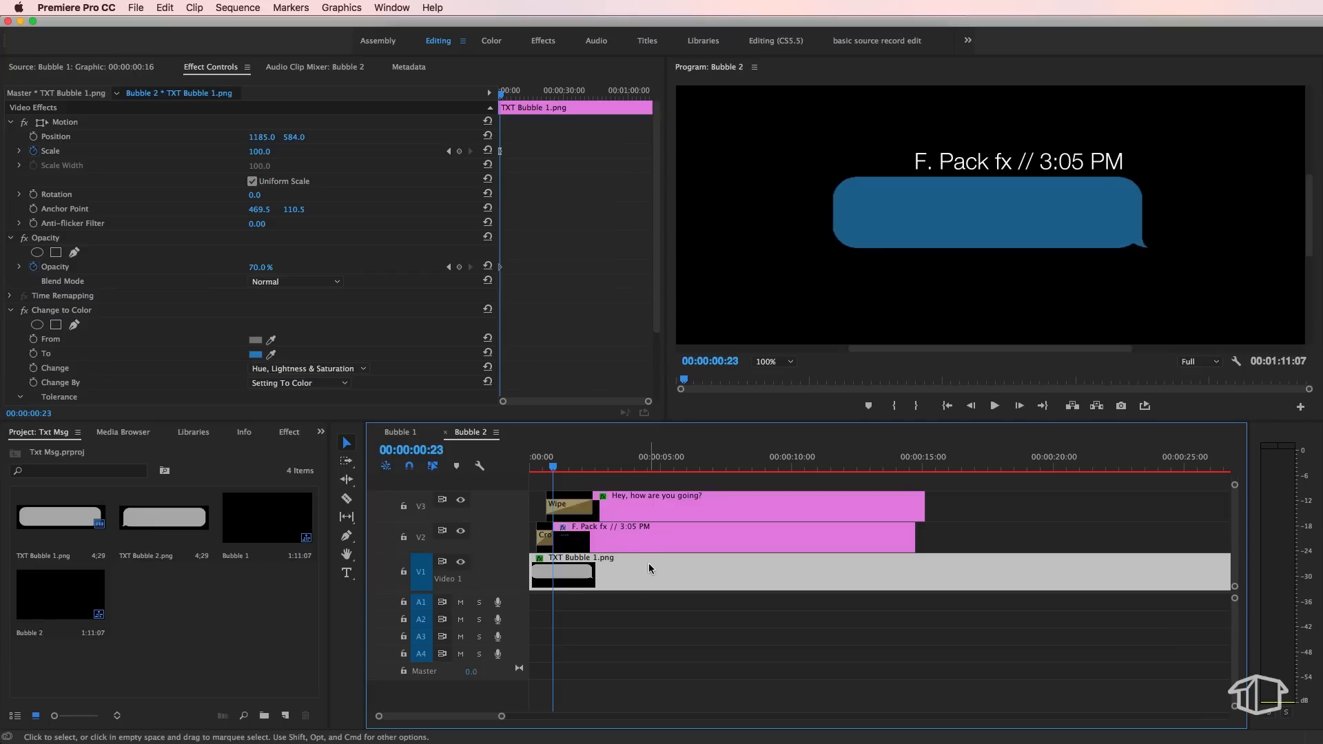
mouse_move(162, 520)
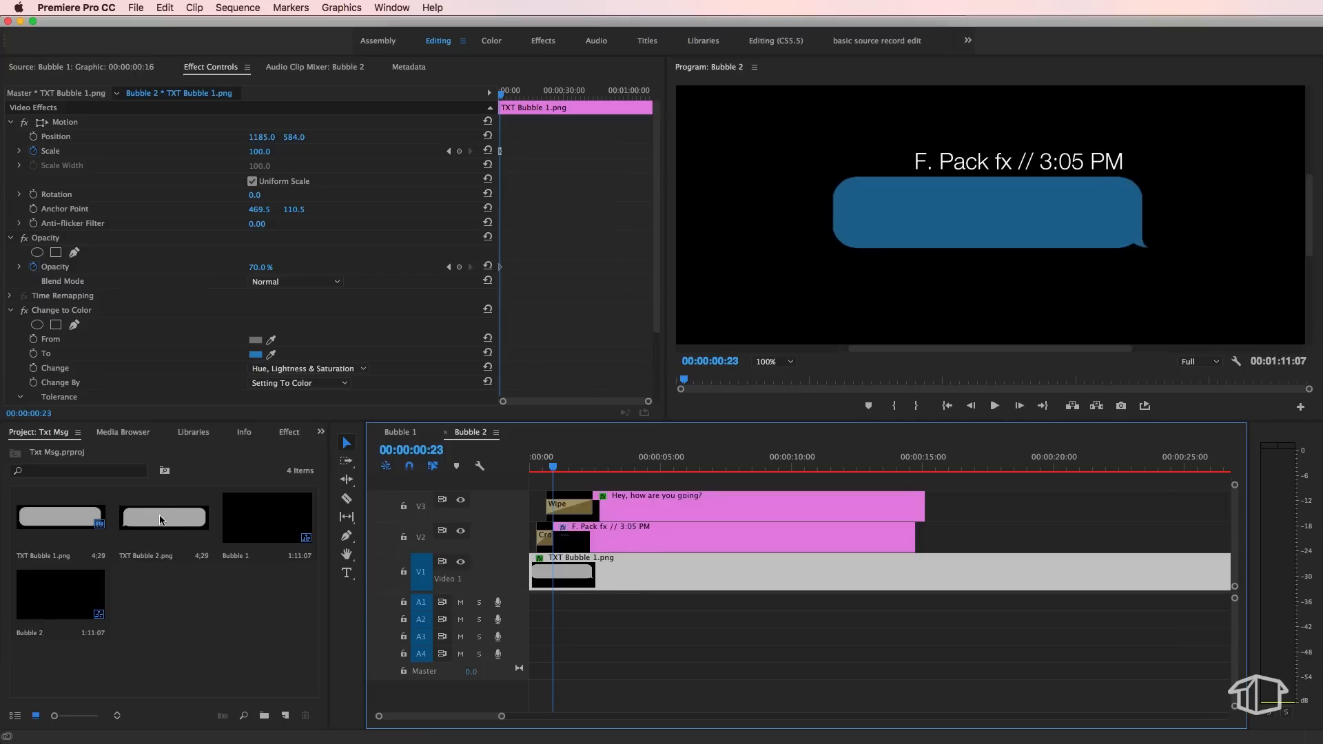
left_click(163, 516)
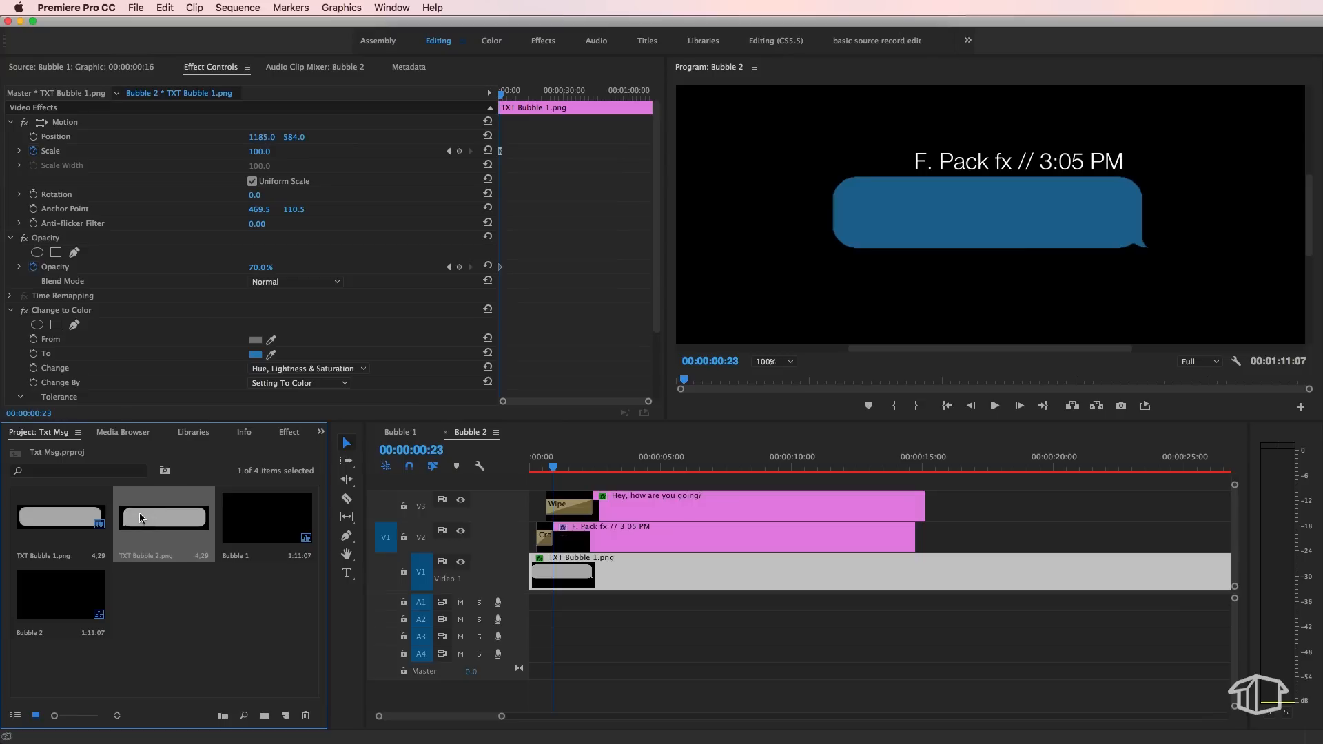
key("alt")
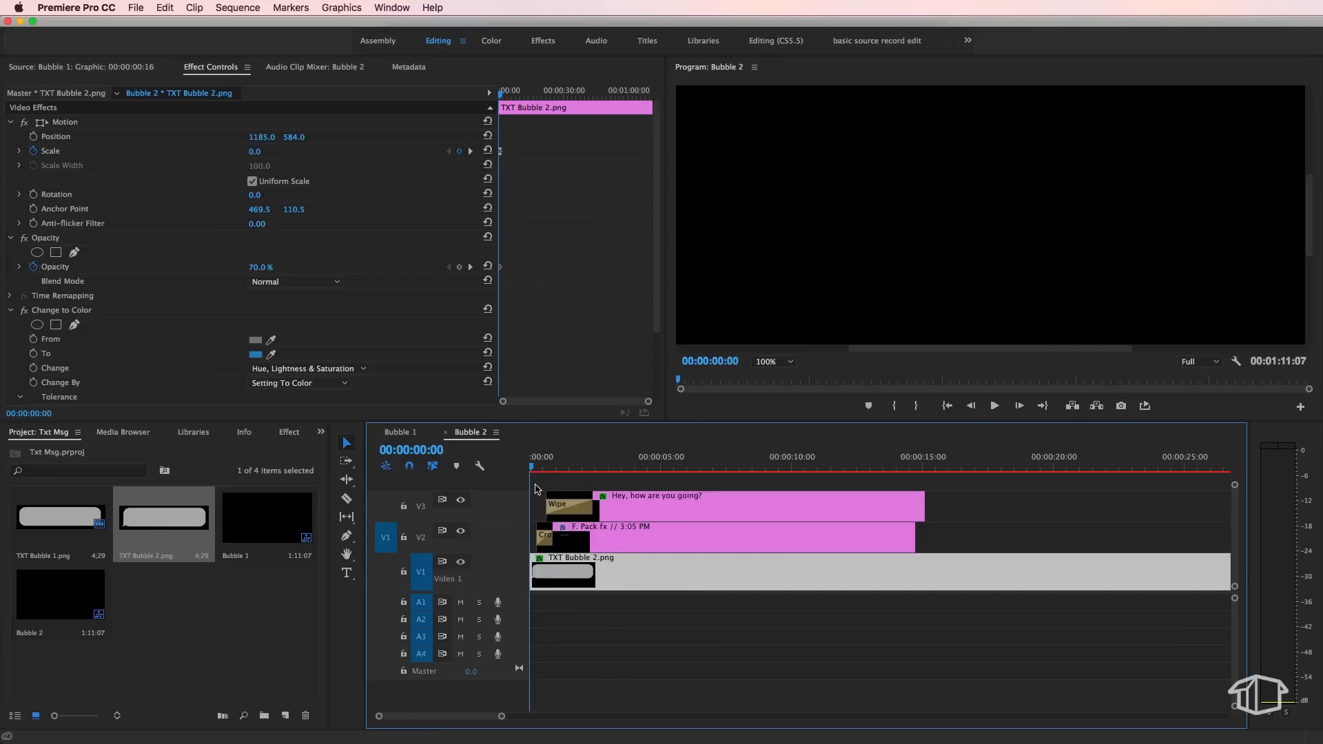
Move Bubble 2's anchor to its lower-left corner and set the Change to Color target to grey 7F7F7F
left_click(536, 469)
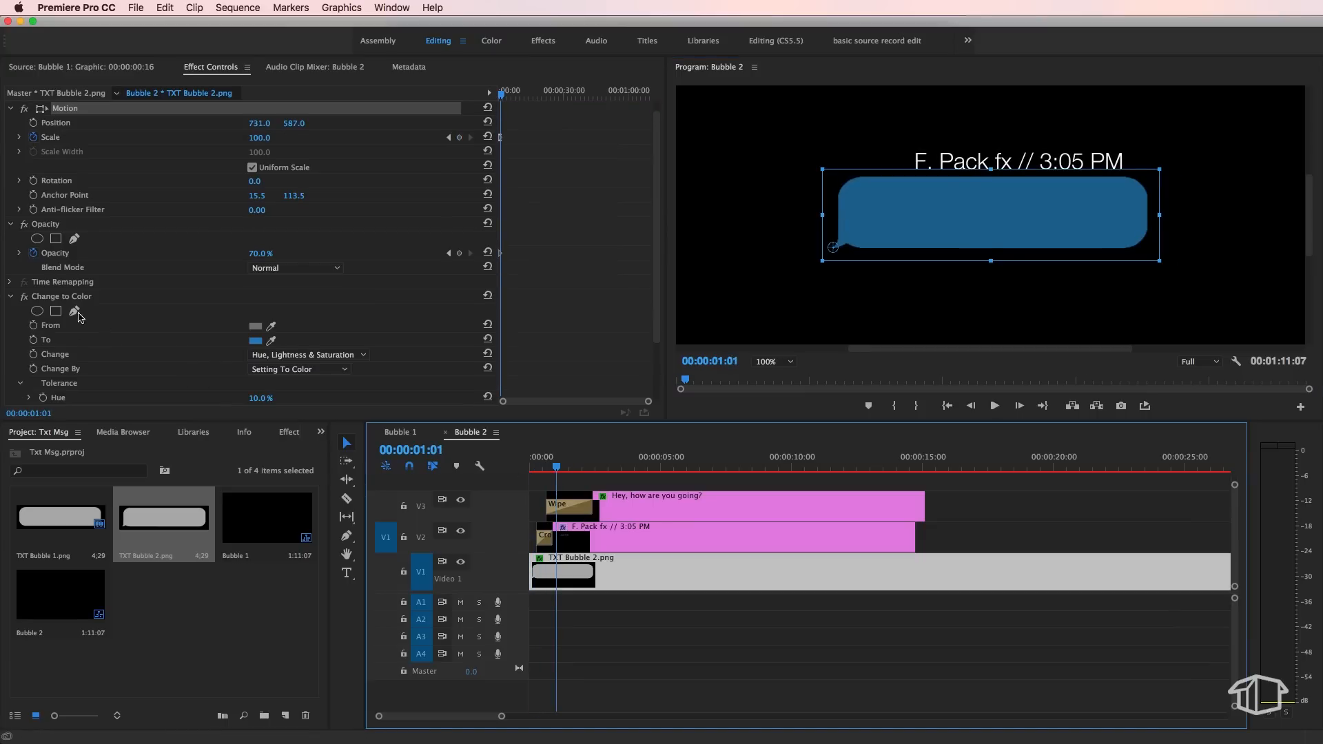
left_click(255, 327)
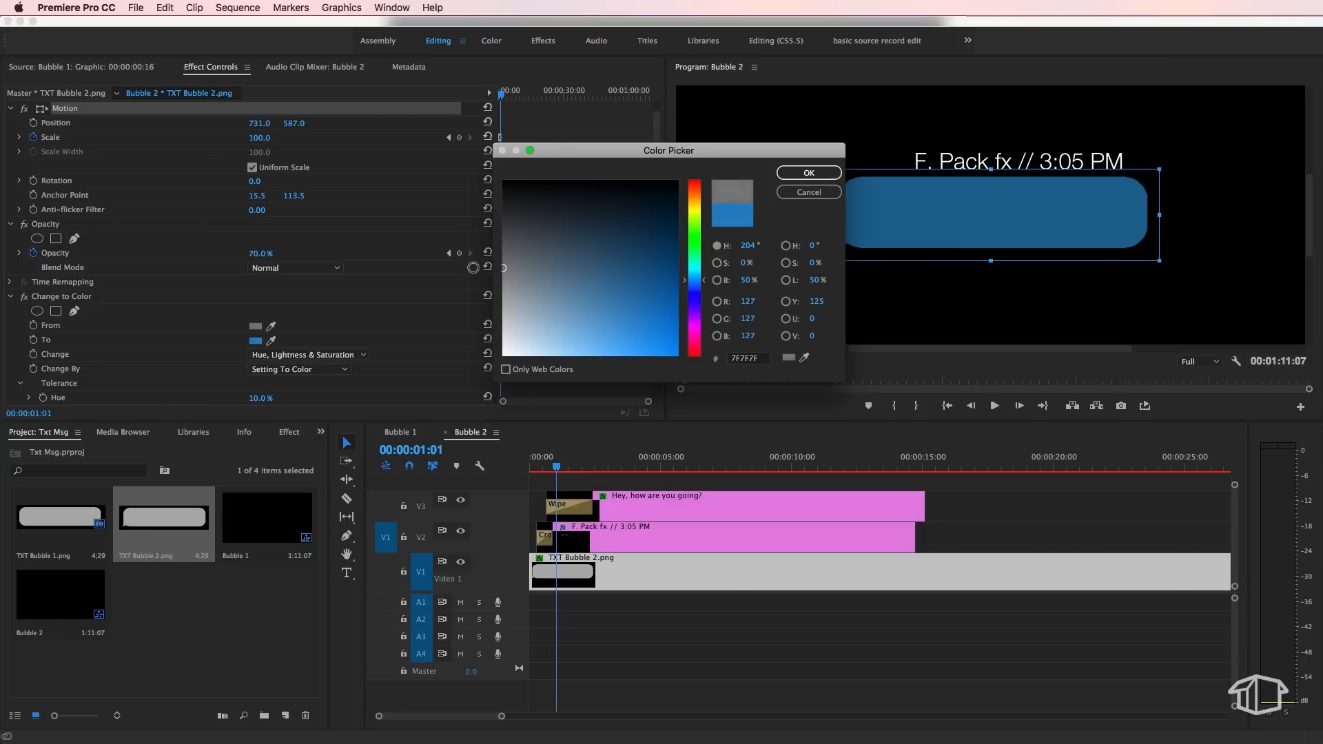
left_click(807, 173)
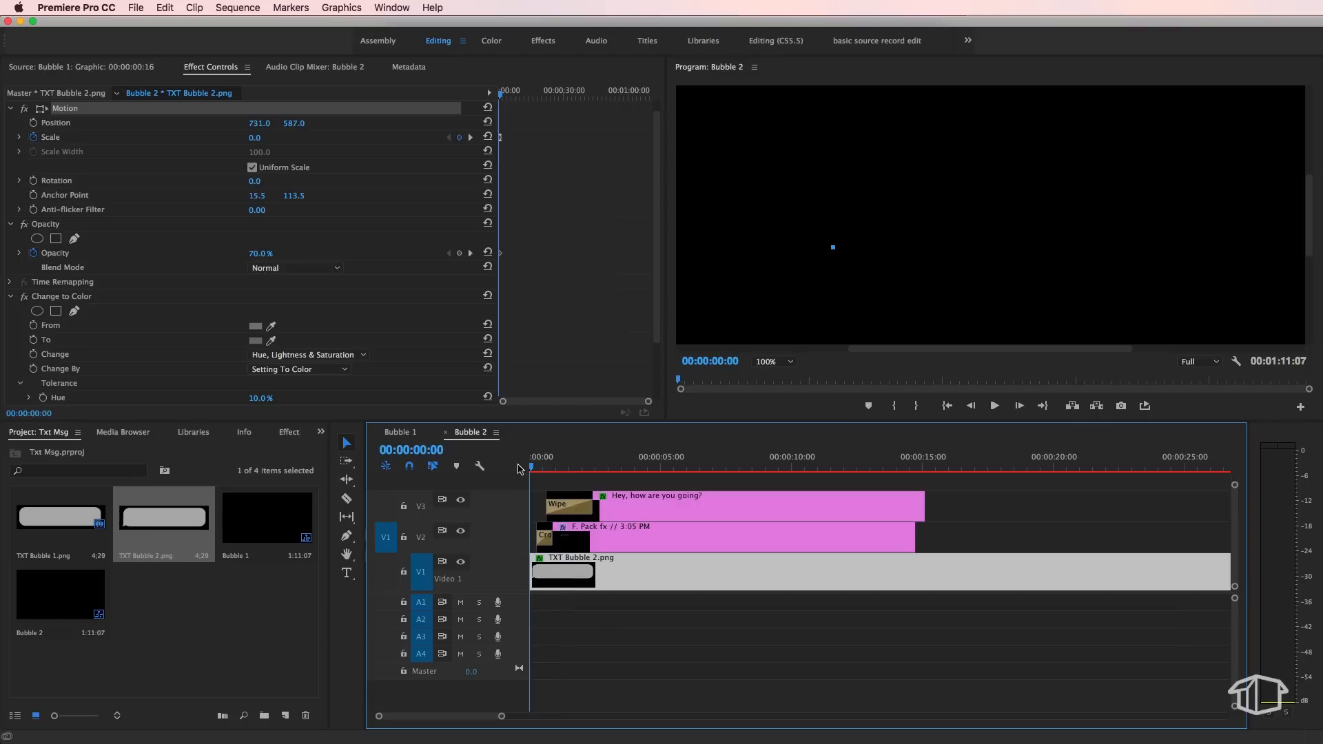
Edit the V3 message to 'Hey, that's awesome lets head out tonight :)' wrapping onto two lines
left_click(613, 467)
type("Hey, that's awesome")
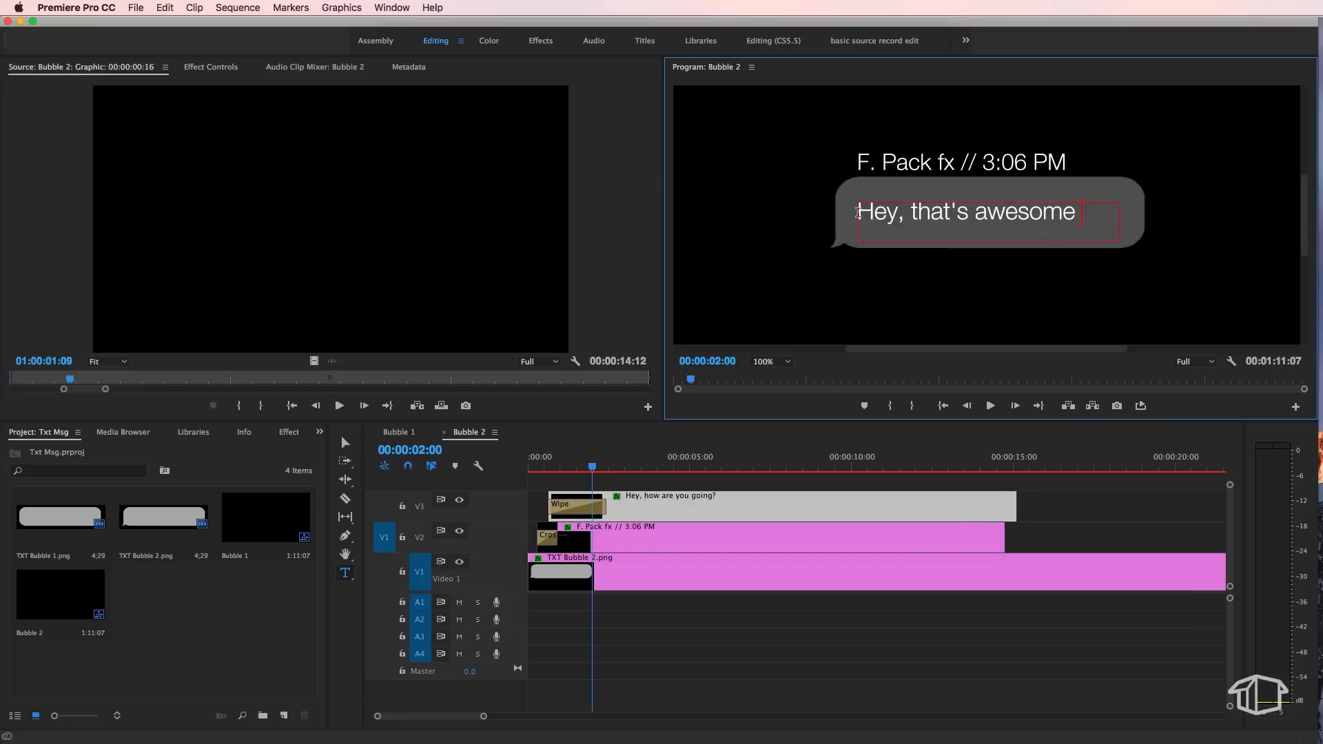
type("lets")
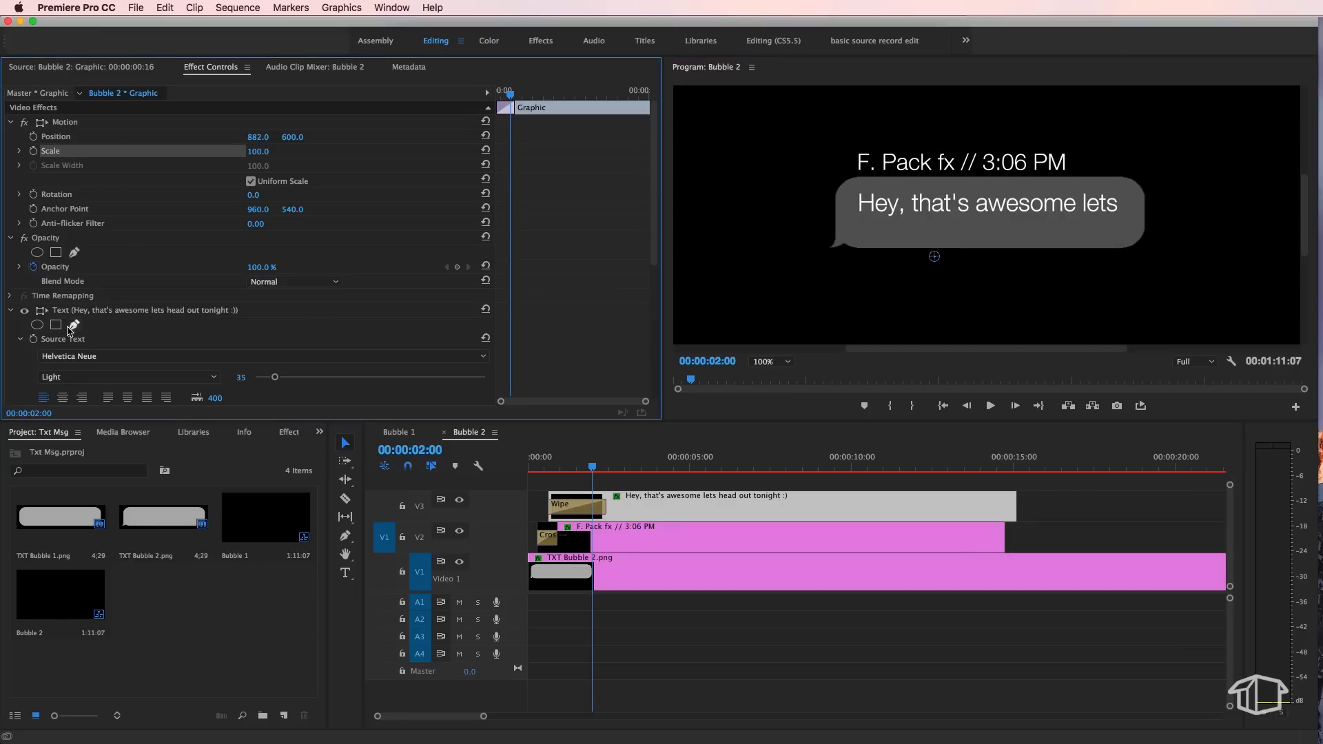
left_click(986, 203)
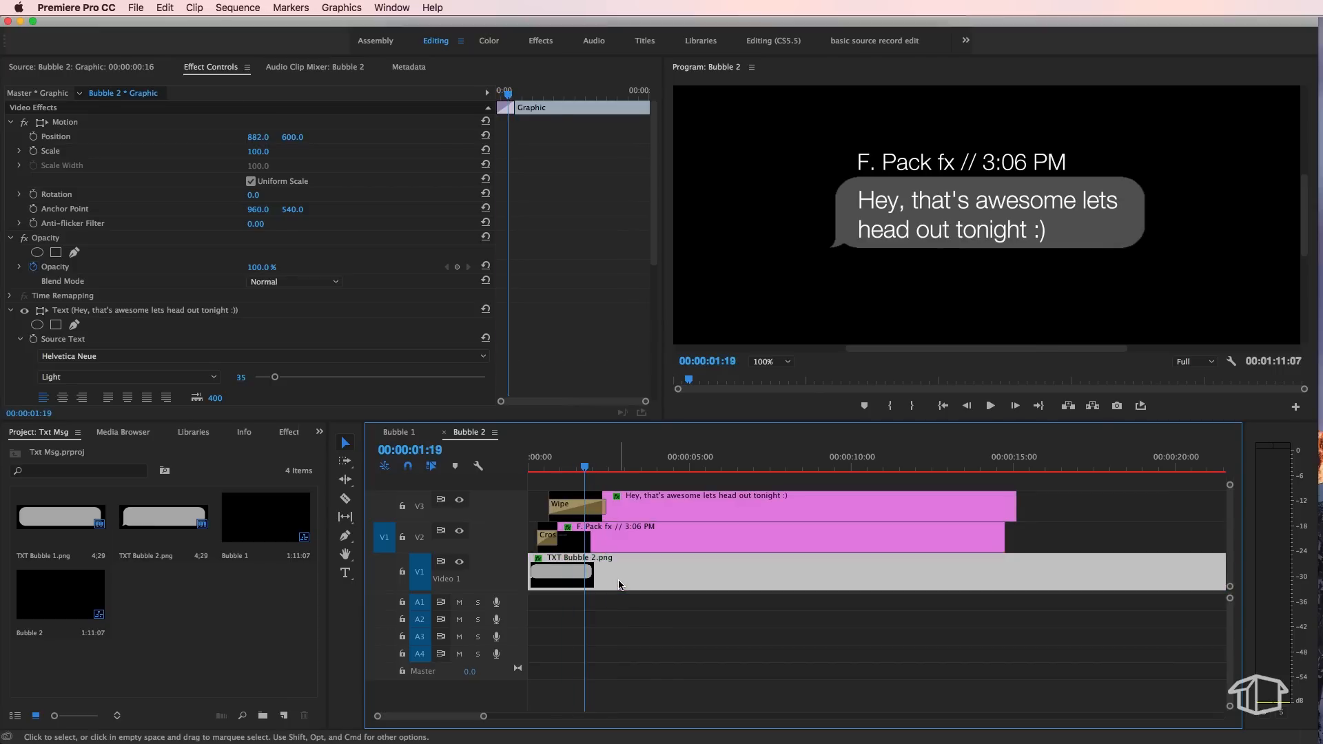
Keyframe TXT Bubble 2.png Scale Height and Width from 0 to 100, then set Height 103, Width 94
left_click(561, 573)
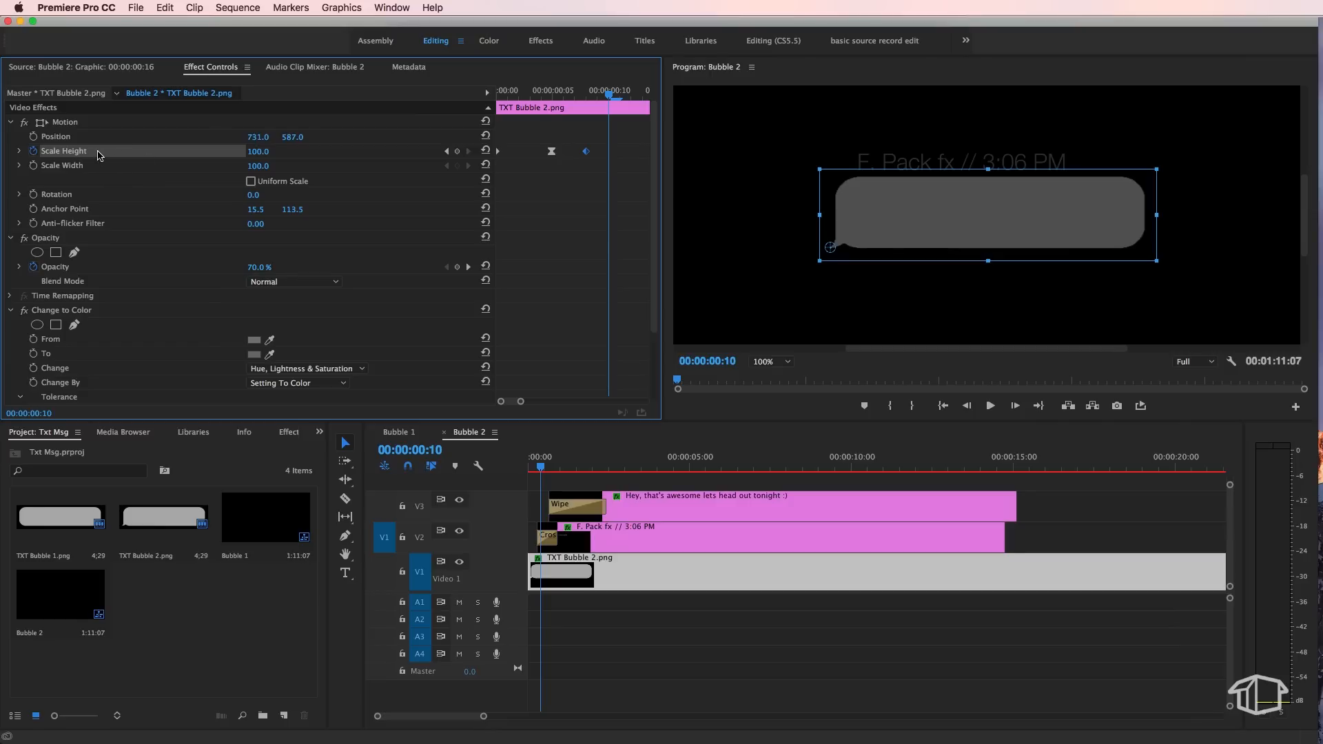
mouse_move(507, 182)
type("0")
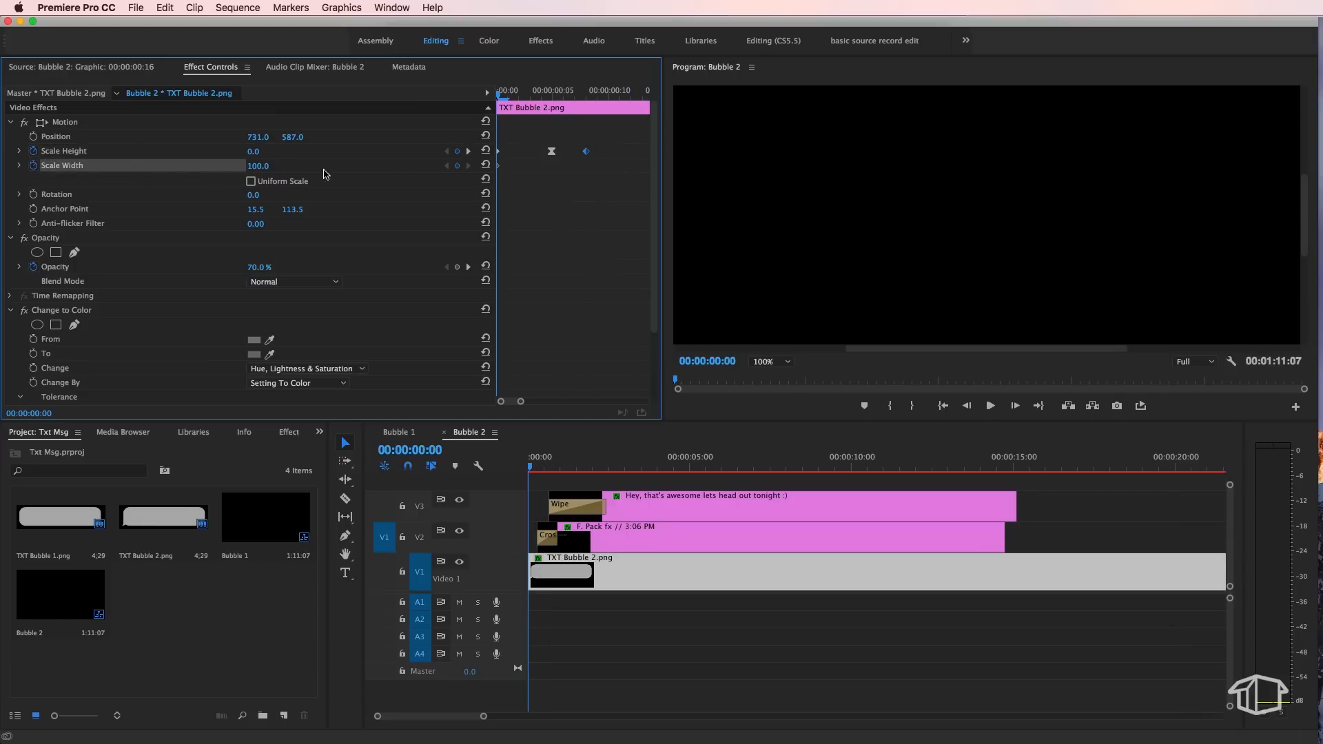
mouse_move(543, 79)
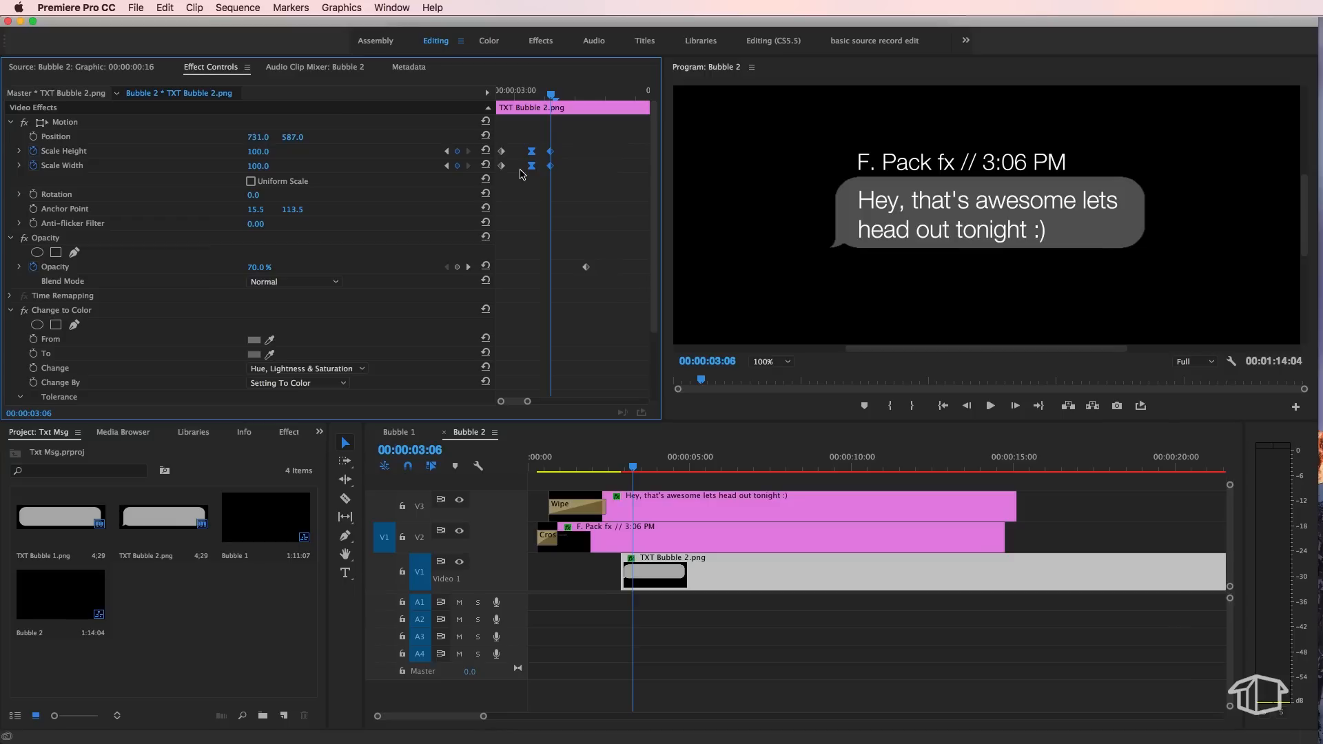
mouse_move(546, 137)
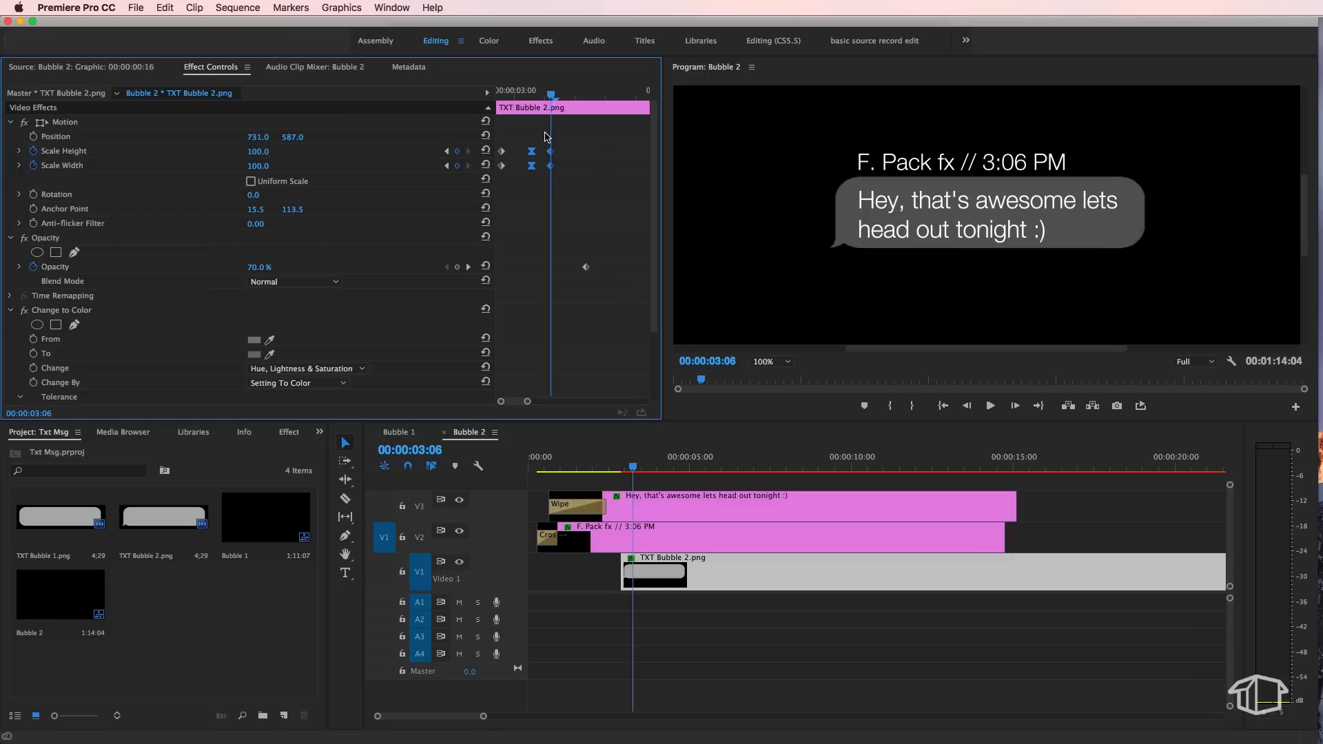
mouse_move(545, 140)
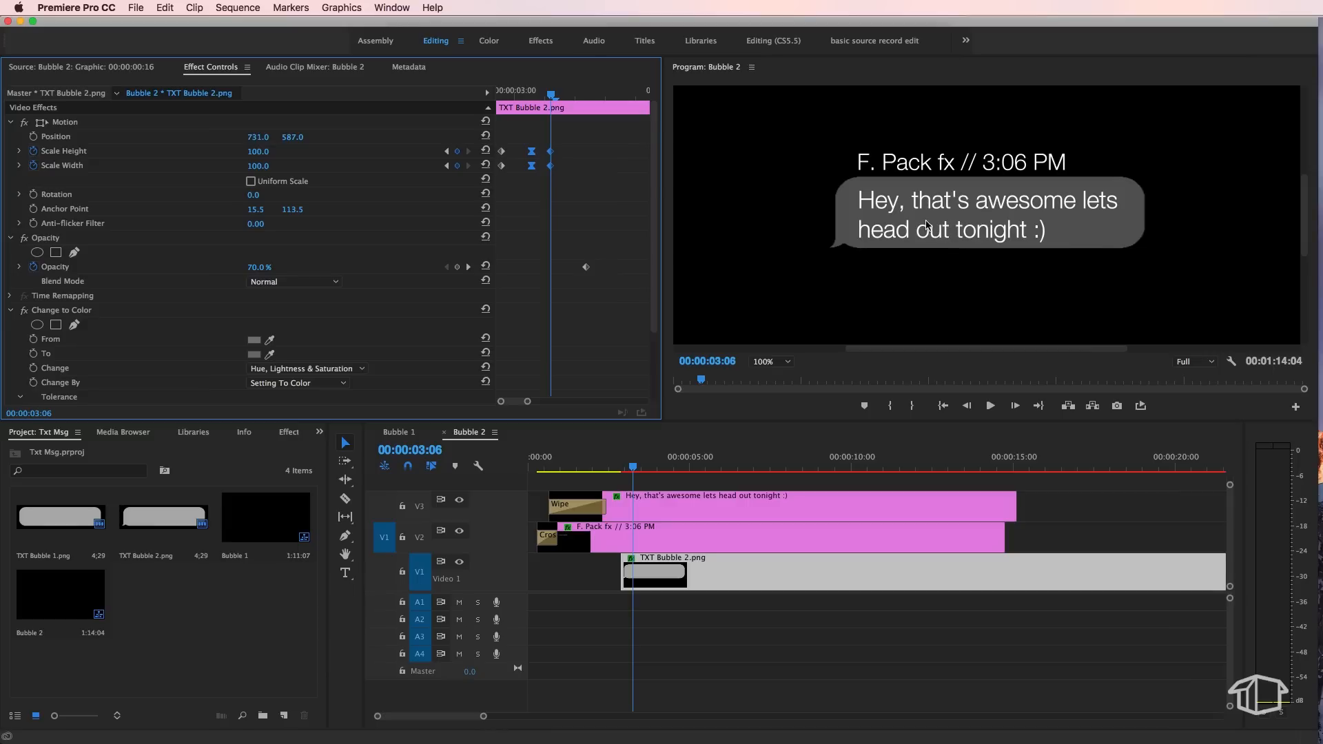
mouse_move(1009, 194)
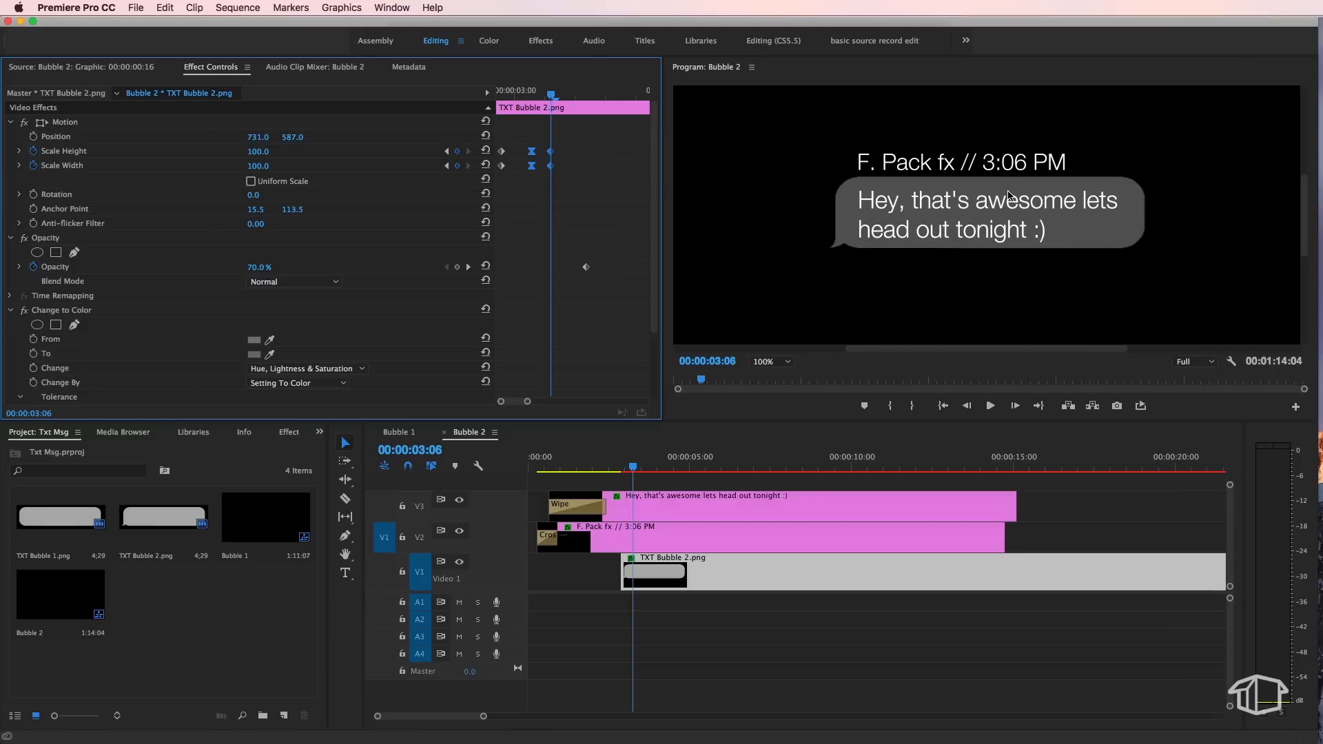
mouse_move(883, 226)
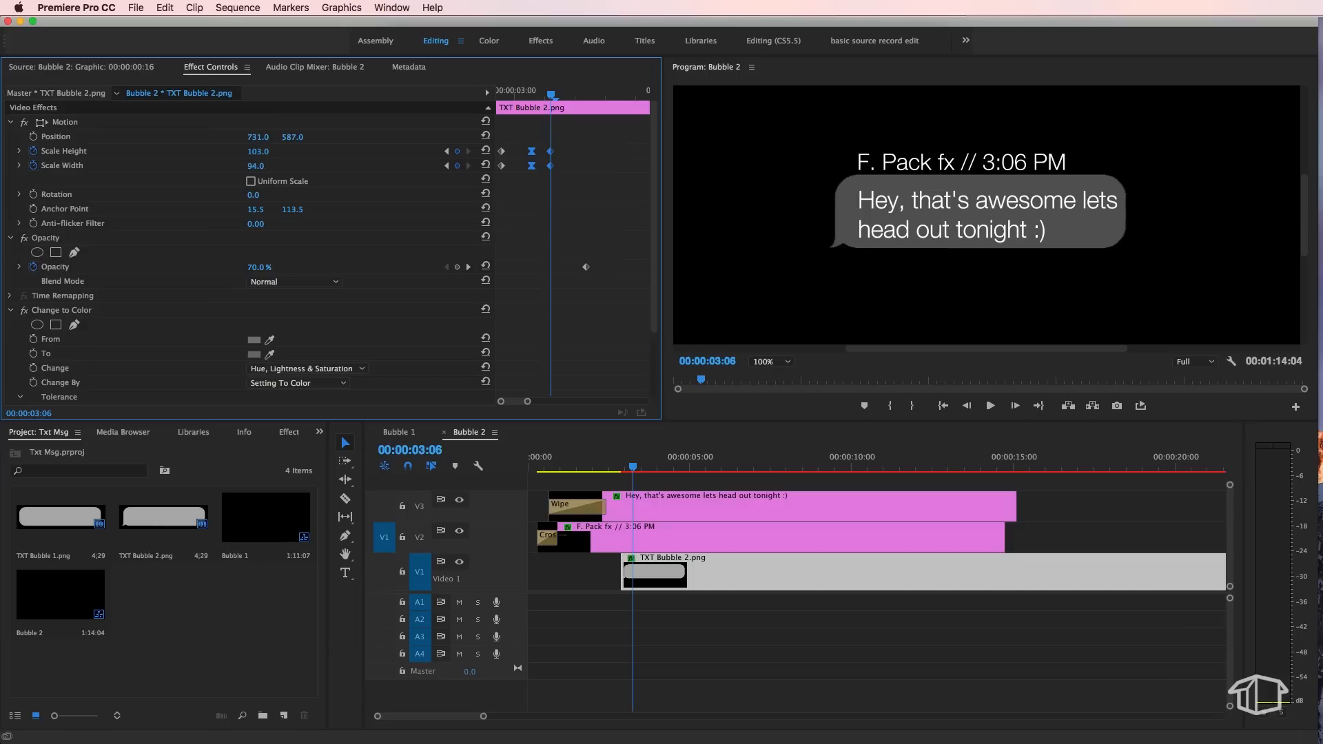
left_click(255, 165)
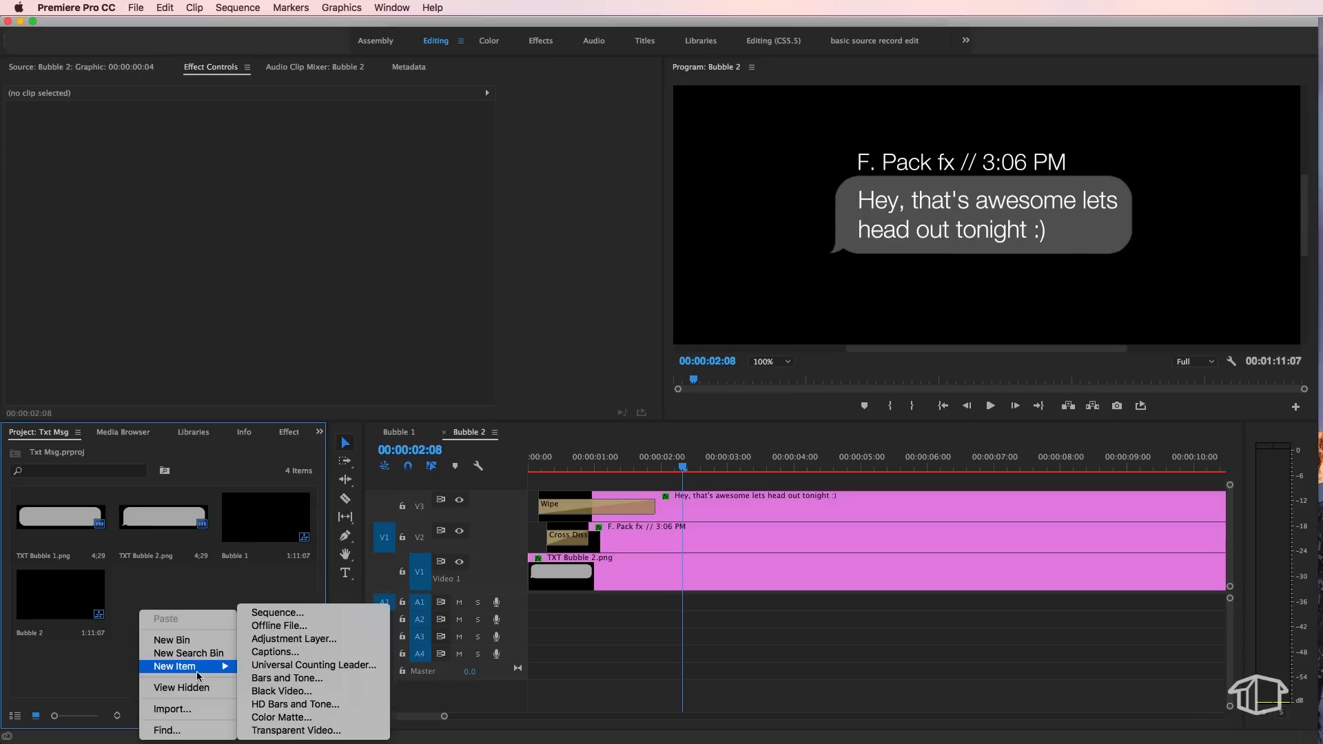
mouse_move(277, 612)
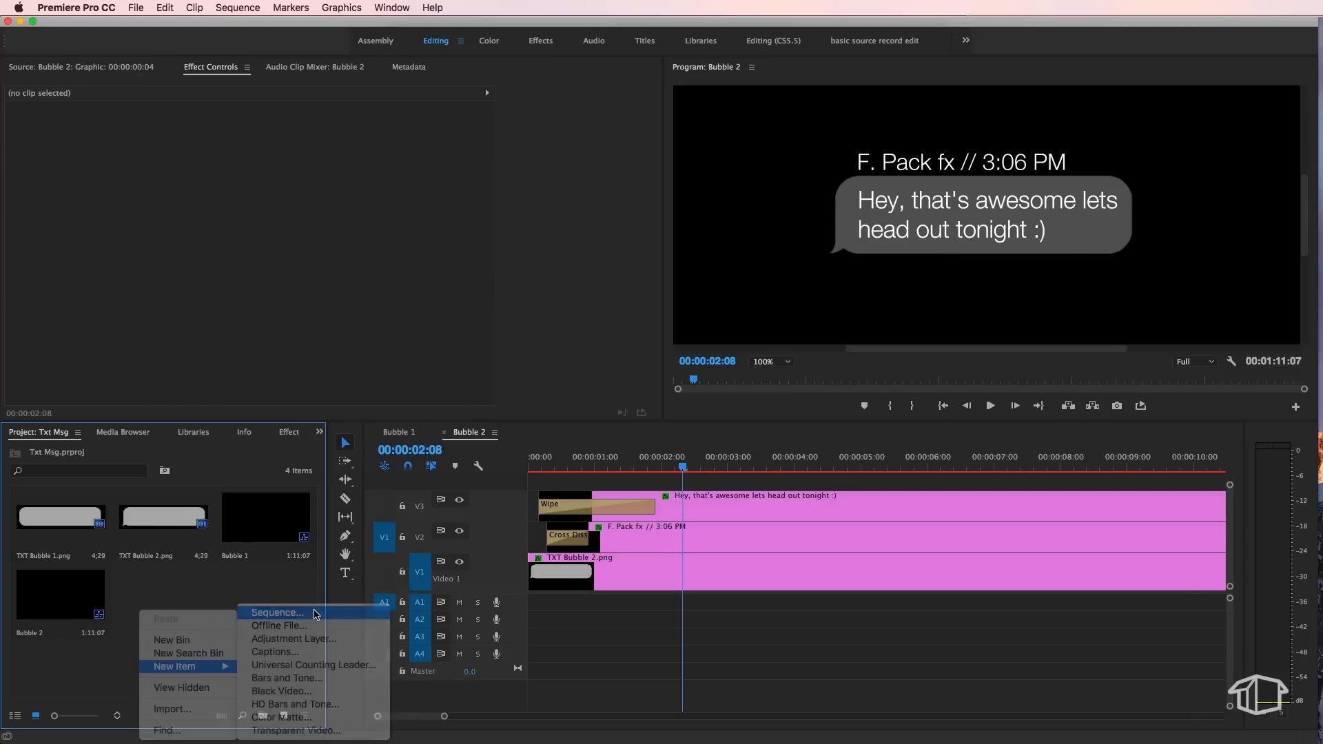
Create a new Txt Msg sequence holding Bubble 1 and Bubble 2 on stacked video tracks
left_click(277, 612)
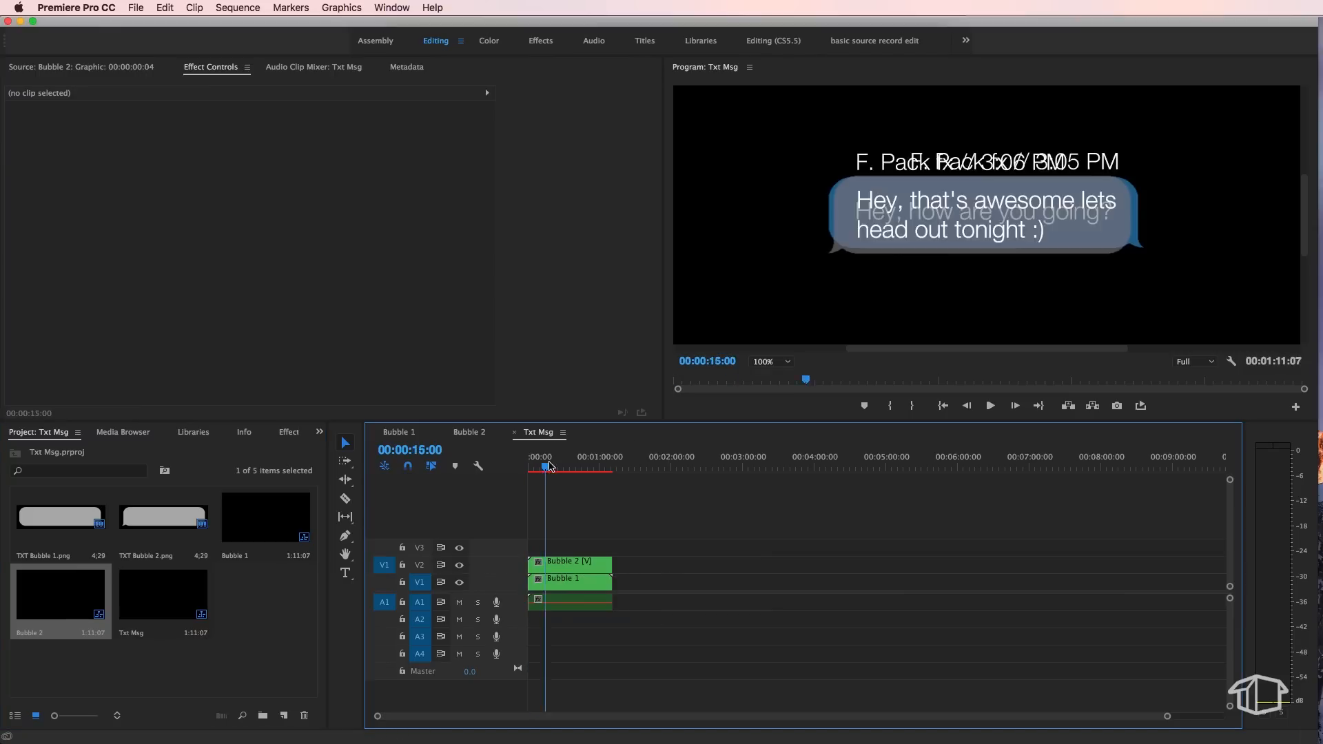
Fit the monitor view, move Bubble 1 higher via Motion Position, and start Bubble 2 later
left_click(537, 469)
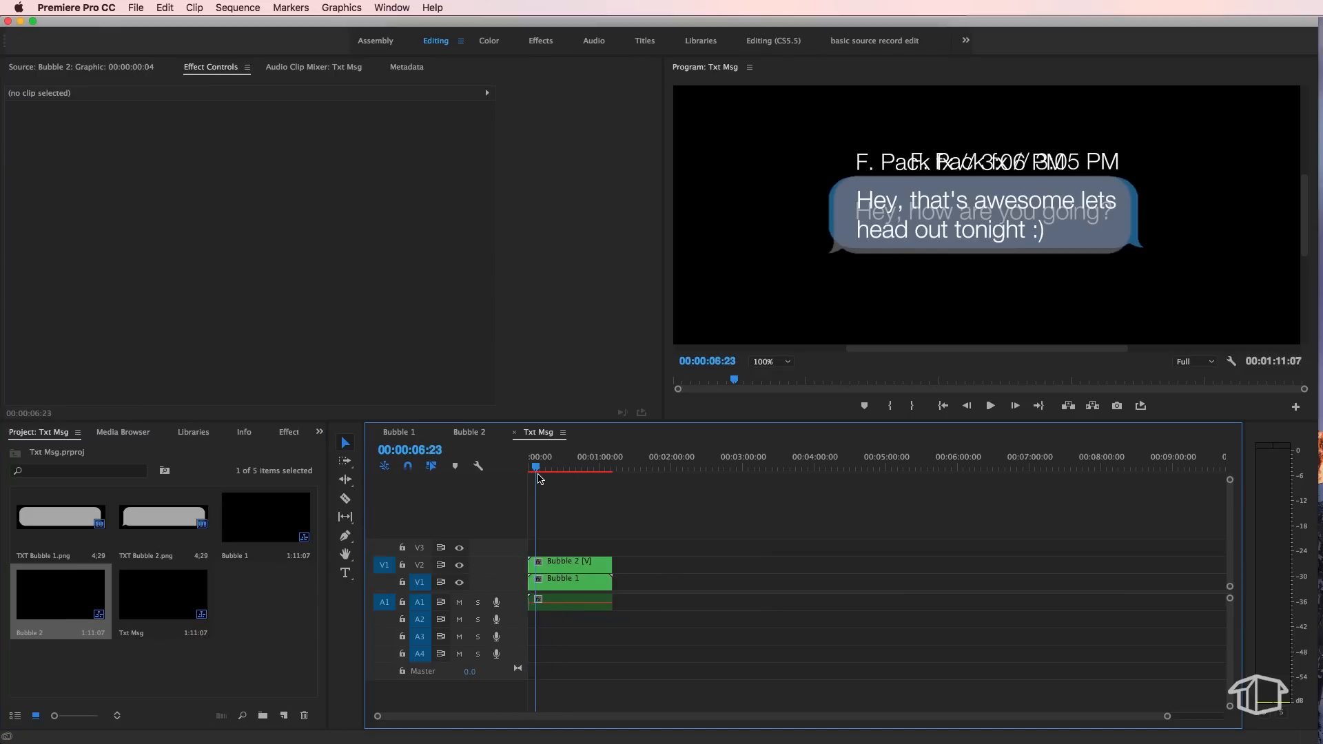
left_click(768, 361)
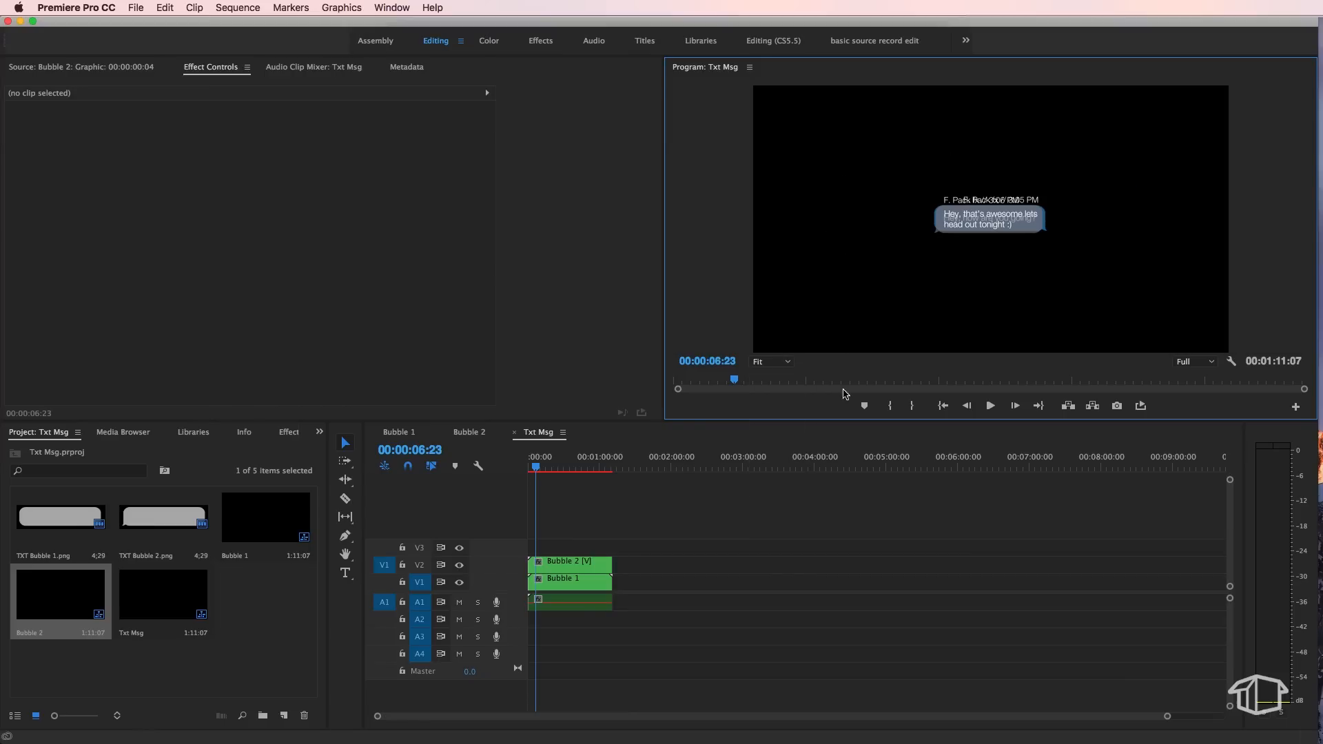
left_click(565, 579)
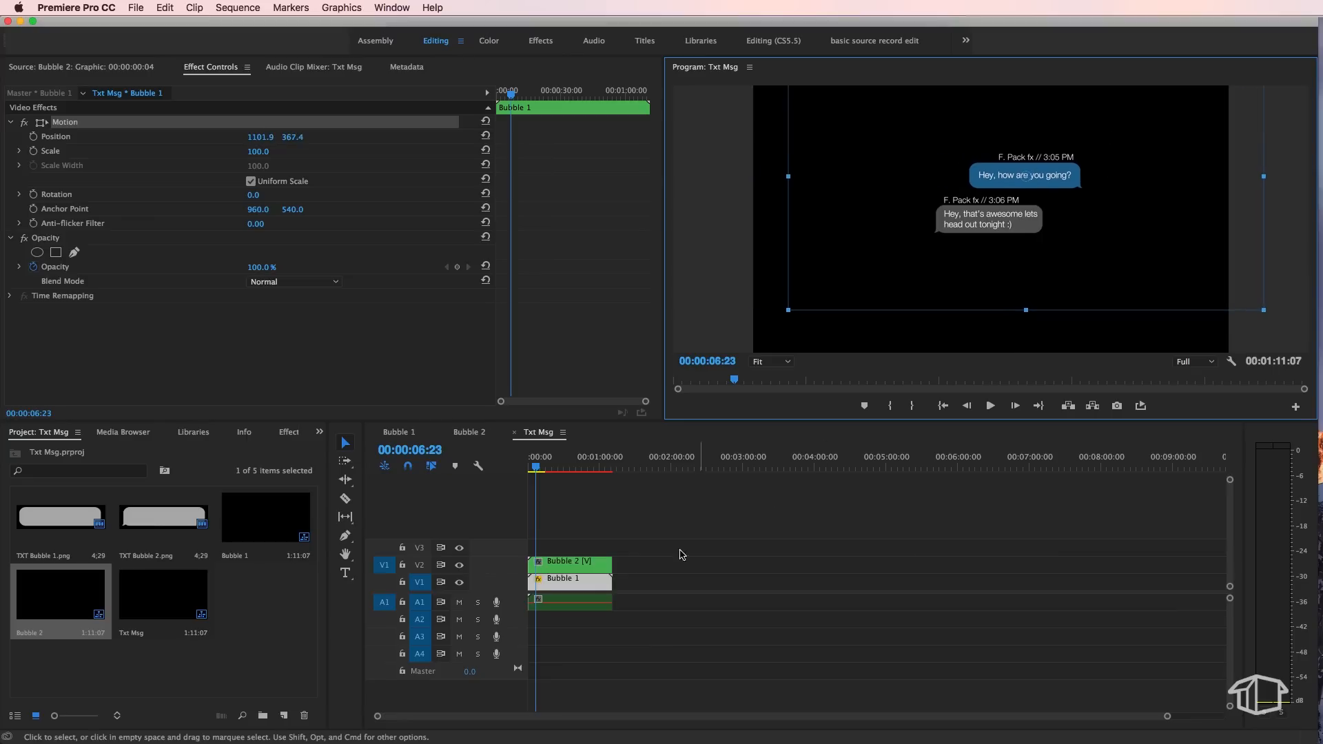
scroll("down", 3)
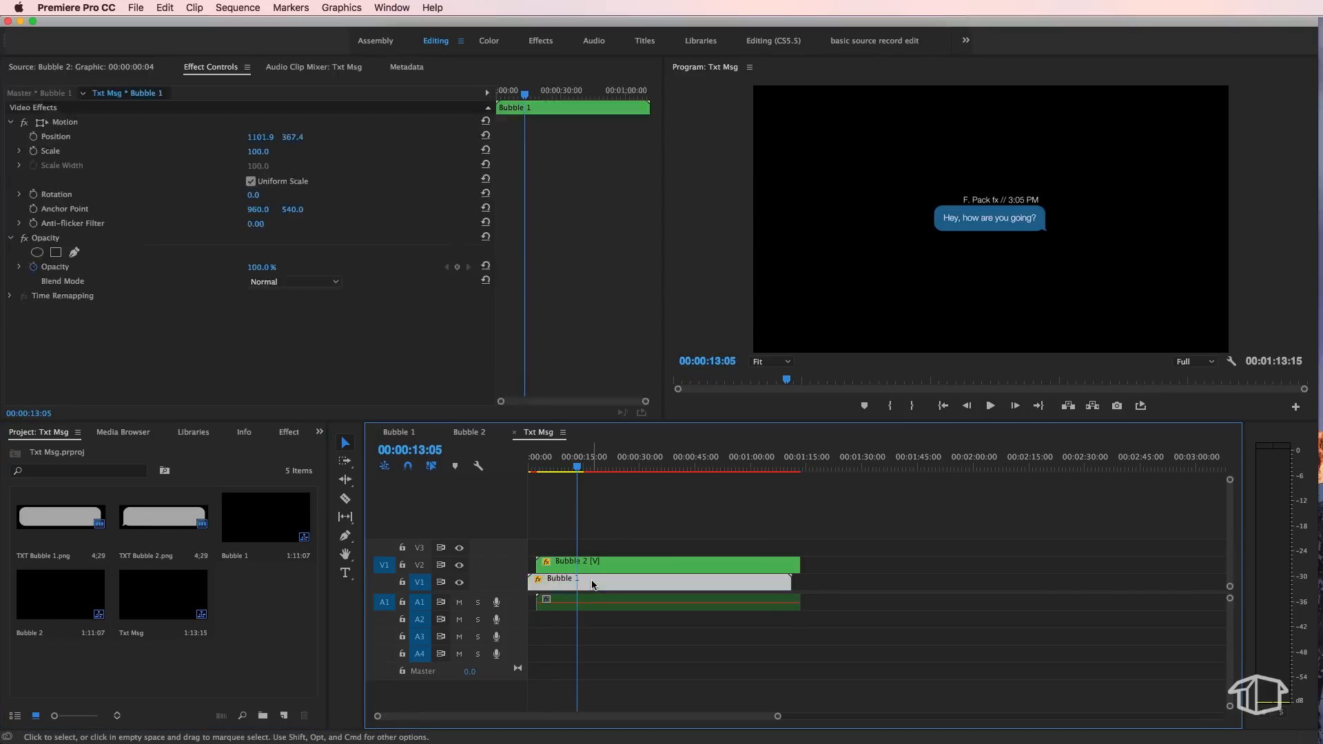
left_click(398, 433)
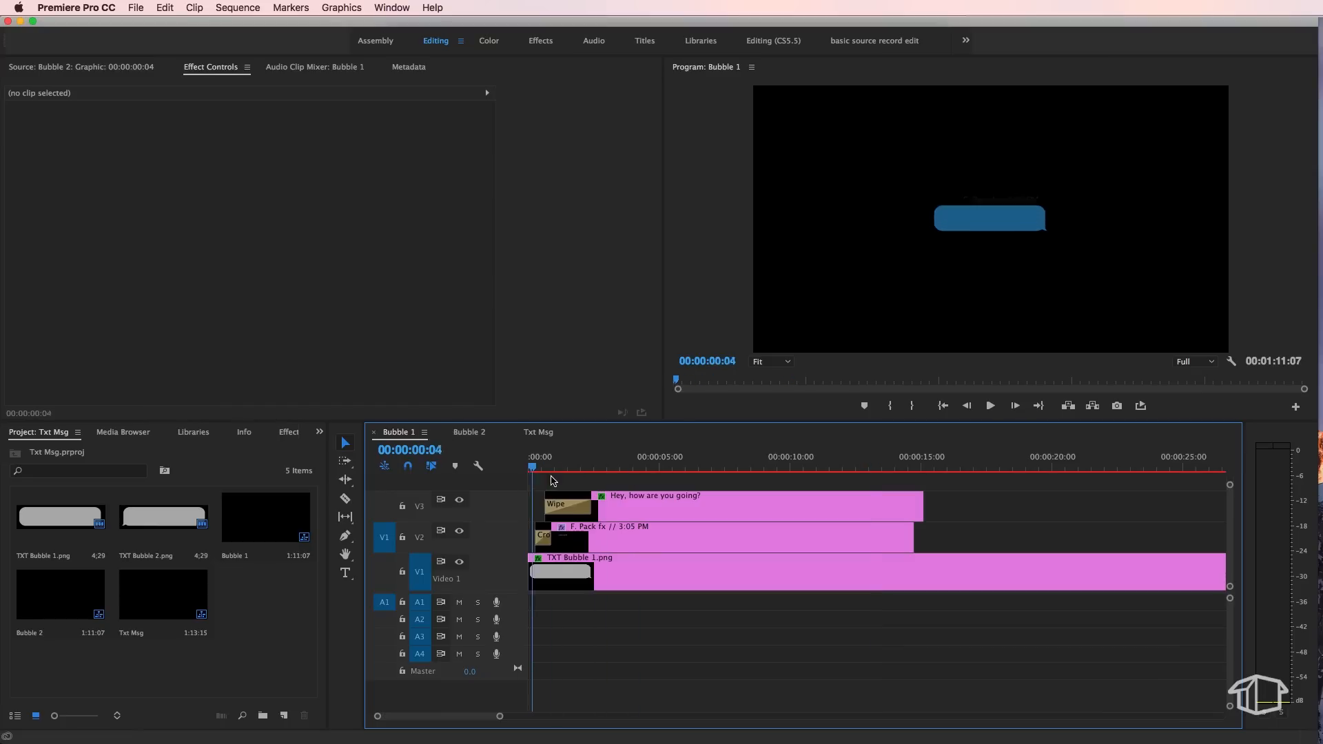
left_click(599, 467)
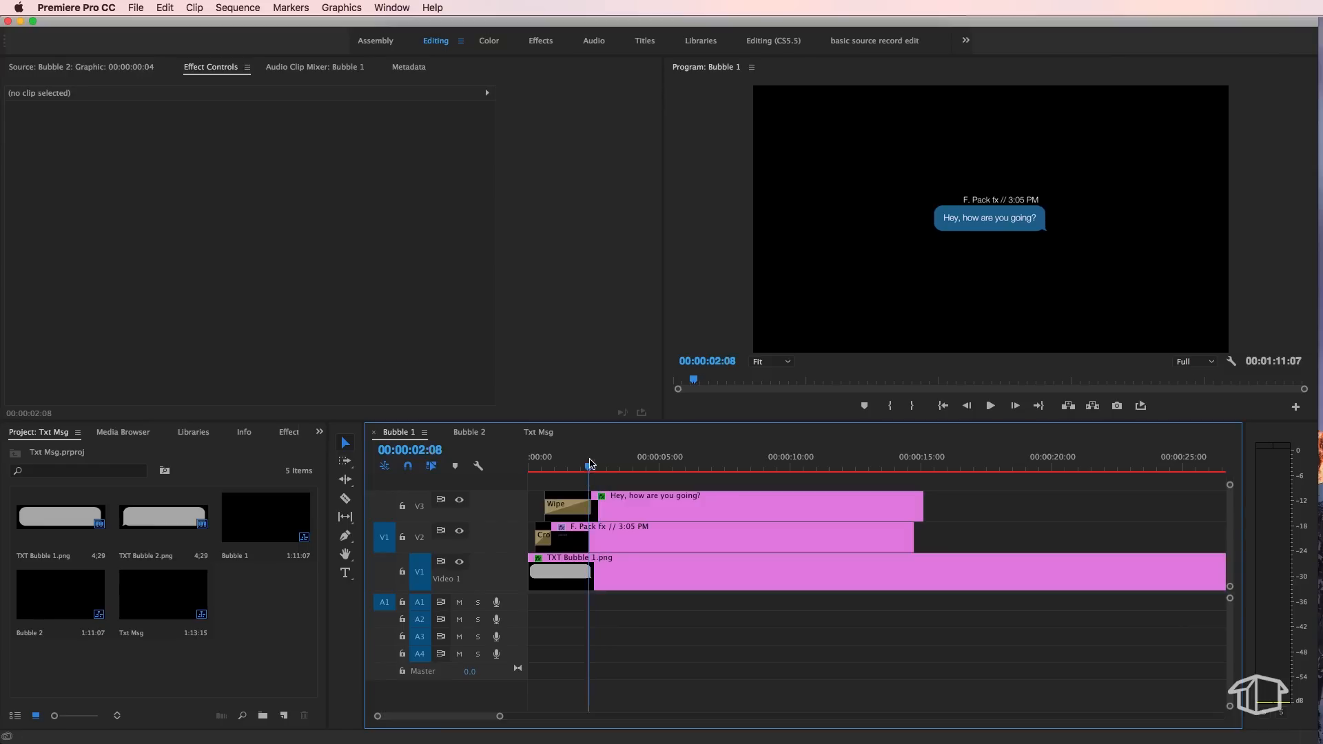
left_click(616, 467)
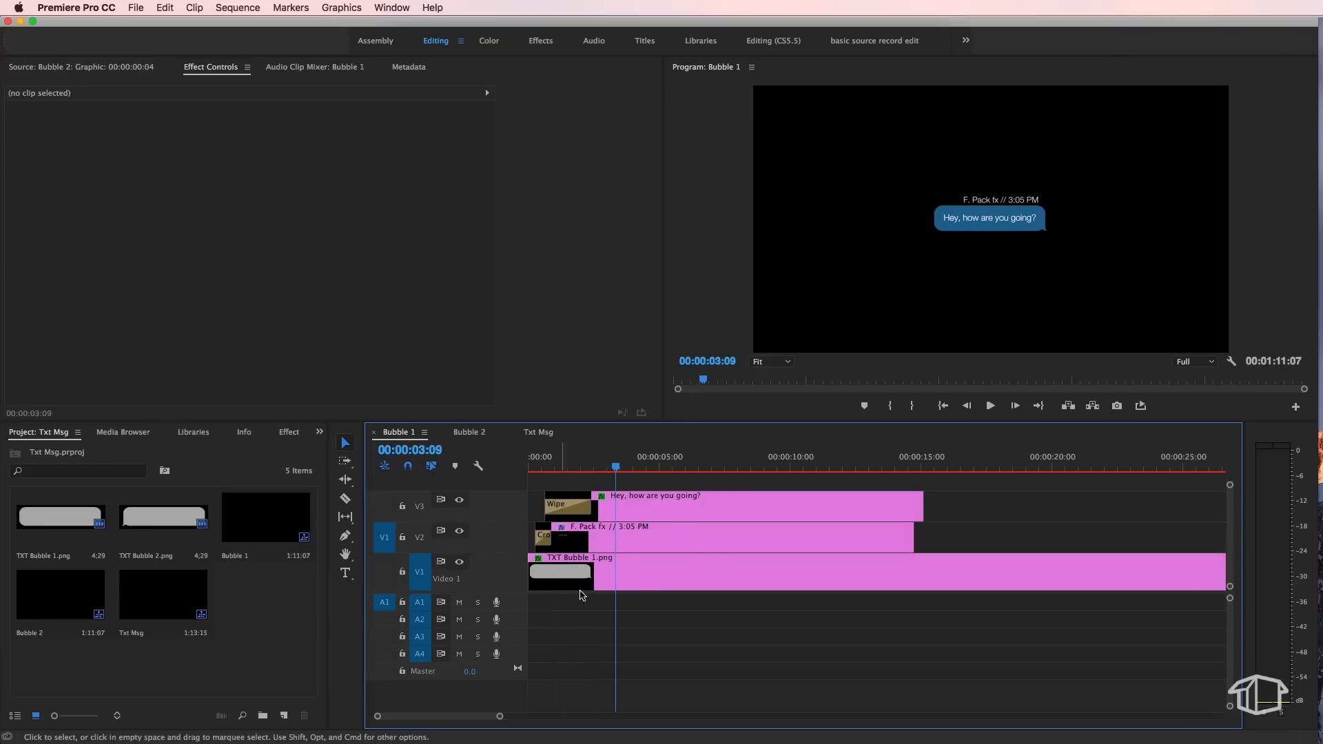
left_click(725, 537)
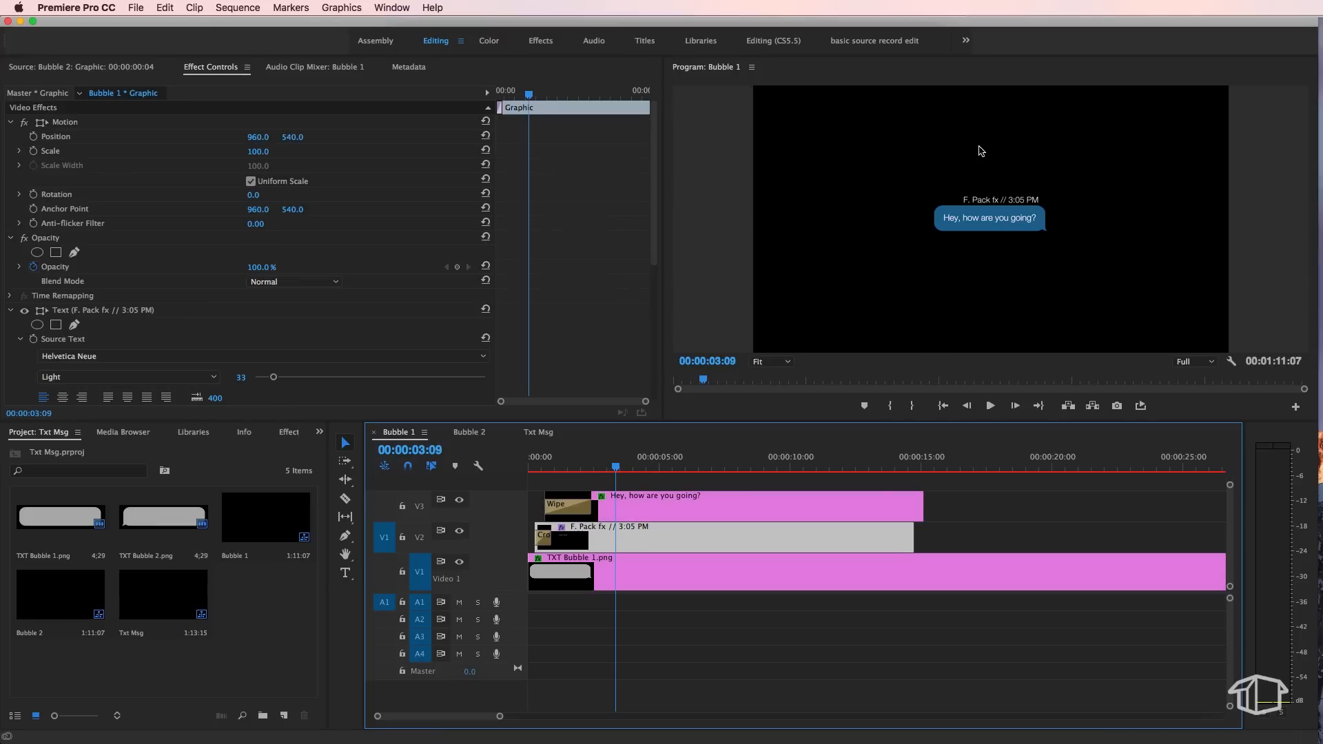
left_click(538, 432)
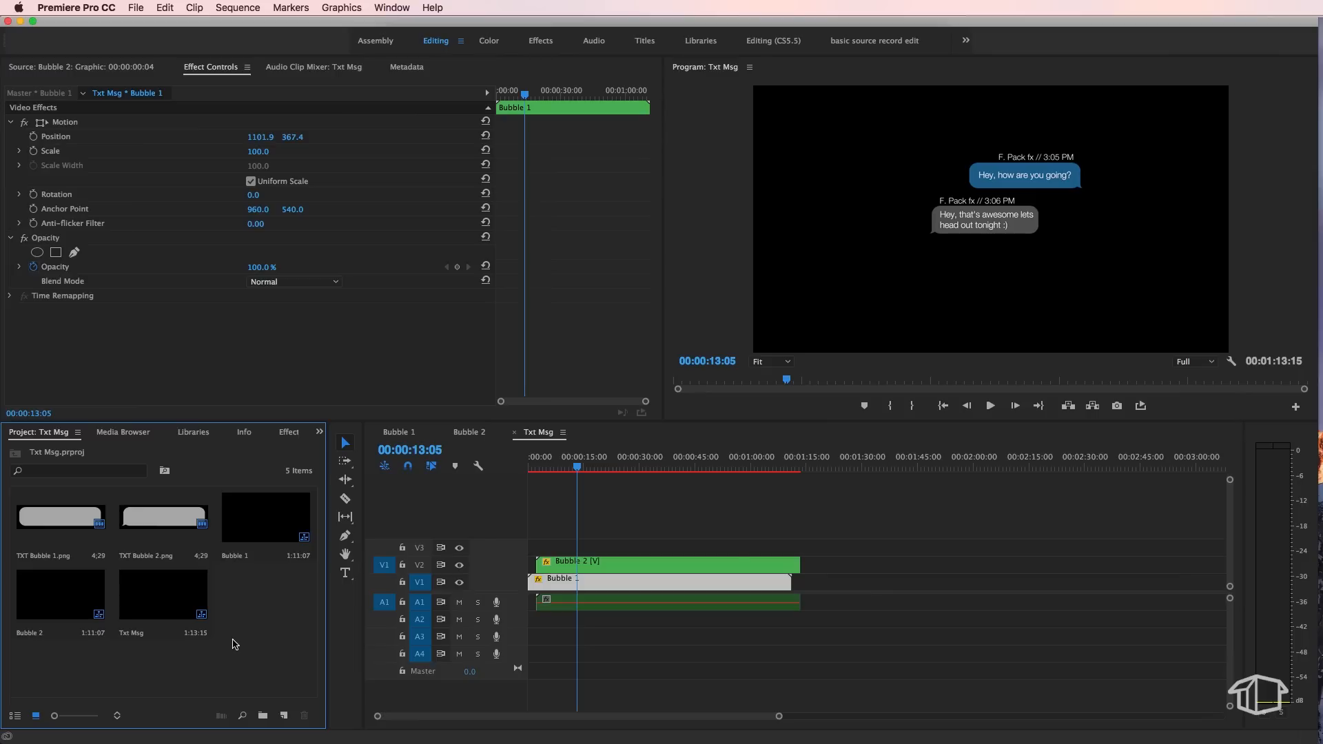
mouse_move(291, 606)
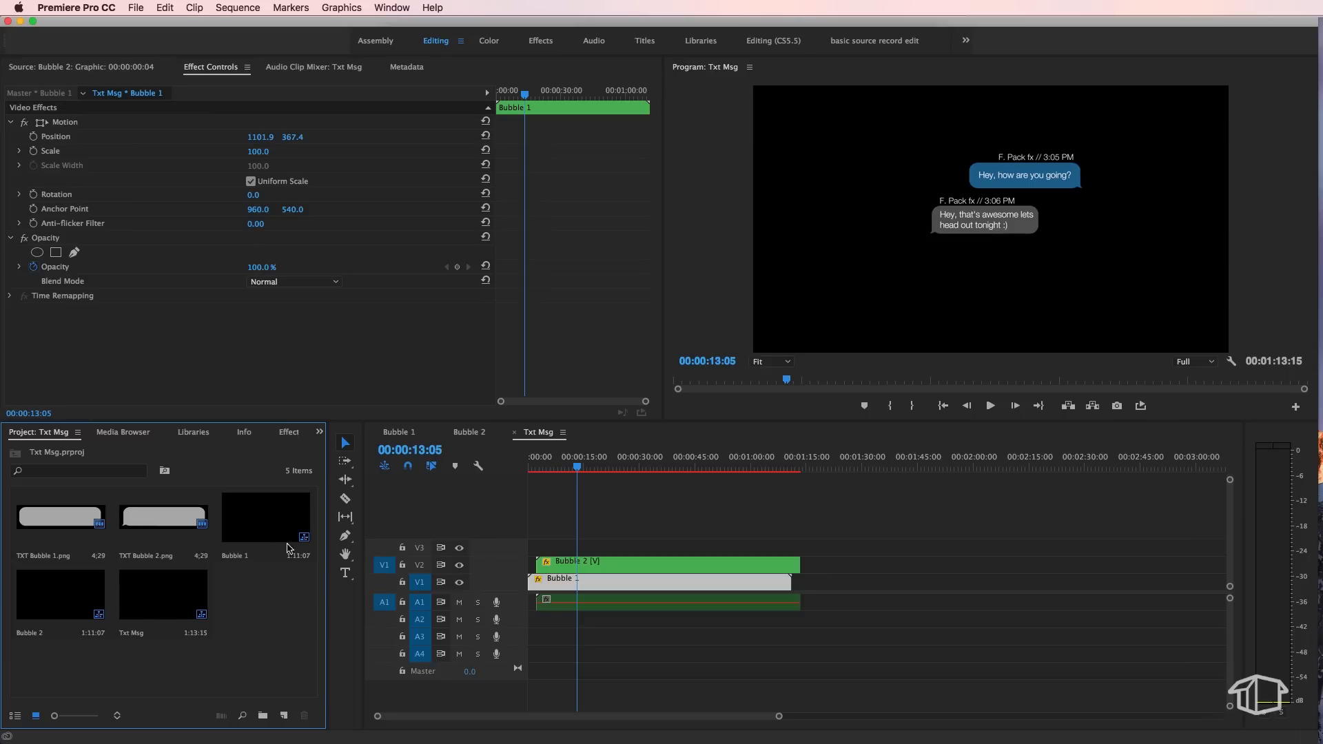
Duplicate Bubble 1 as Bubble 3 and place it on V3 in the Txt Msg sequence
right_click(264, 518)
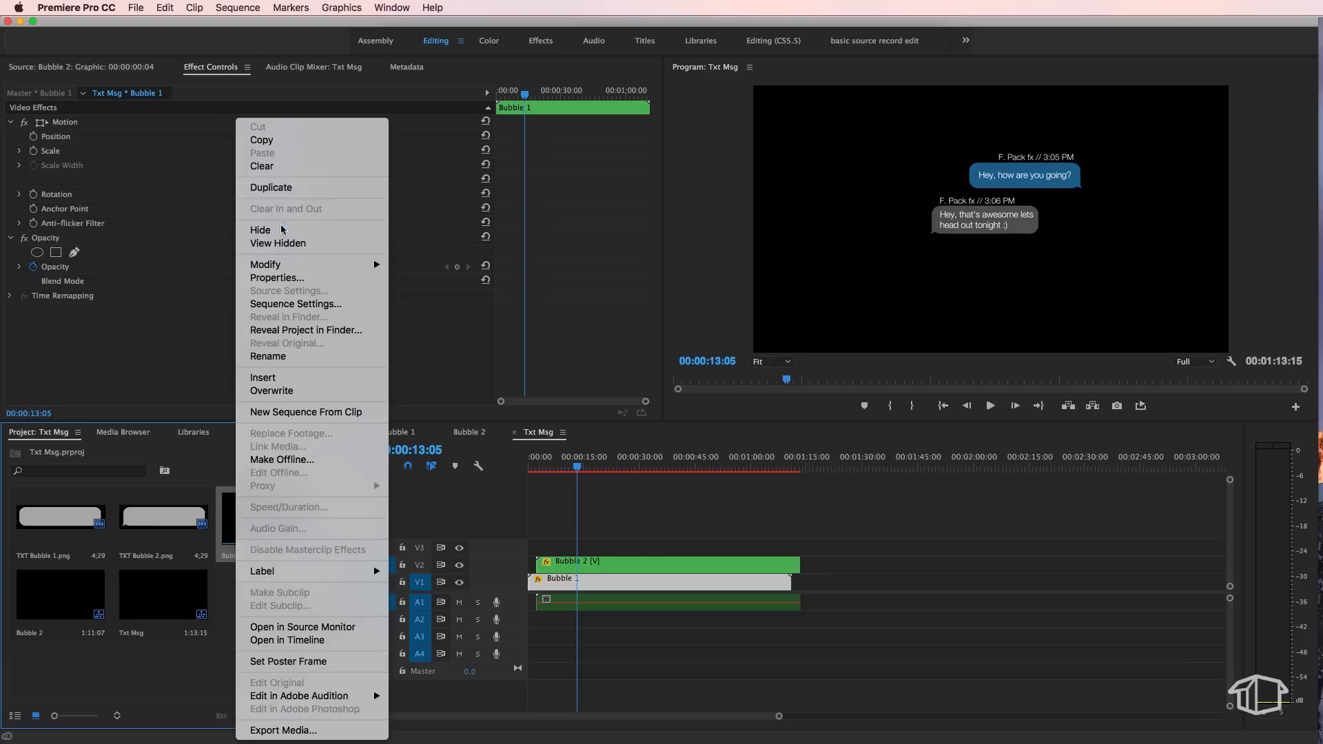
left_click(271, 188)
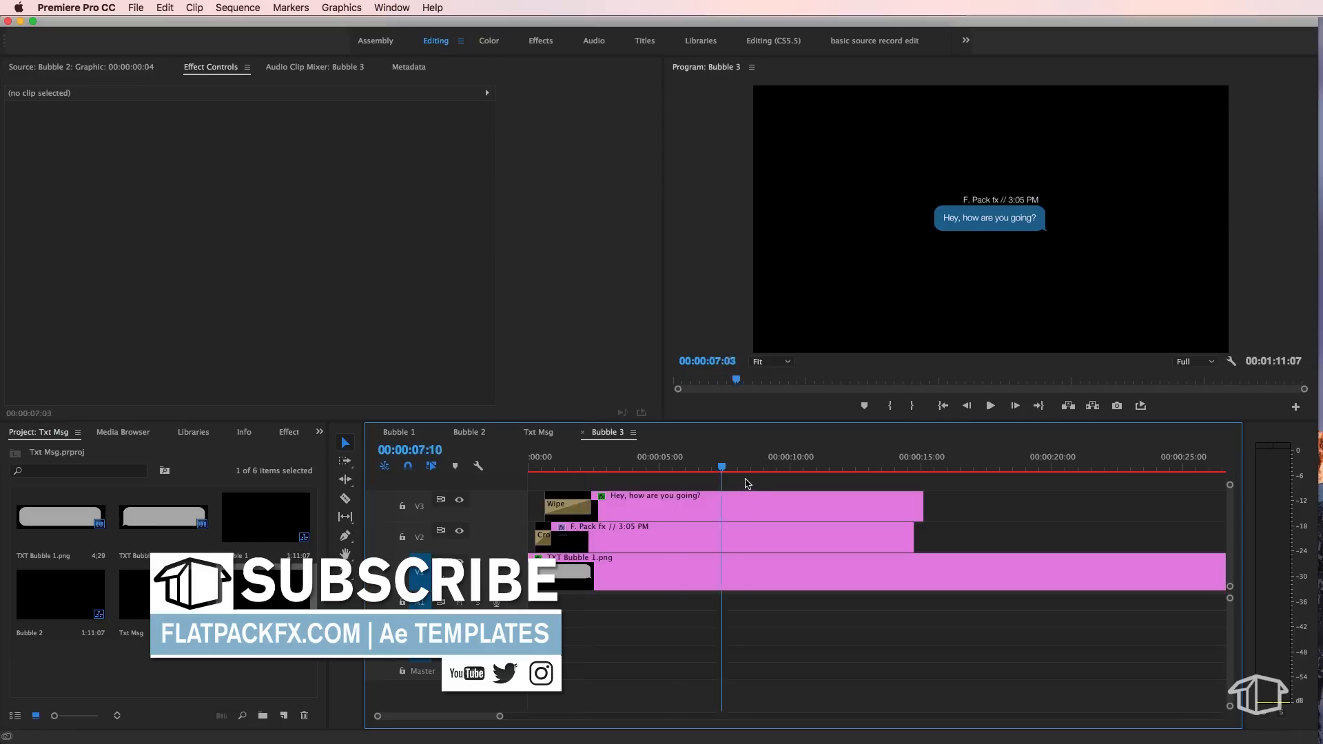
left_click(608, 432)
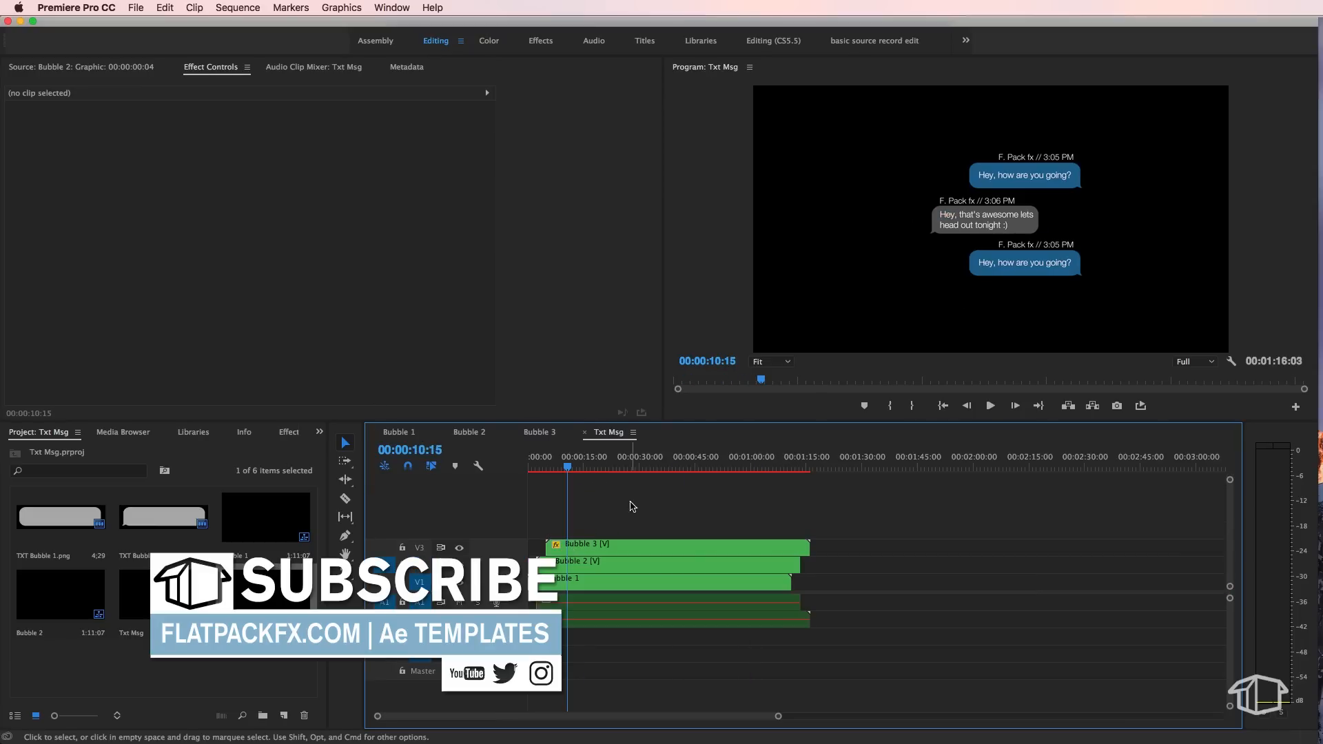